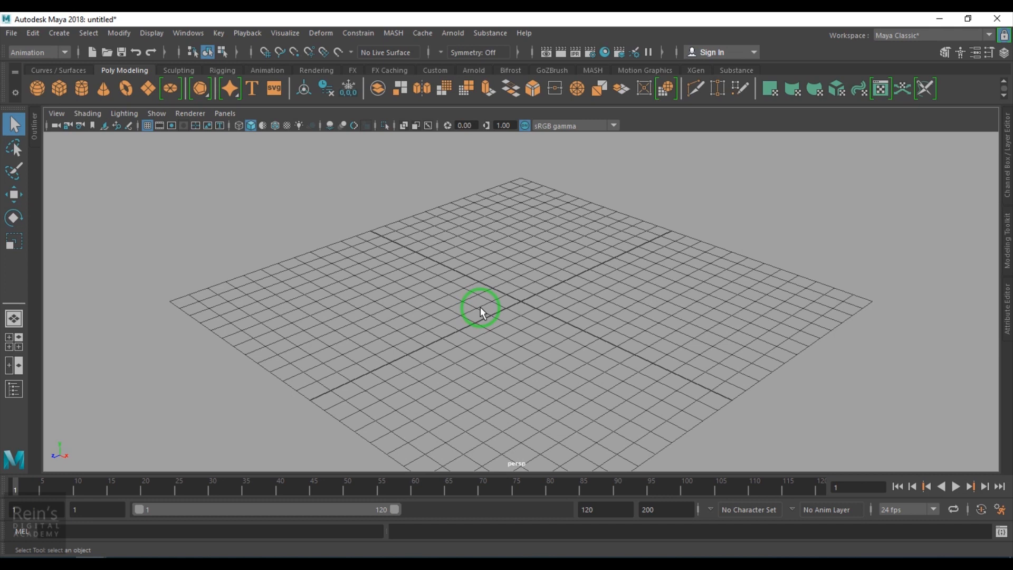
{"action": "mouse_move", "coordinate": [588, 235]}
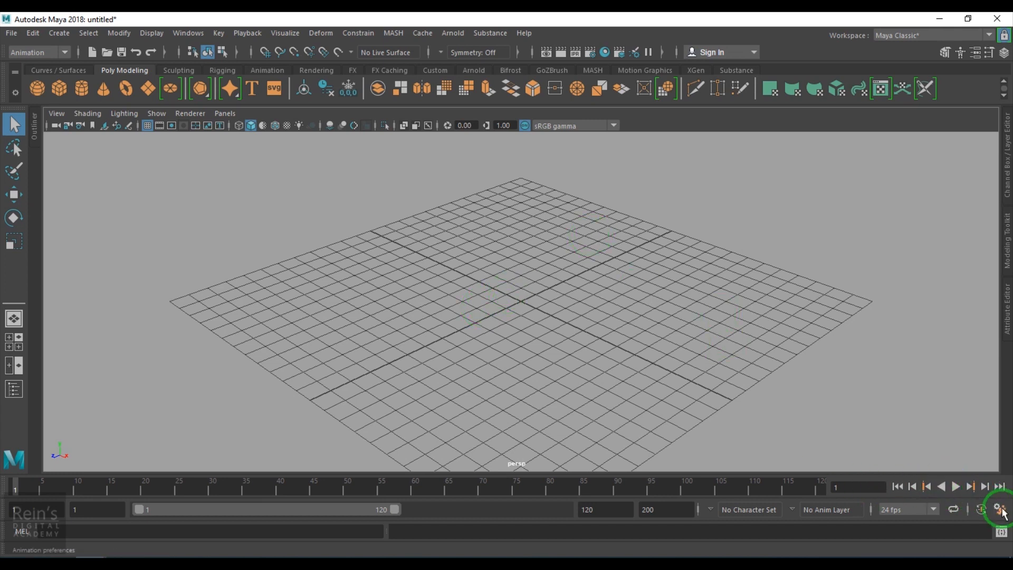
Step: Point colour management at the aces_1.2 config.ocio, enable Use OCIO Configuration, and save preferences
{"action": "left_click", "coordinate": [1001, 509]}
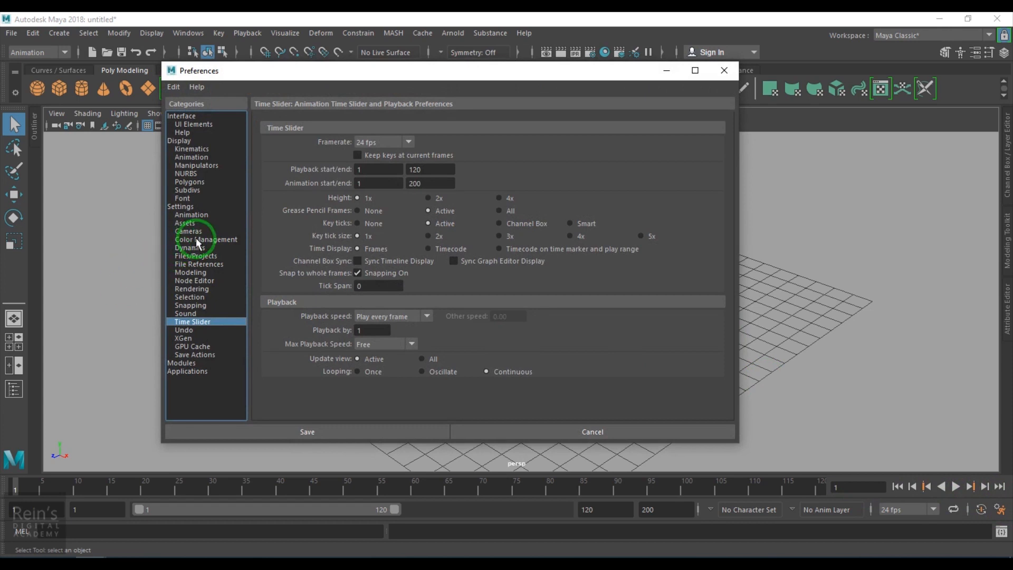
{"action": "left_click", "coordinate": [206, 240]}
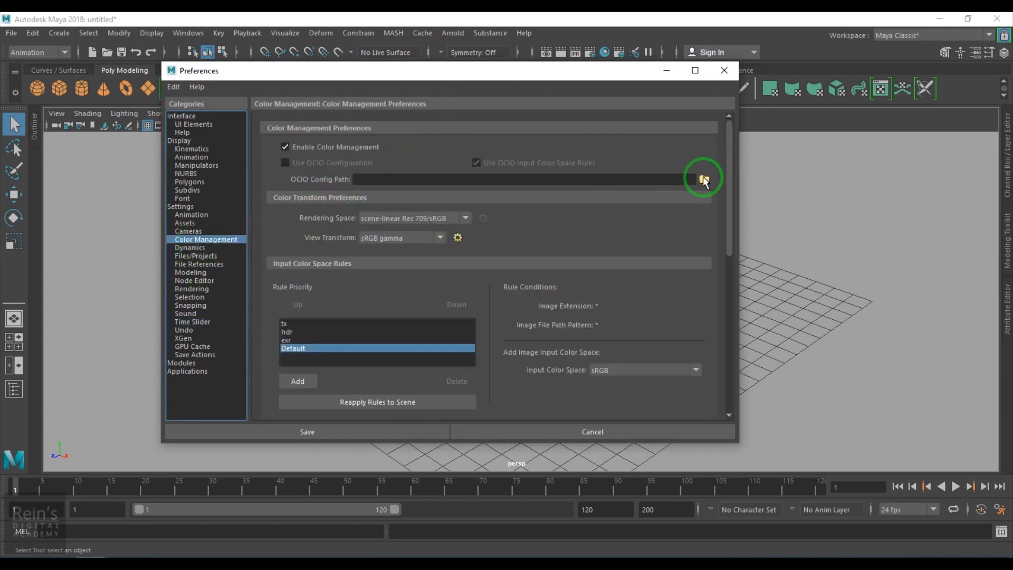
{"action": "left_click", "coordinate": [704, 180]}
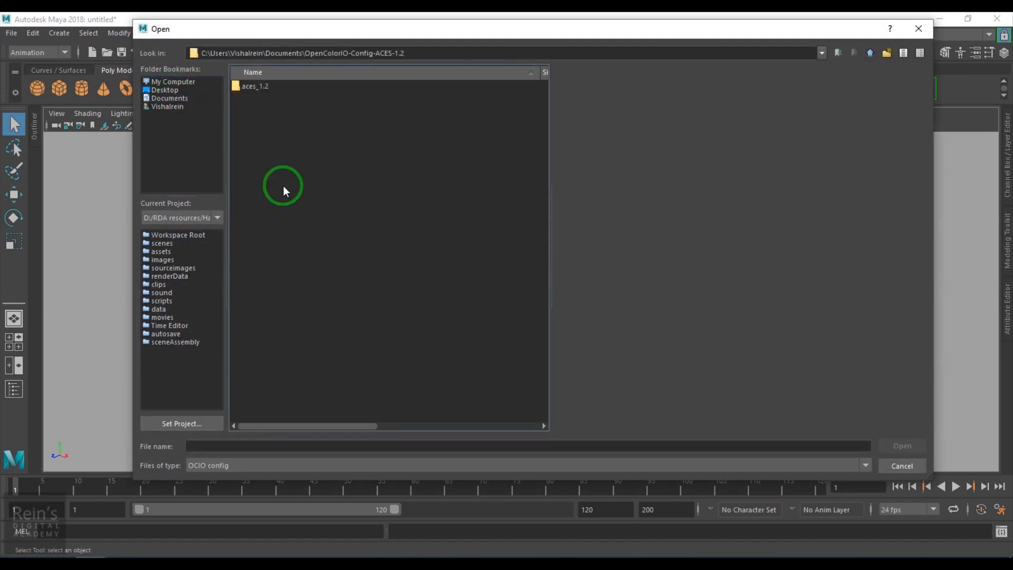
{"action": "double_click", "coordinate": [256, 86]}
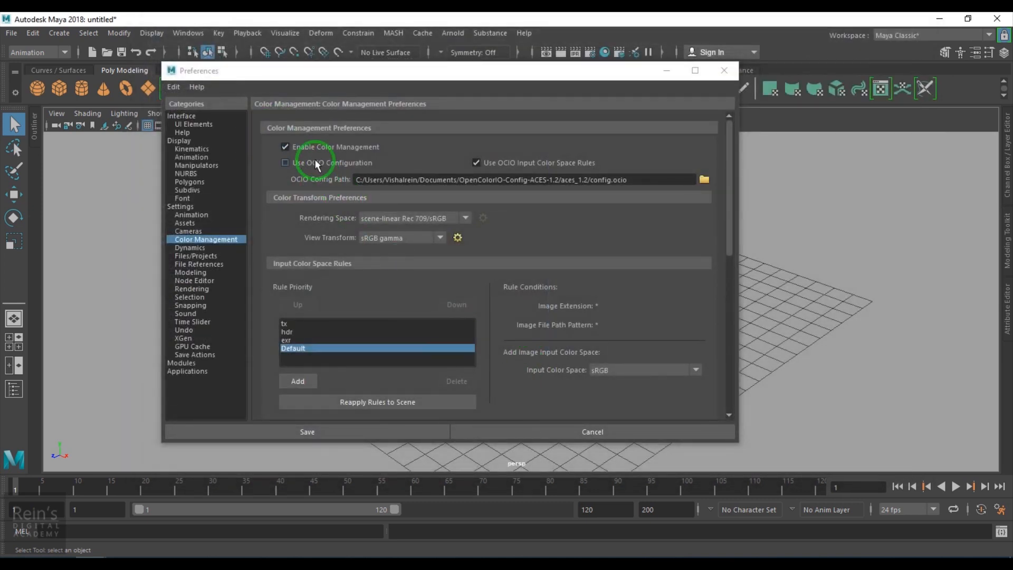
{"action": "left_click", "coordinate": [285, 162]}
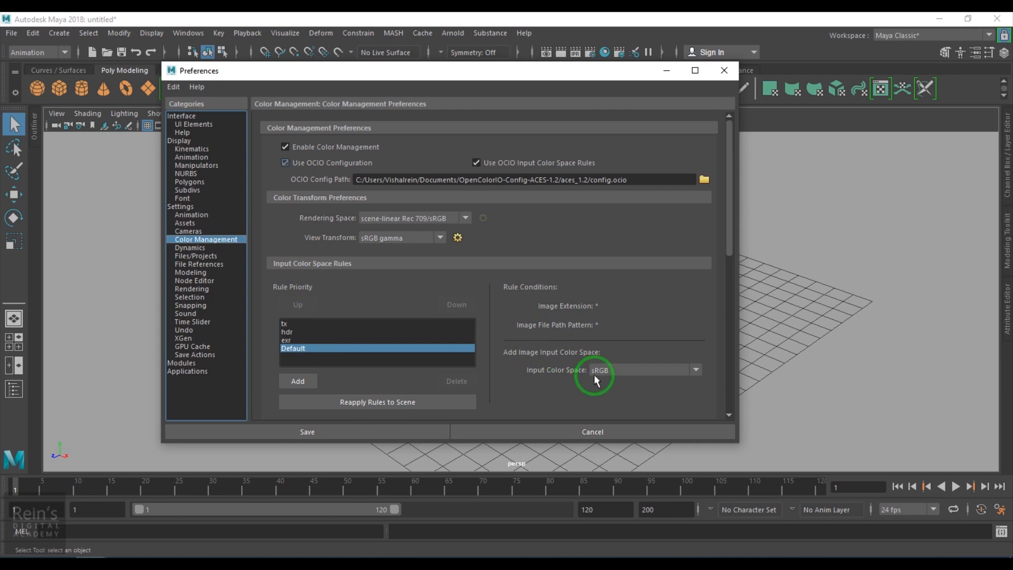
{"action": "mouse_move", "coordinate": [314, 171]}
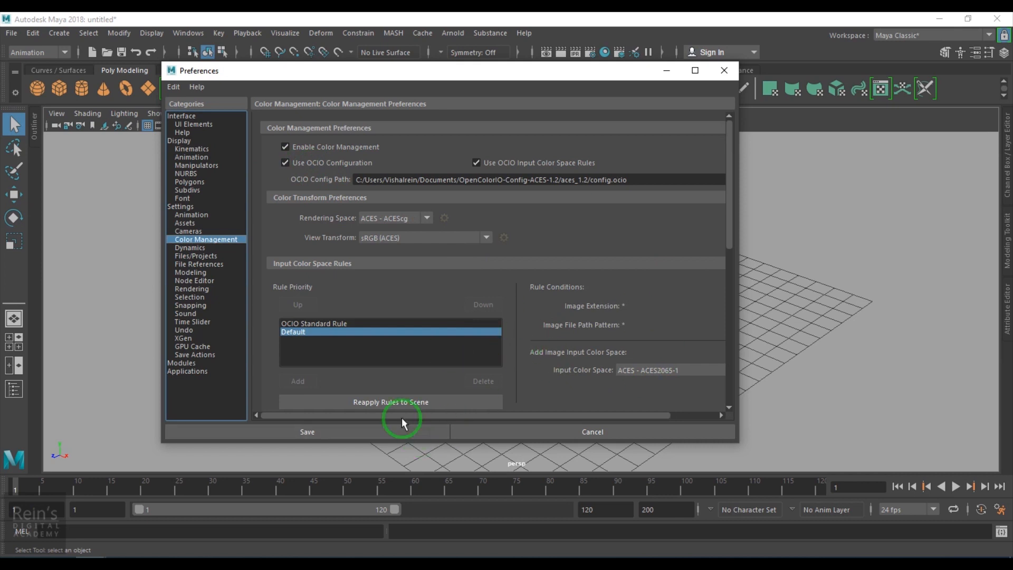
{"action": "left_click", "coordinate": [306, 432]}
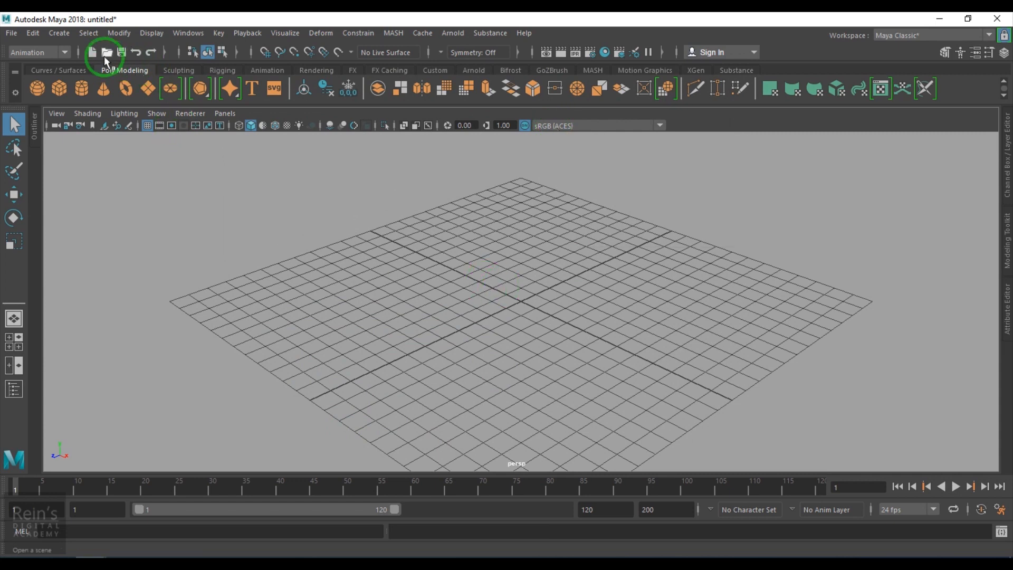
{"action": "mouse_move", "coordinate": [107, 53]}
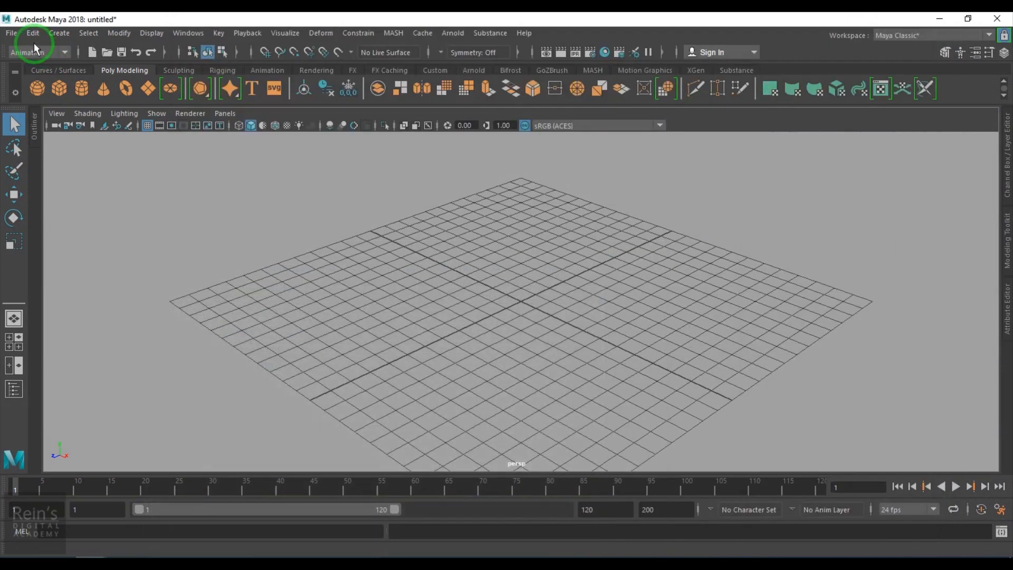
Step: Start File > Import and browse the OBJ folder toward Room.obj
{"action": "left_click", "coordinate": [11, 33]}
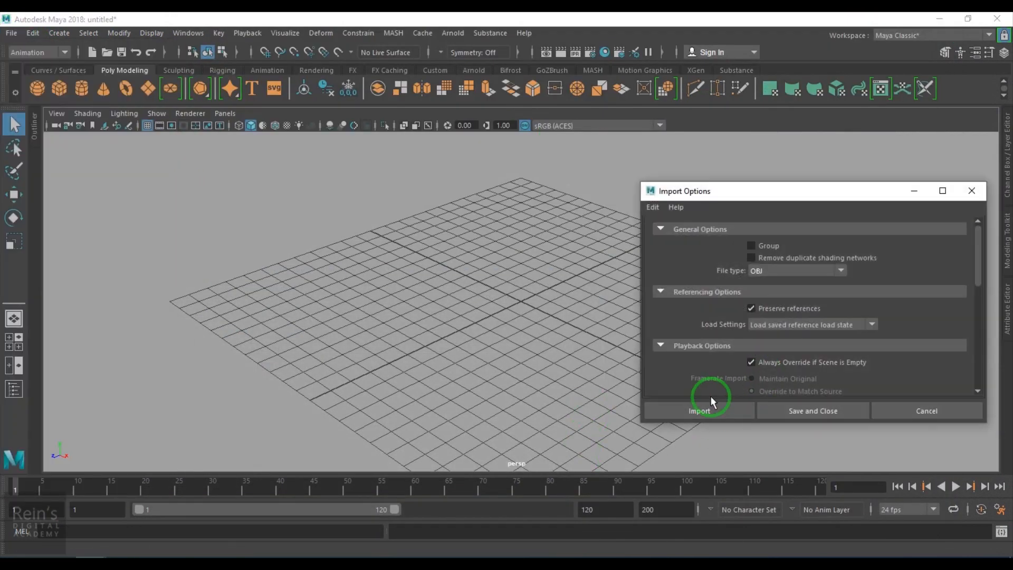
{"action": "left_click", "coordinate": [699, 411]}
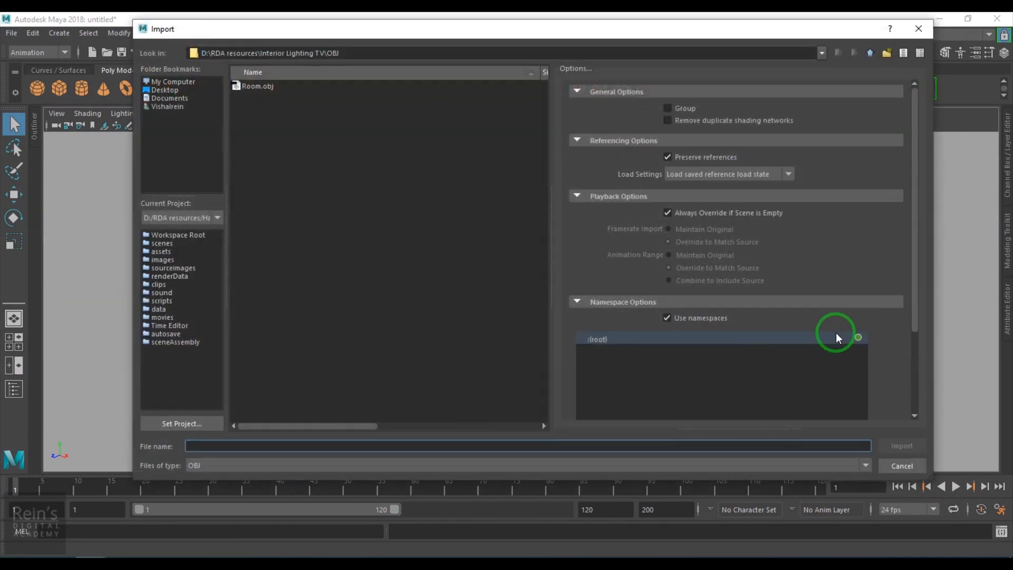
{"action": "scroll", "scroll_direction": "down", "scroll_amount": 3}
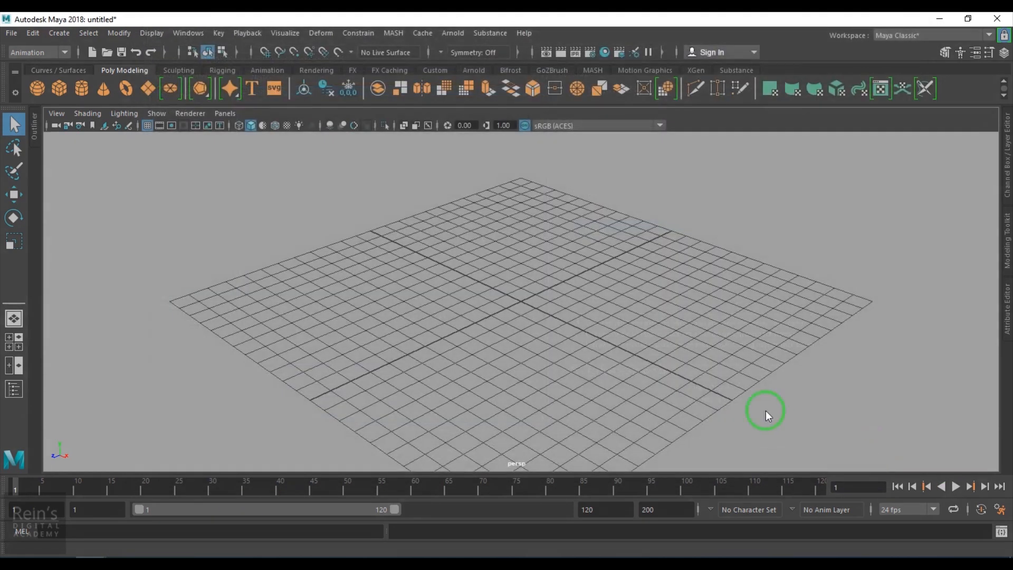
{"action": "mouse_move", "coordinate": [572, 294]}
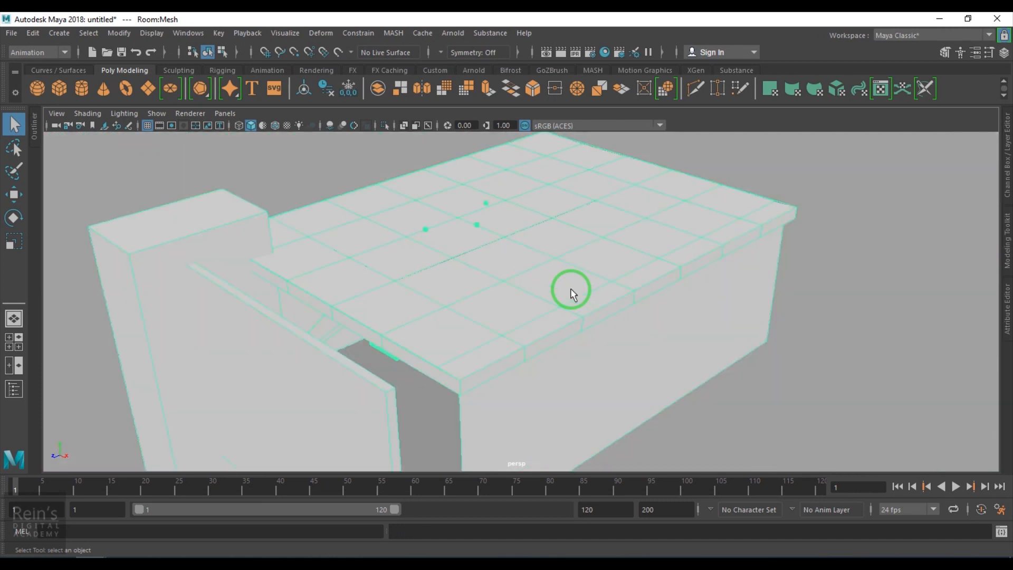
Step: Tumble inside the room and toggle Two Sided Lighting in the viewport Lighting menu
{"action": "left_click_drag", "start_coordinate": [571, 292], "coordinate": [520, 342]}
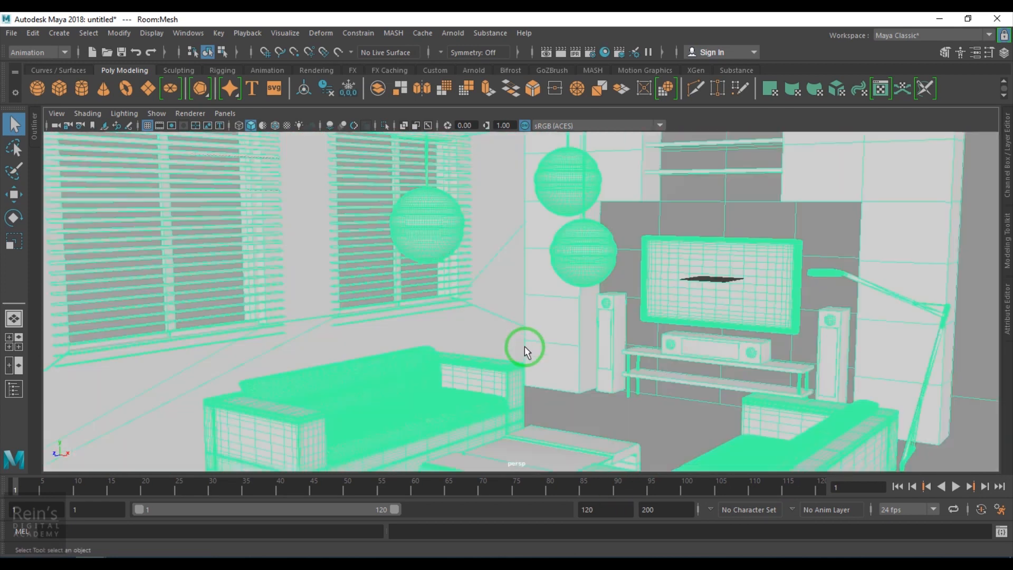
{"action": "left_click", "coordinate": [124, 113]}
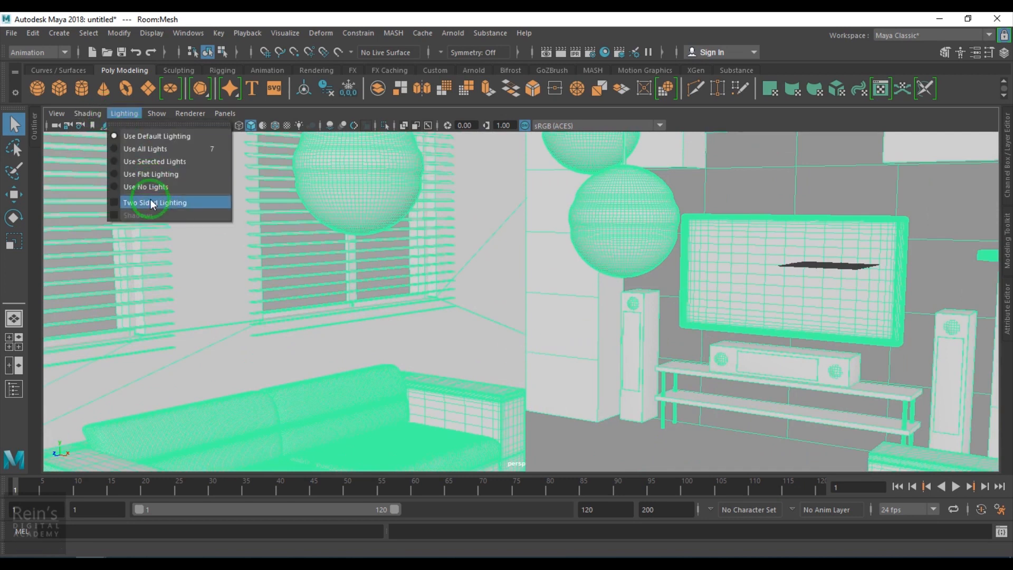
{"action": "left_click", "coordinate": [154, 203]}
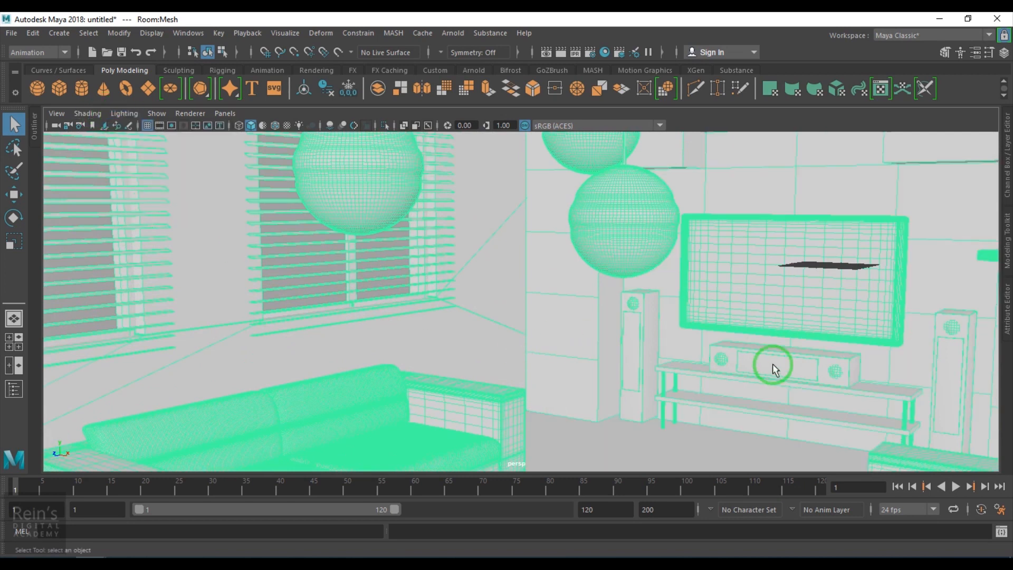
{"action": "mouse_move", "coordinate": [509, 289]}
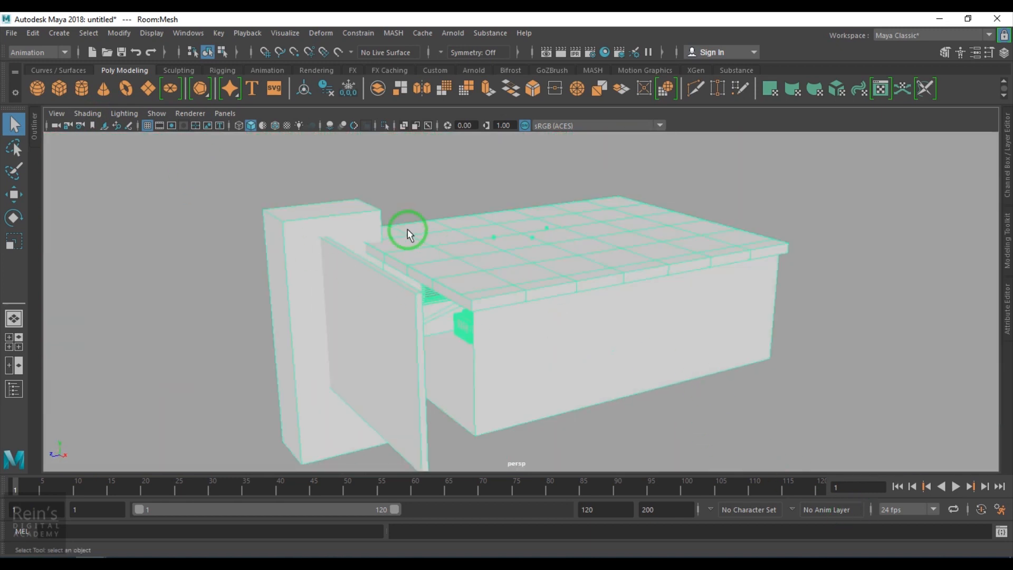
{"action": "mouse_move", "coordinate": [624, 355]}
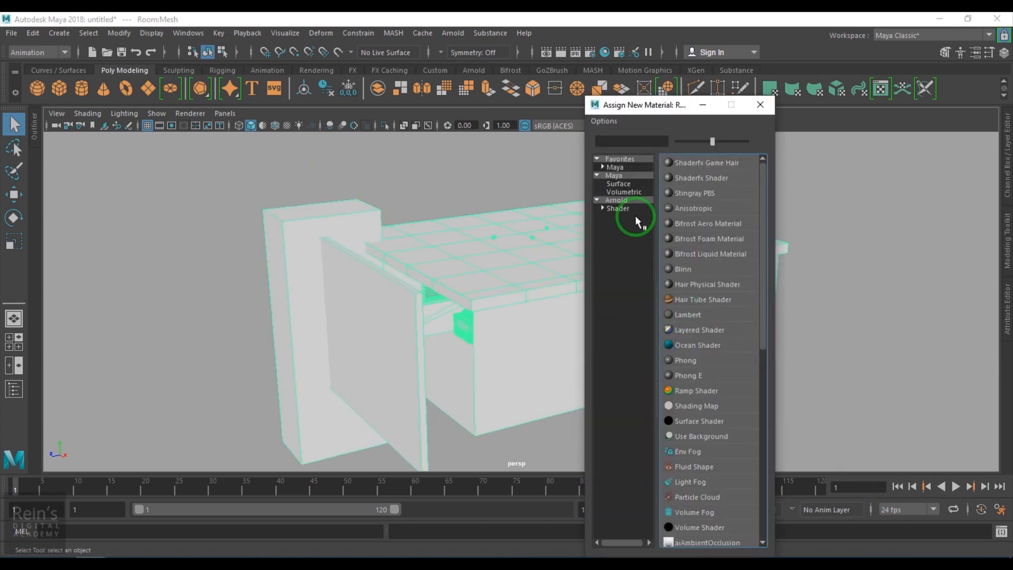
Step: Assign an Arnold aiStandardSurface to the room and set its Specular Weight to 0.000
{"action": "left_click", "coordinate": [618, 208]}
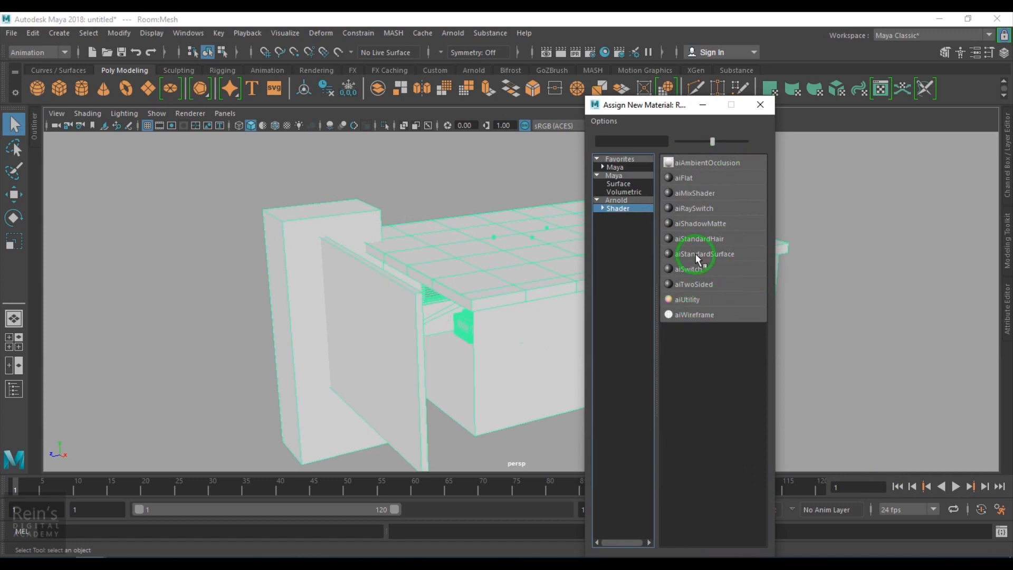
{"action": "left_click", "coordinate": [704, 254]}
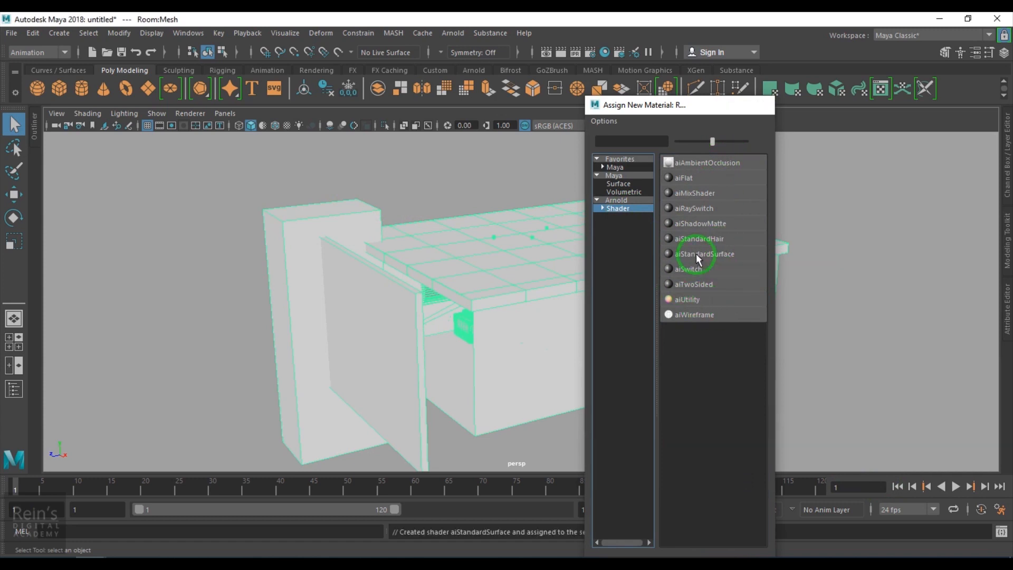
{"action": "left_click", "coordinate": [704, 254]}
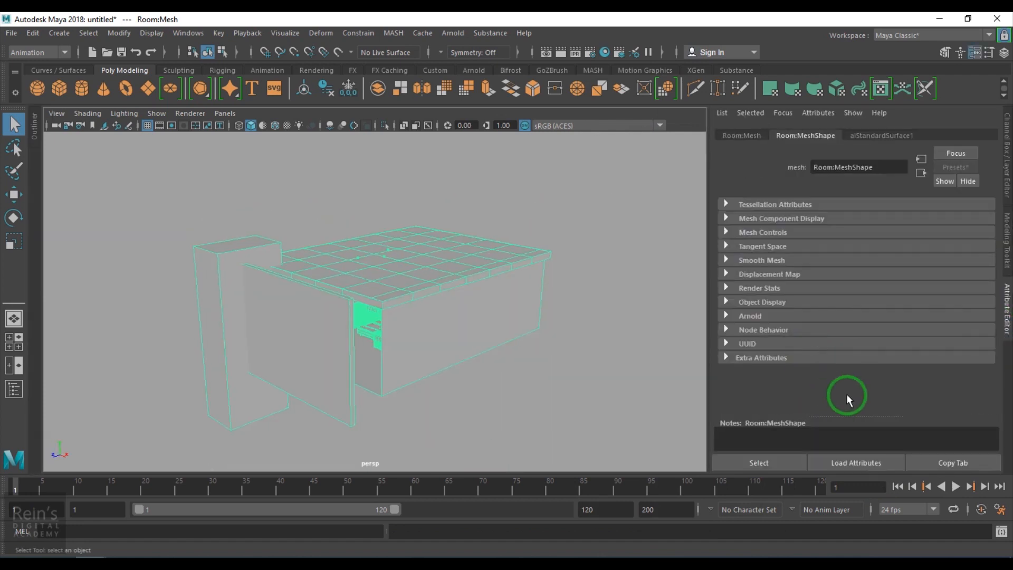
{"action": "left_click", "coordinate": [881, 135]}
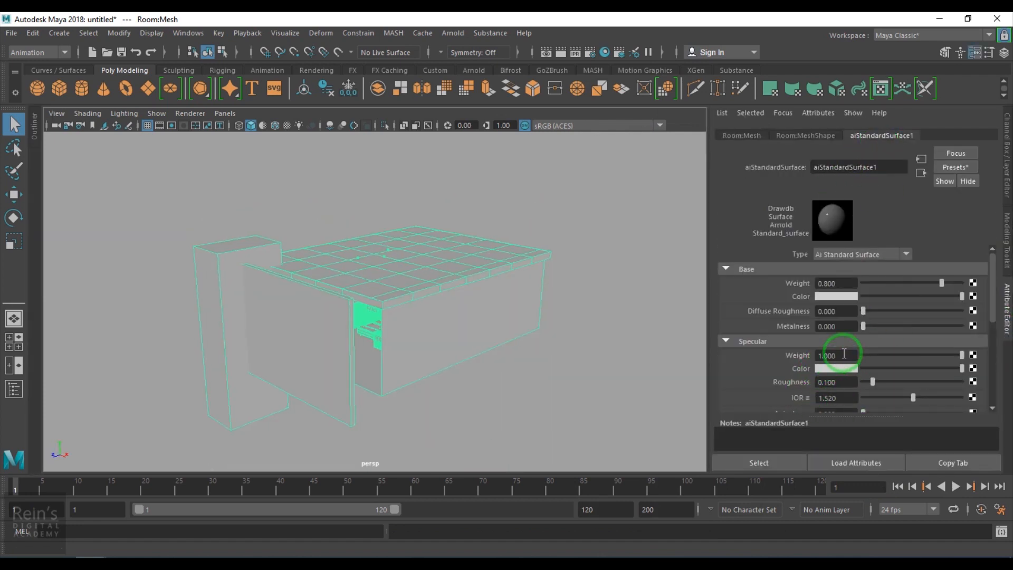
{"action": "type", "text": "0.000"}
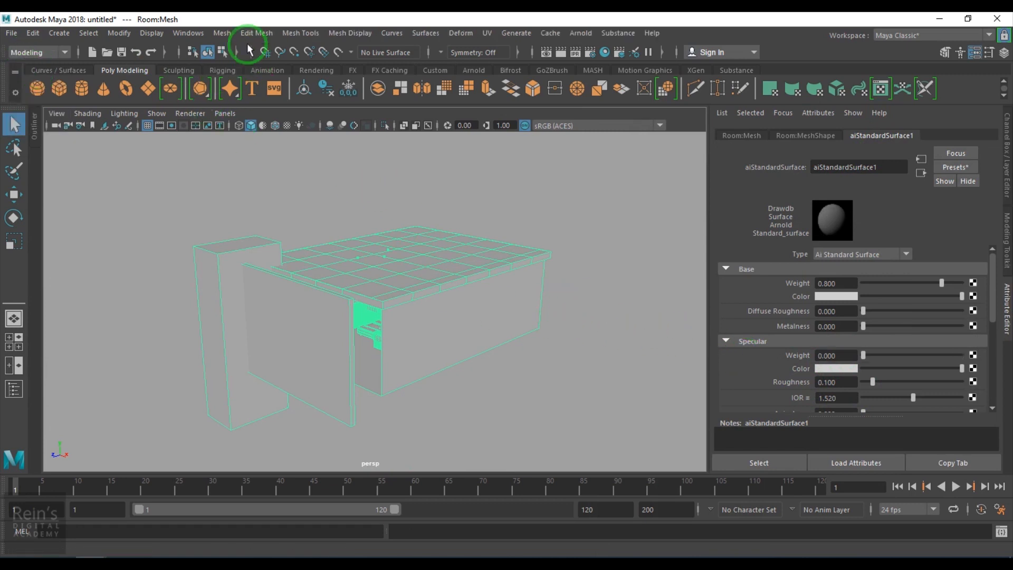
Step: Run Mesh > Separate on the room mesh and bring up the Outliner listing the pieces
{"action": "left_click", "coordinate": [221, 33]}
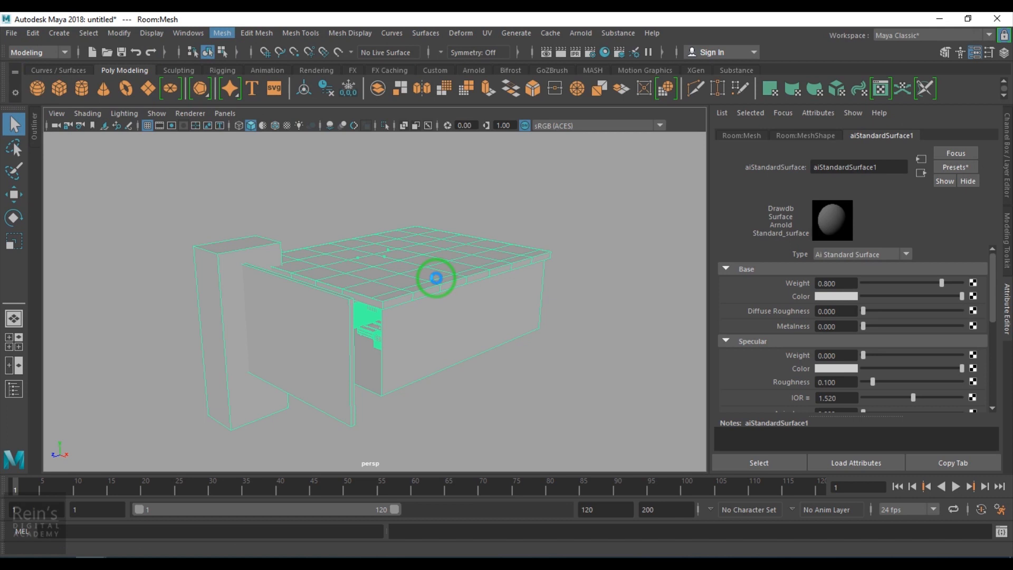
{"action": "left_click", "coordinate": [436, 278]}
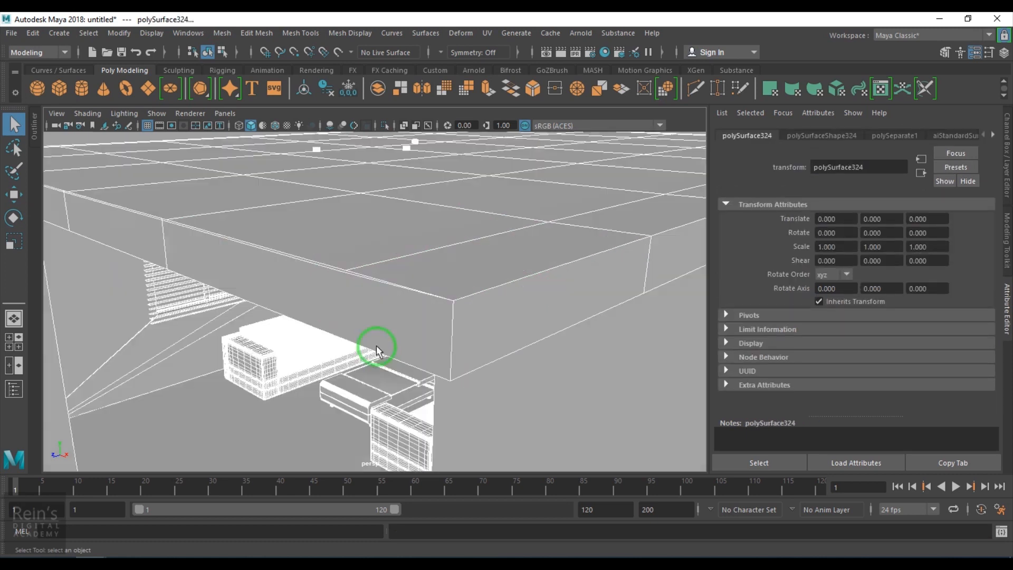
{"action": "left_click", "coordinate": [188, 32]}
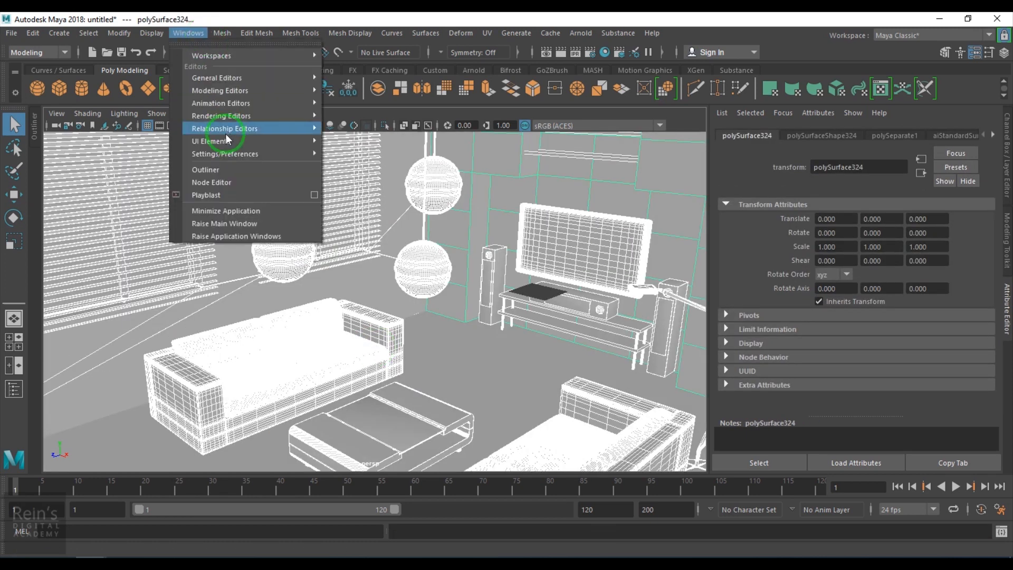
{"action": "left_click", "coordinate": [206, 169]}
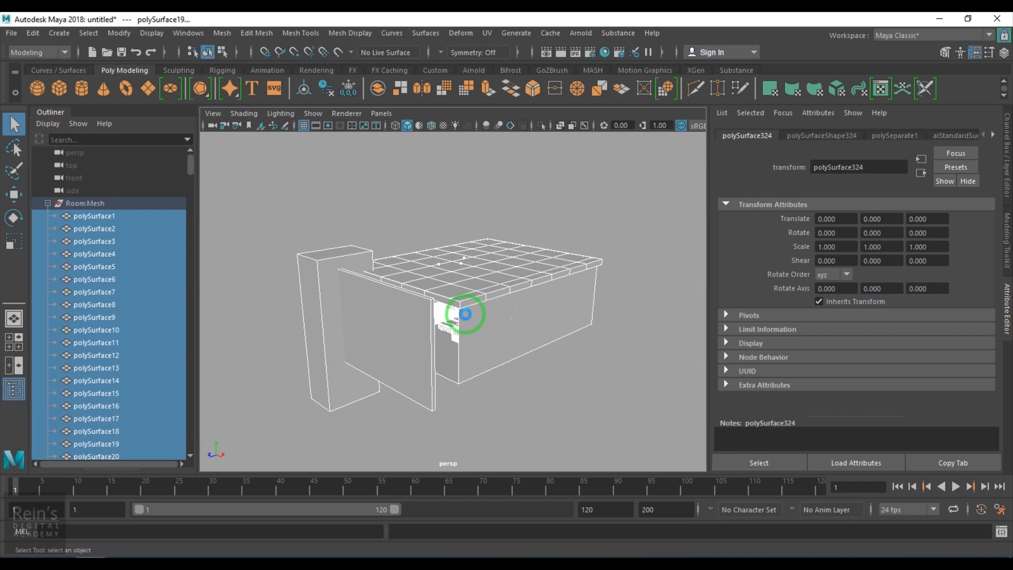
Step: Inspect the blinds and lamps in shaded view, then return the viewport to wireframe
{"action": "left_click", "coordinate": [84, 202]}
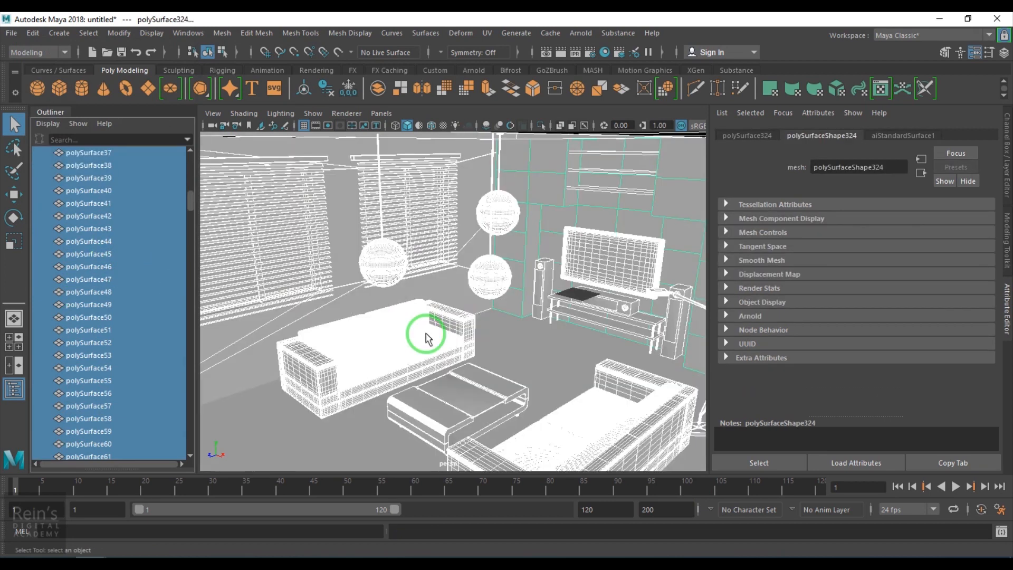
{"action": "left_click_drag", "start_coordinate": [426, 335], "coordinate": [308, 259]}
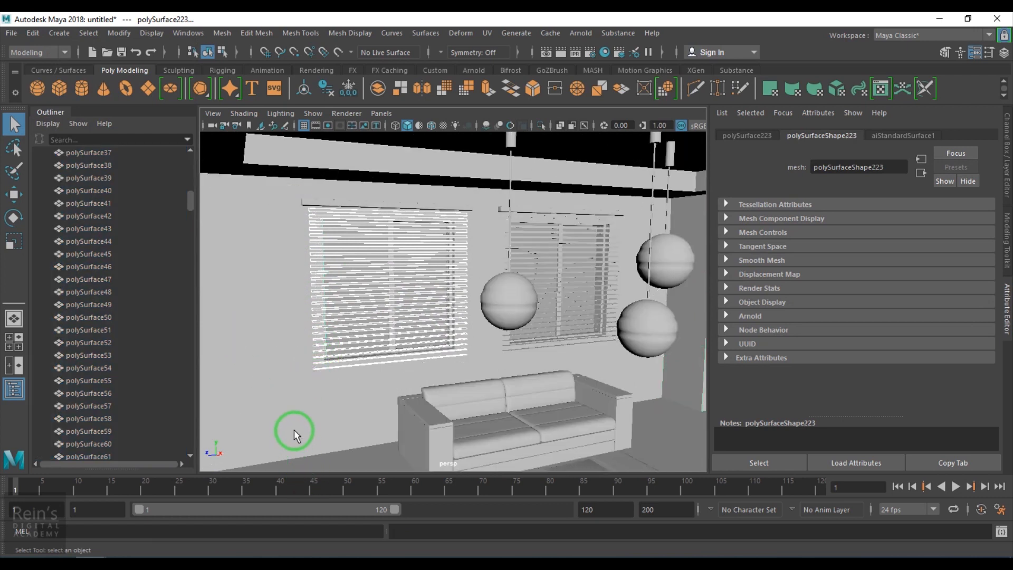
{"action": "key", "text": "4"}
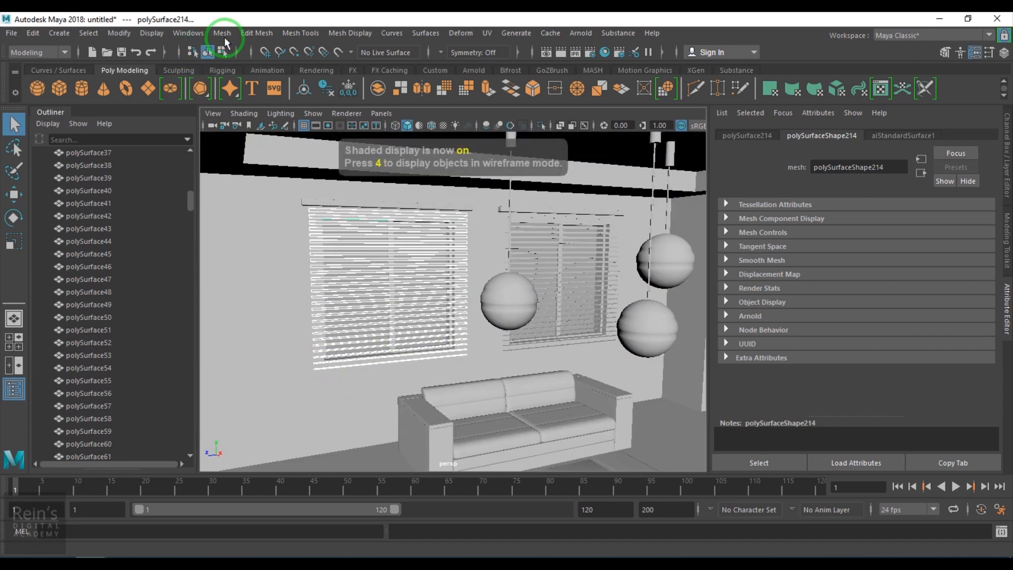
{"action": "left_click", "coordinate": [221, 32]}
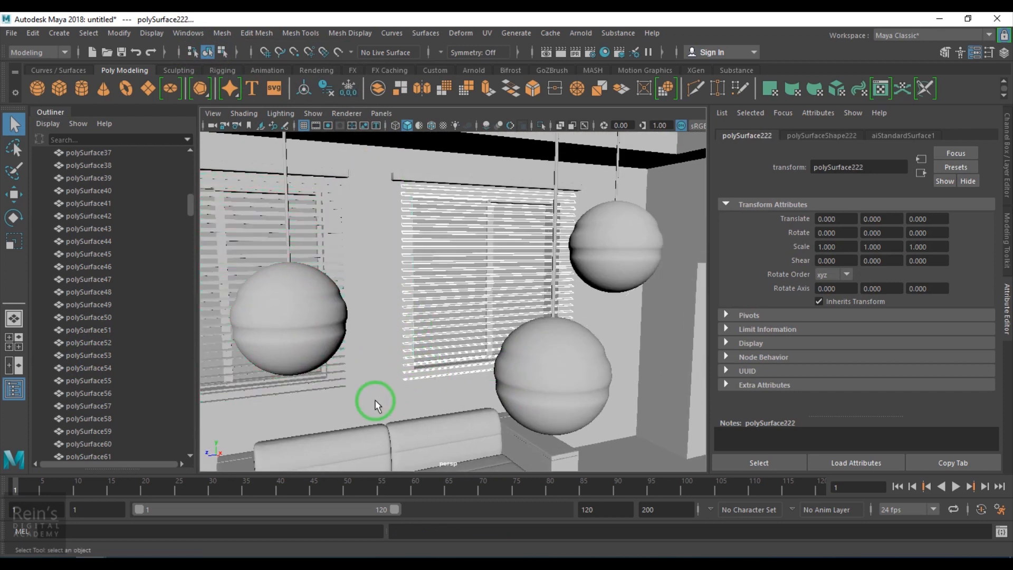
{"action": "key", "text": "4"}
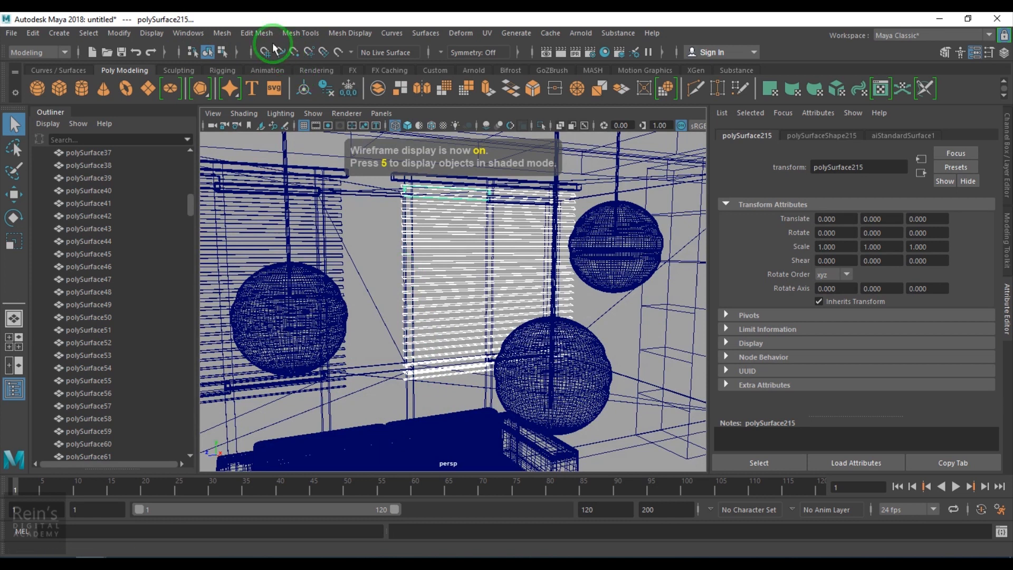
Step: Combine the selected blind slats into one mesh with Mesh > Combine and return to shaded view
{"action": "left_click", "coordinate": [222, 33]}
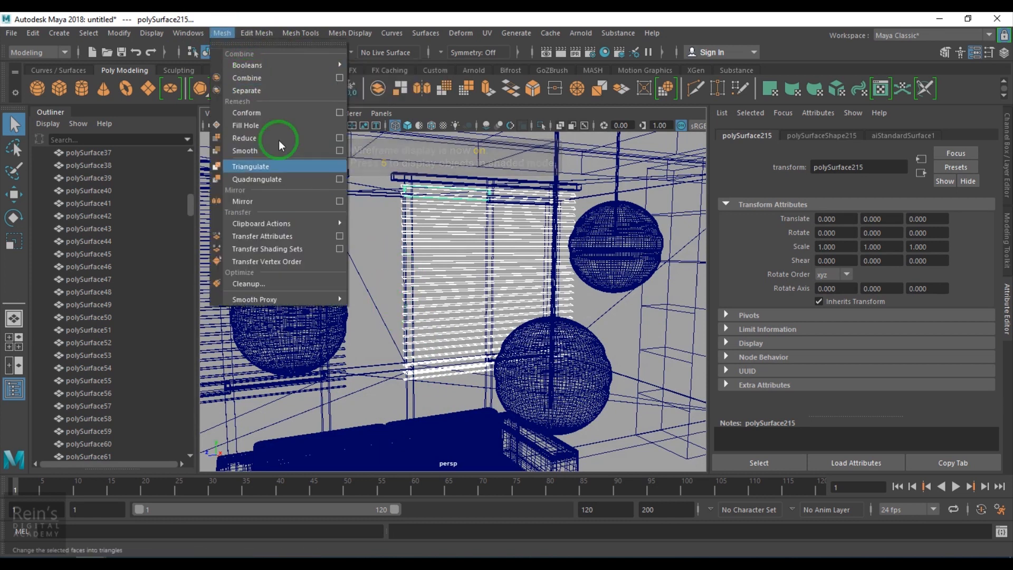
{"action": "left_click", "coordinate": [247, 77]}
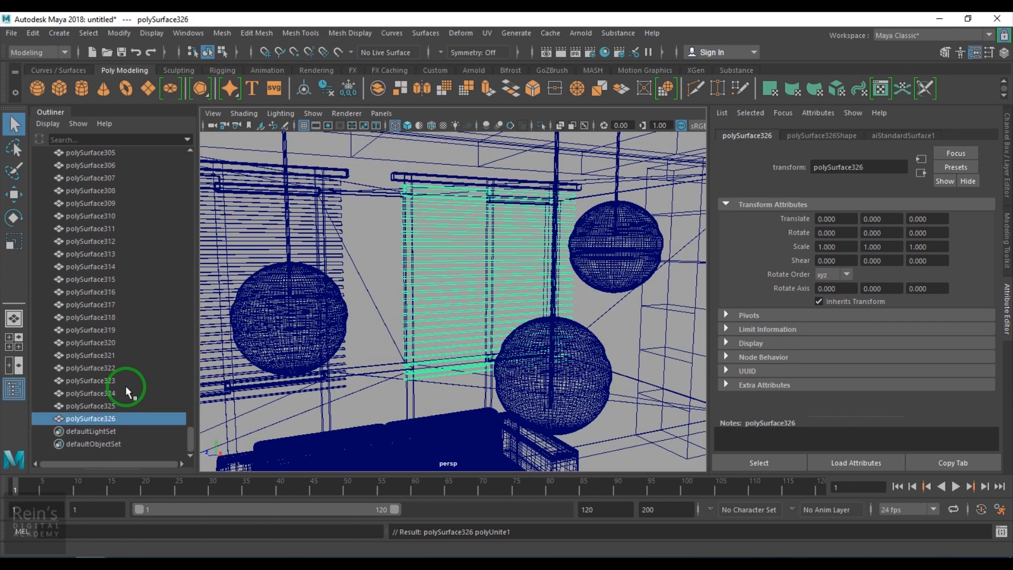
{"action": "mouse_move", "coordinate": [425, 299]}
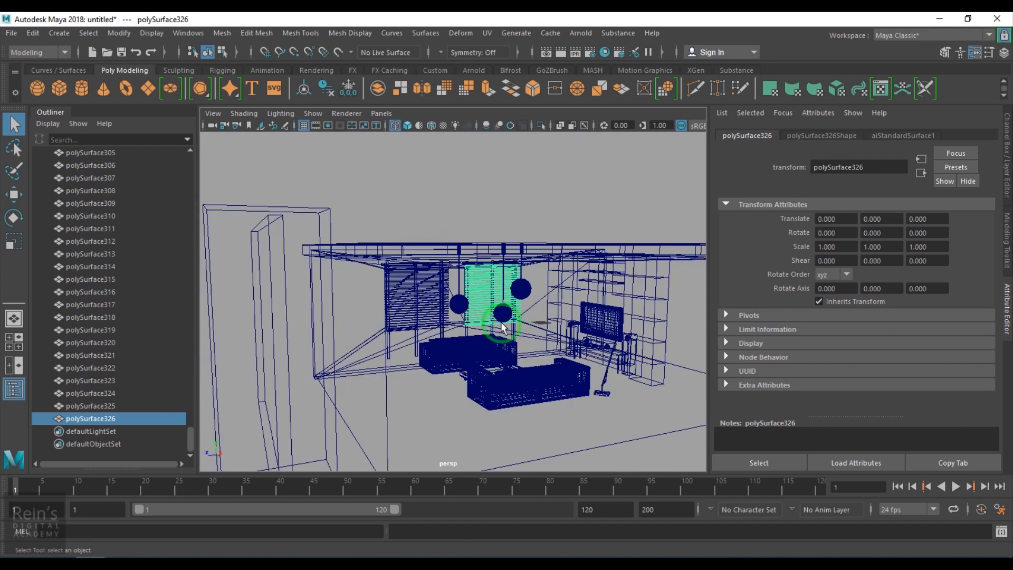
{"action": "key", "text": "5"}
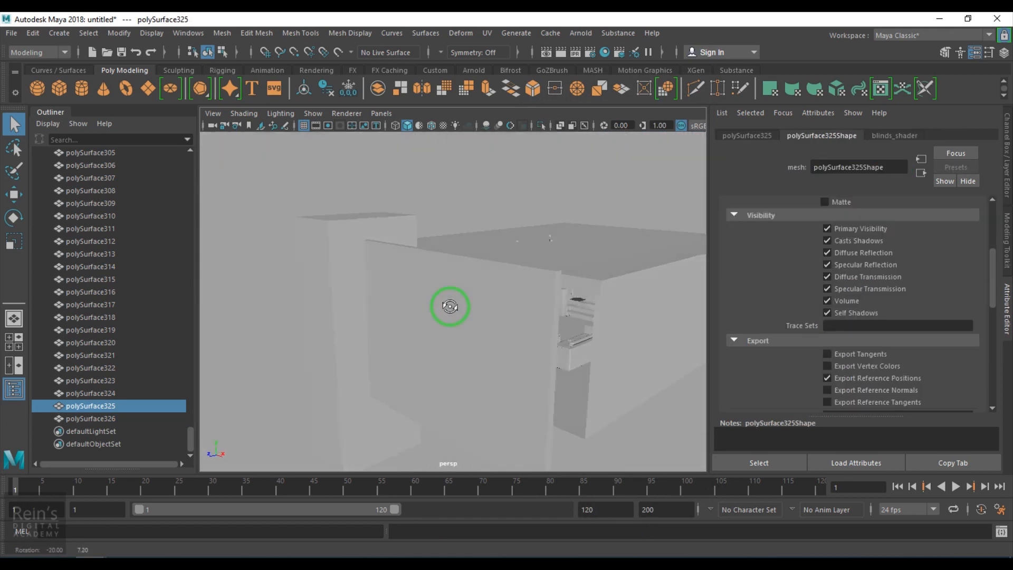
{"action": "left_click_drag", "start_coordinate": [450, 307], "coordinate": [402, 300]}
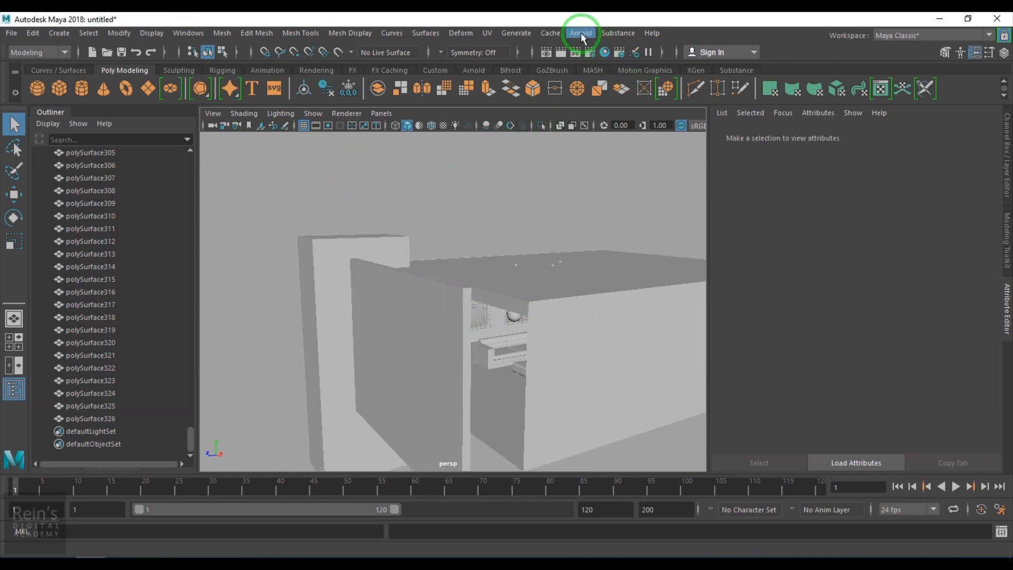
Step: Create an Arnold Physical Sky skydome light from Arnold > Lights
{"action": "left_click", "coordinate": [579, 32]}
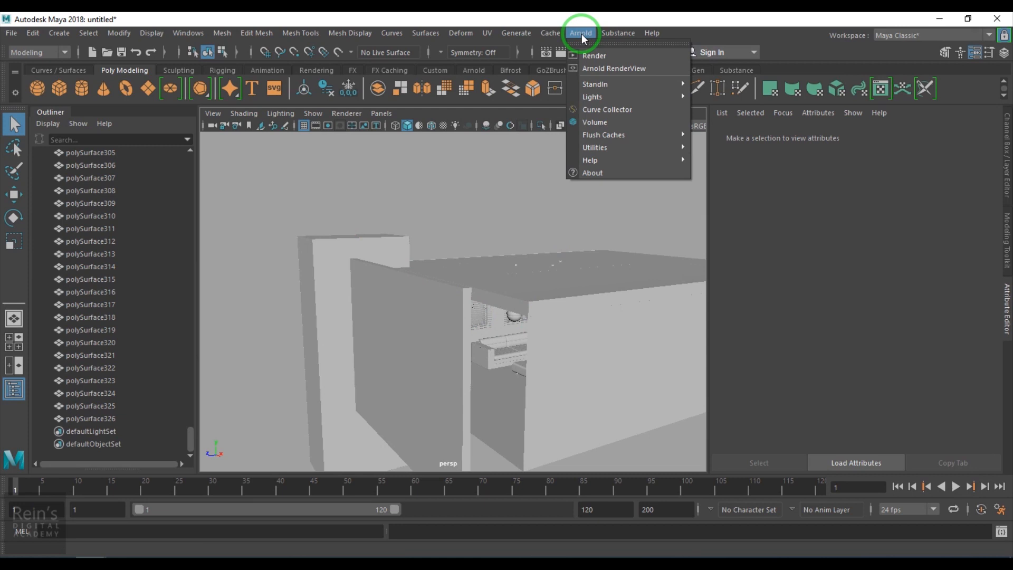
{"action": "mouse_move", "coordinate": [592, 96]}
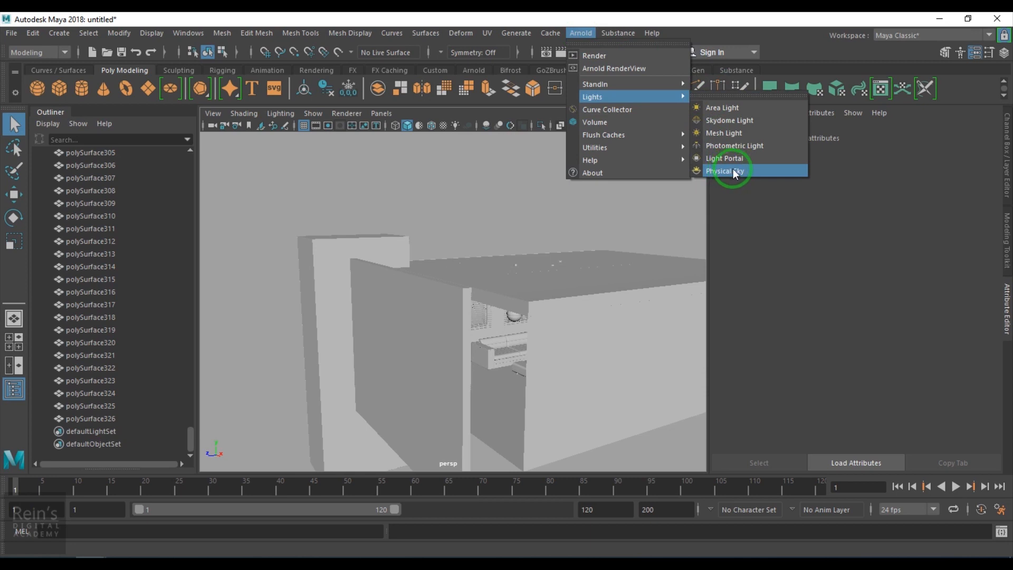
{"action": "left_click", "coordinate": [724, 171]}
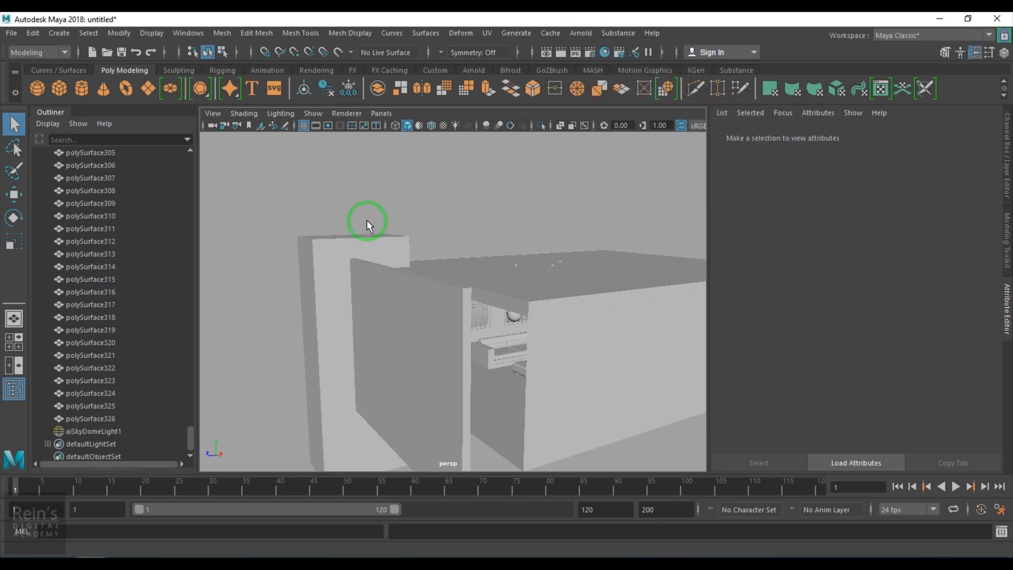
{"action": "left_click", "coordinate": [94, 431]}
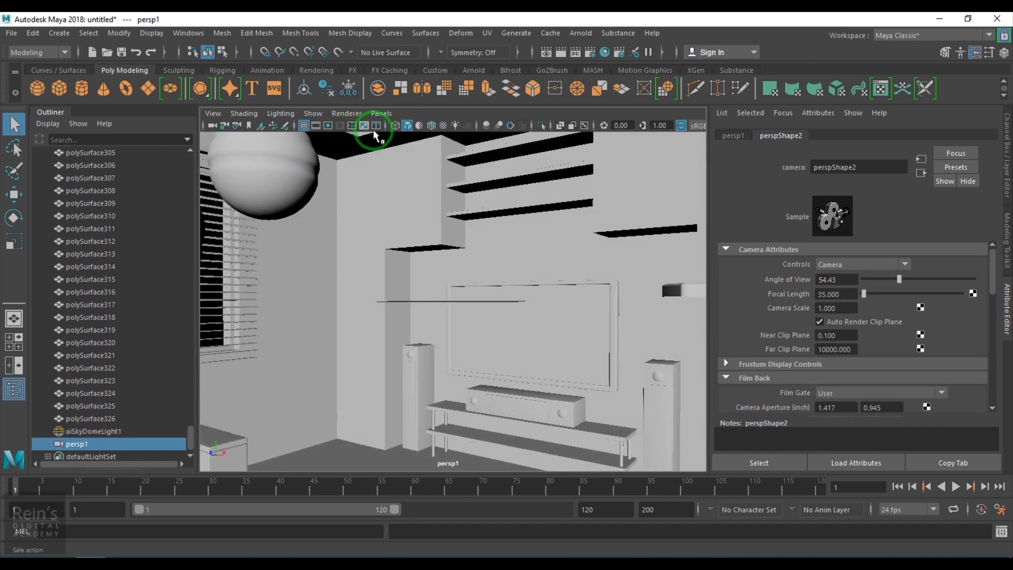
Step: Enable the Resolution Gate and rename the persp1 camera to render_01_cam in the Channel Box
{"action": "left_click", "coordinate": [370, 126]}
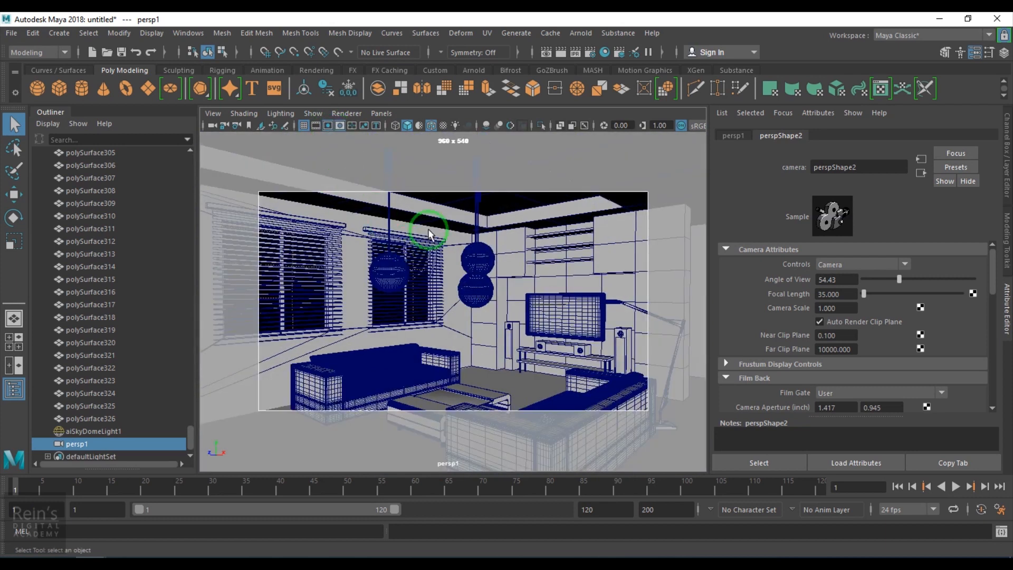
{"action": "left_click", "coordinate": [835, 295]}
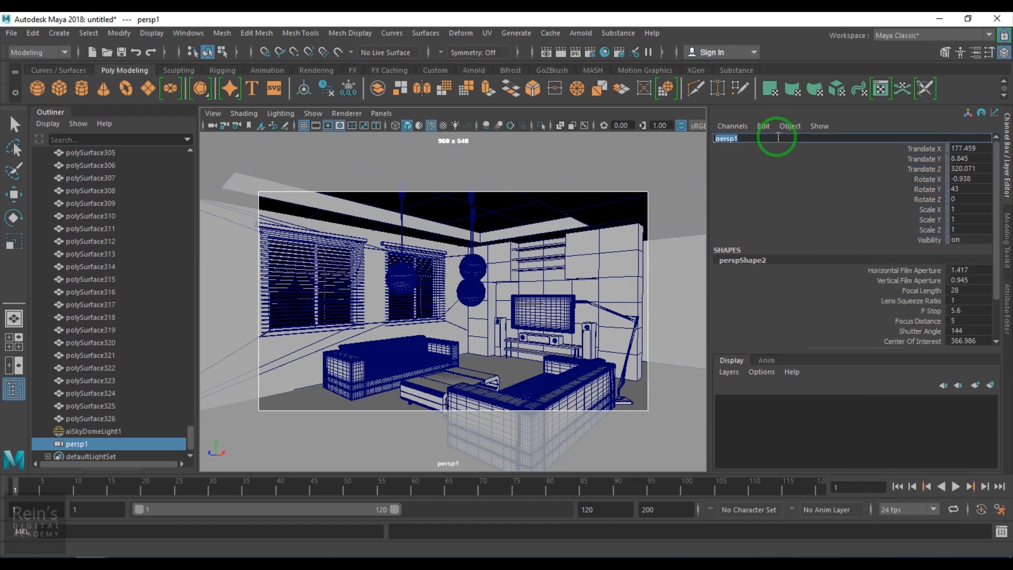
{"action": "type", "text": "render 1"}
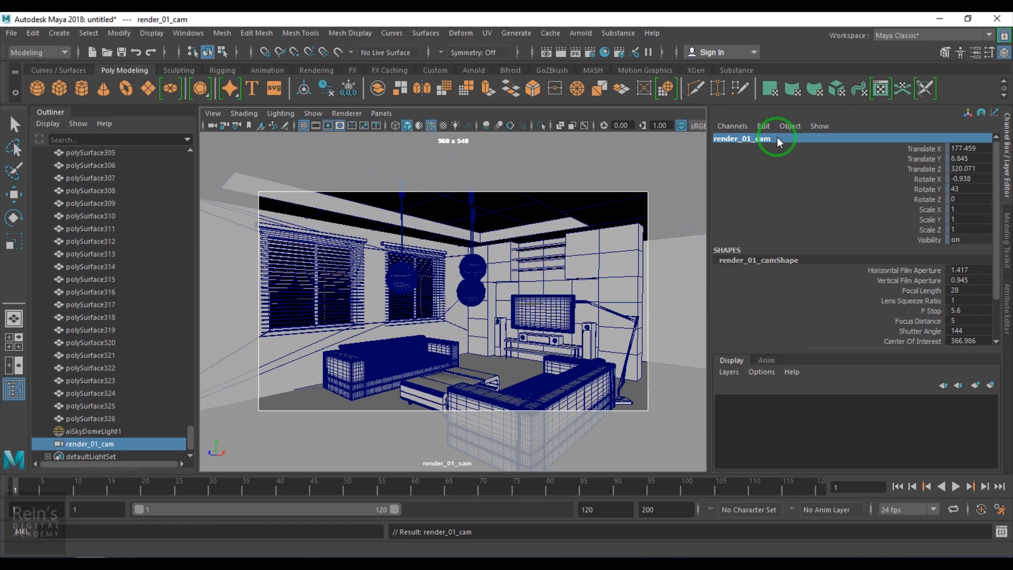
{"action": "mouse_move", "coordinate": [707, 138]}
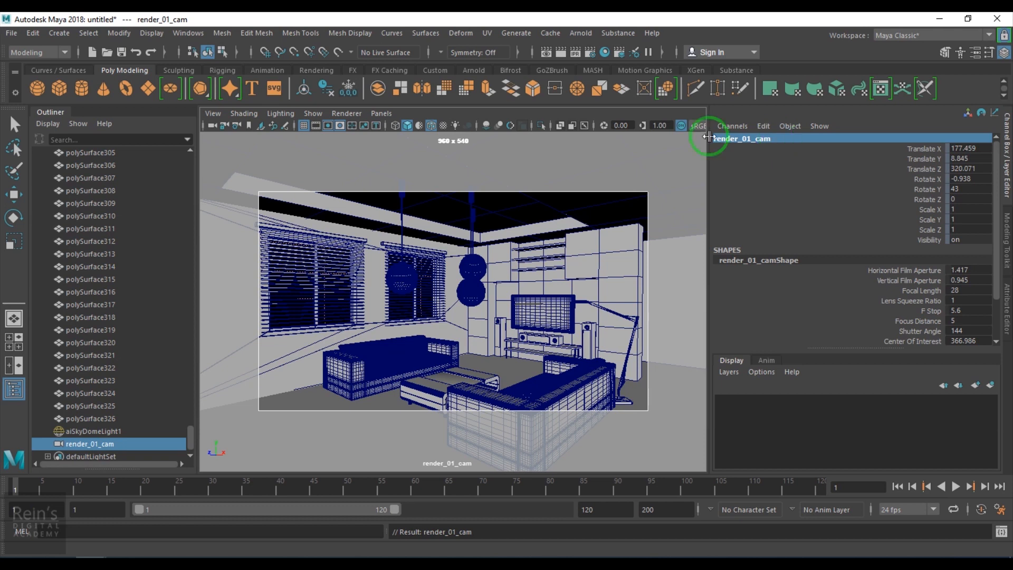
Step: Launch Arnold RenderView to render the room from render_01_cam and move the window aside
{"action": "left_click", "coordinate": [580, 33]}
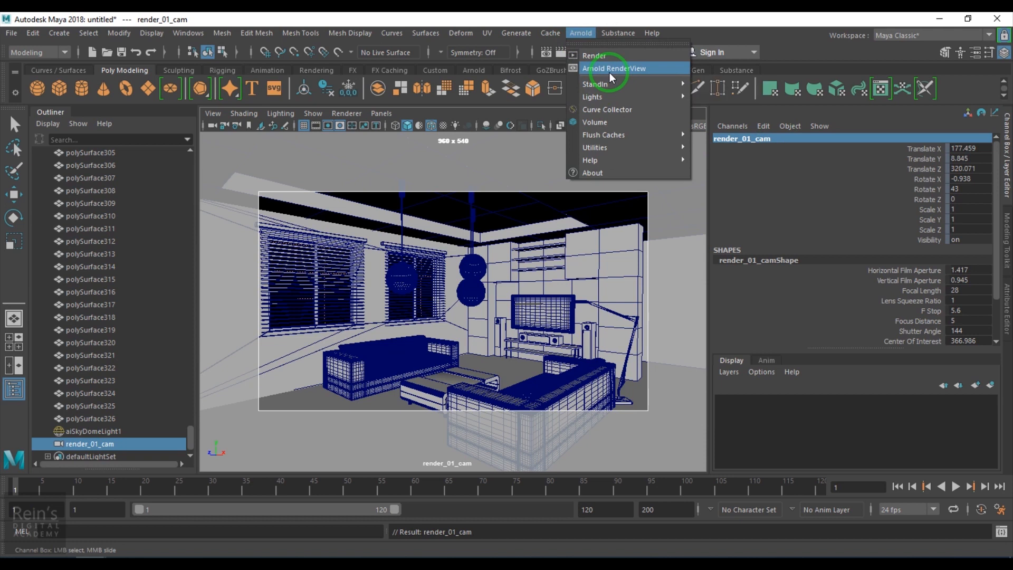
{"action": "left_click", "coordinate": [614, 68]}
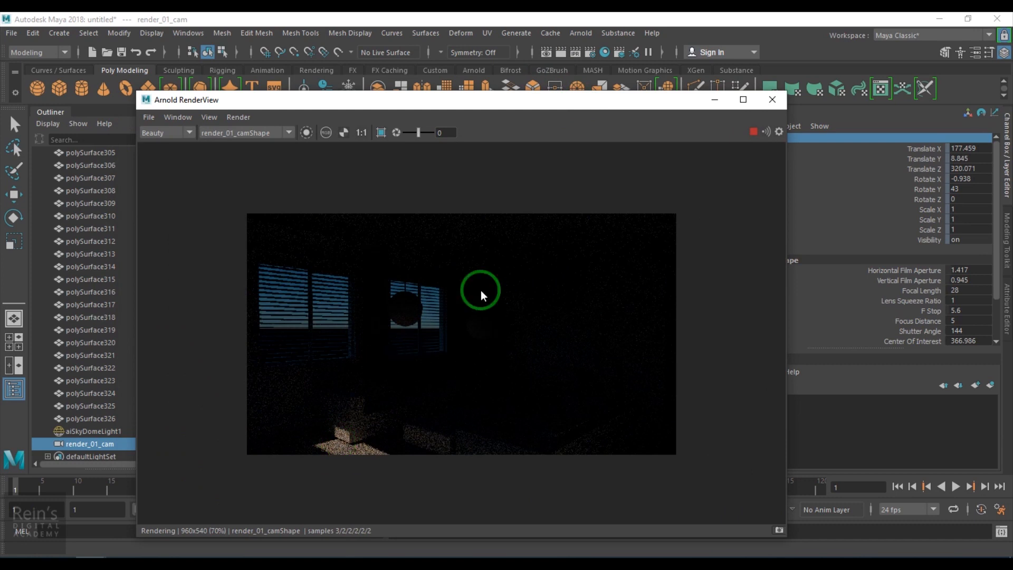
{"action": "left_click_drag", "start_coordinate": [481, 100], "coordinate": [529, 93]}
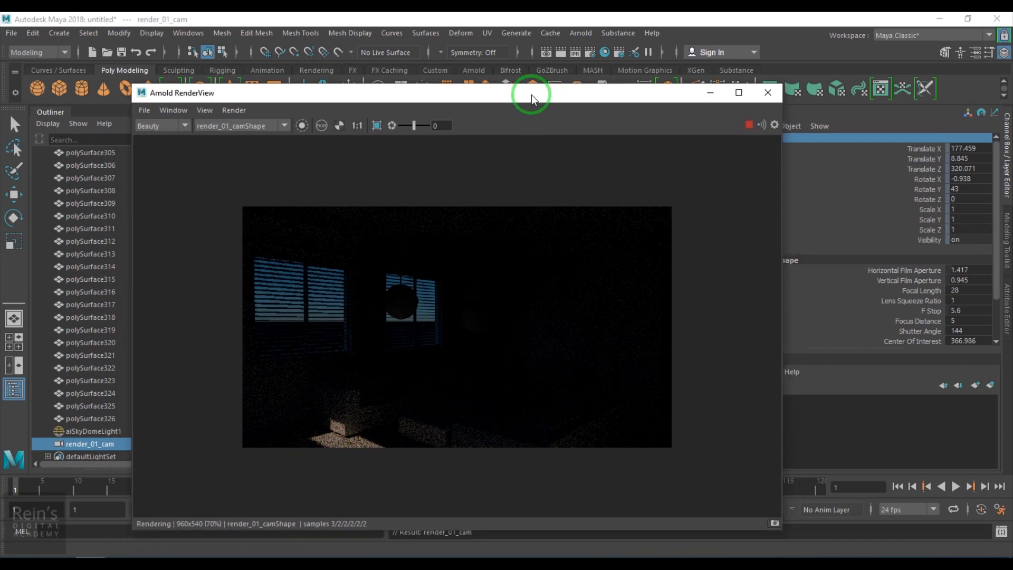
{"action": "left_click", "coordinate": [91, 431]}
{"action": "type", "text": "1.000"}
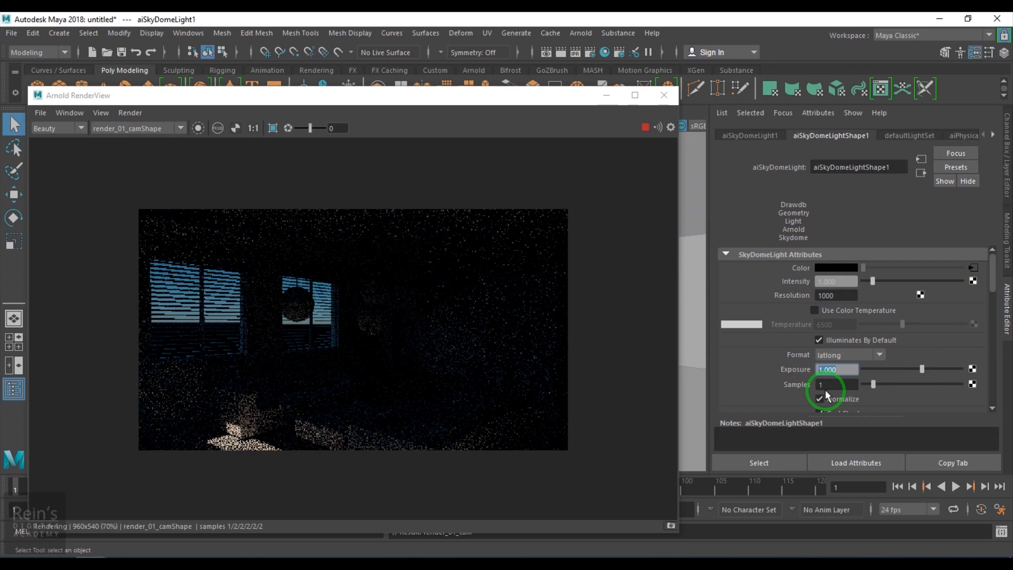
Step: Set aiPhysicalSky1's sun azimuth to 180 so sunlight patches reach the floor
{"action": "left_click", "coordinate": [750, 135]}
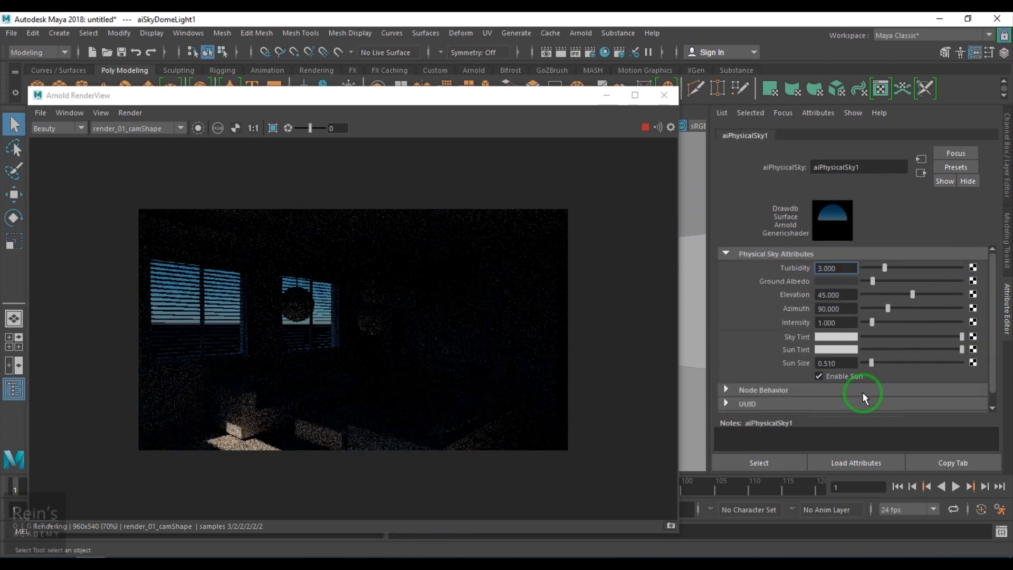
{"action": "left_click", "coordinate": [838, 308]}
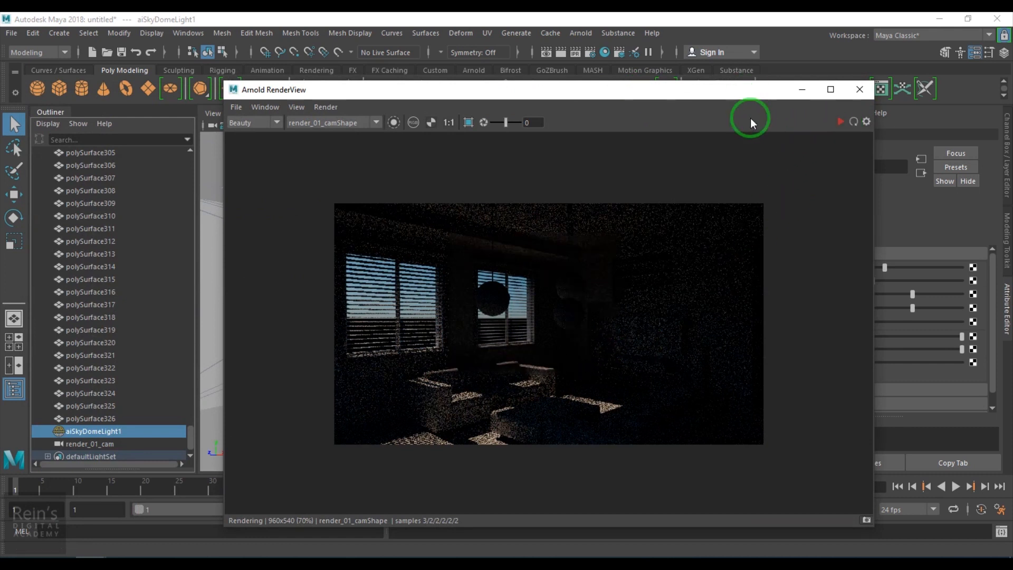
{"action": "left_click", "coordinate": [381, 113]}
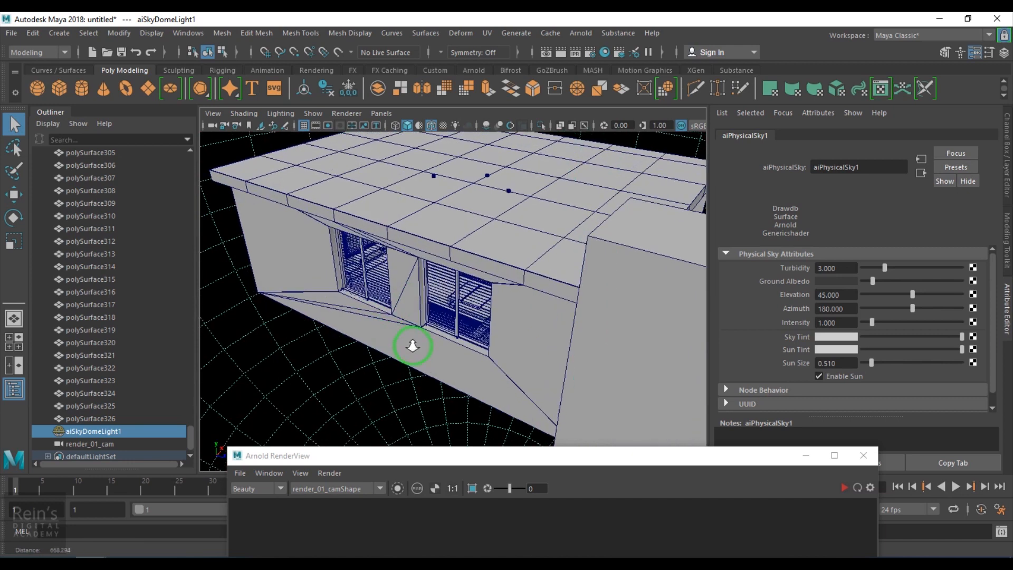
Step: Turn off Arnold Opaque on the left window's blind mesh
{"action": "left_click", "coordinate": [368, 265]}
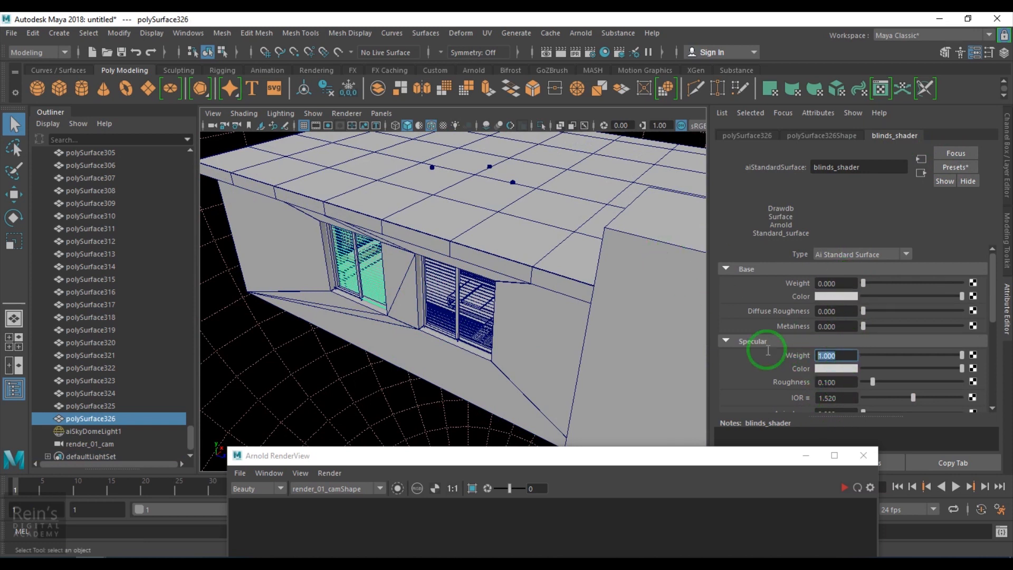
{"action": "scroll", "scroll_direction": "down", "scroll_amount": 3}
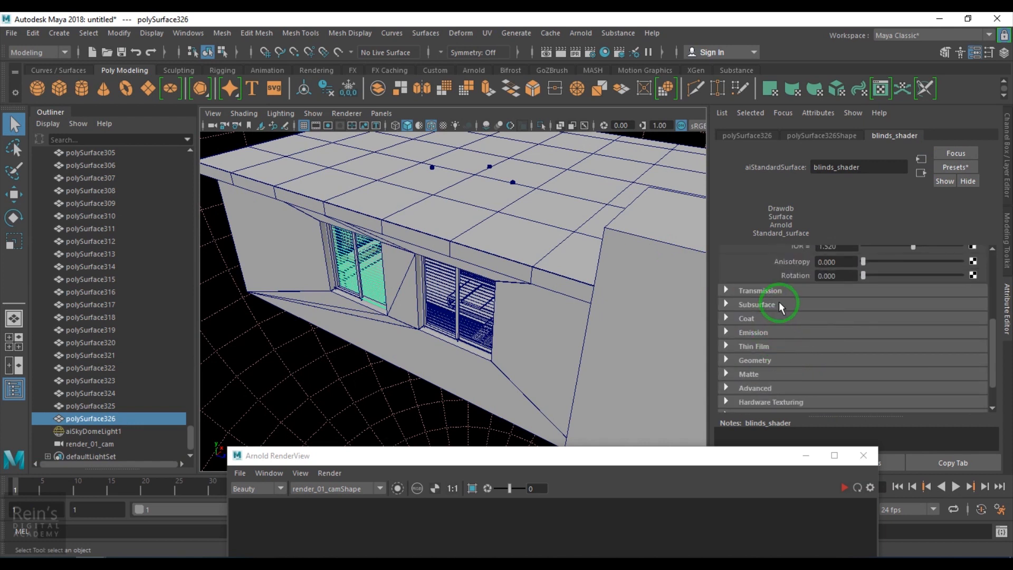
{"action": "left_click", "coordinate": [756, 304]}
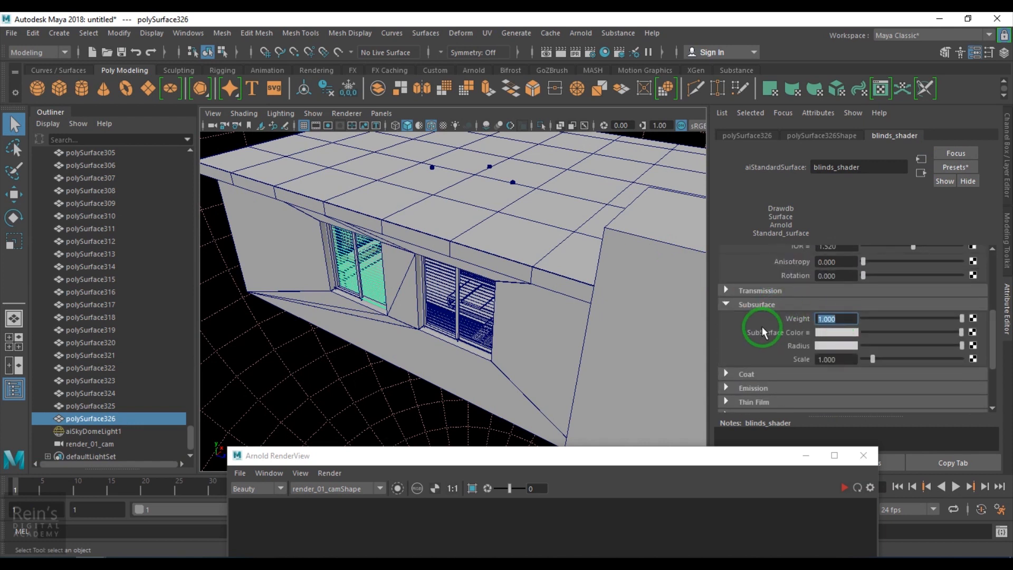
{"action": "left_click", "coordinate": [821, 136]}
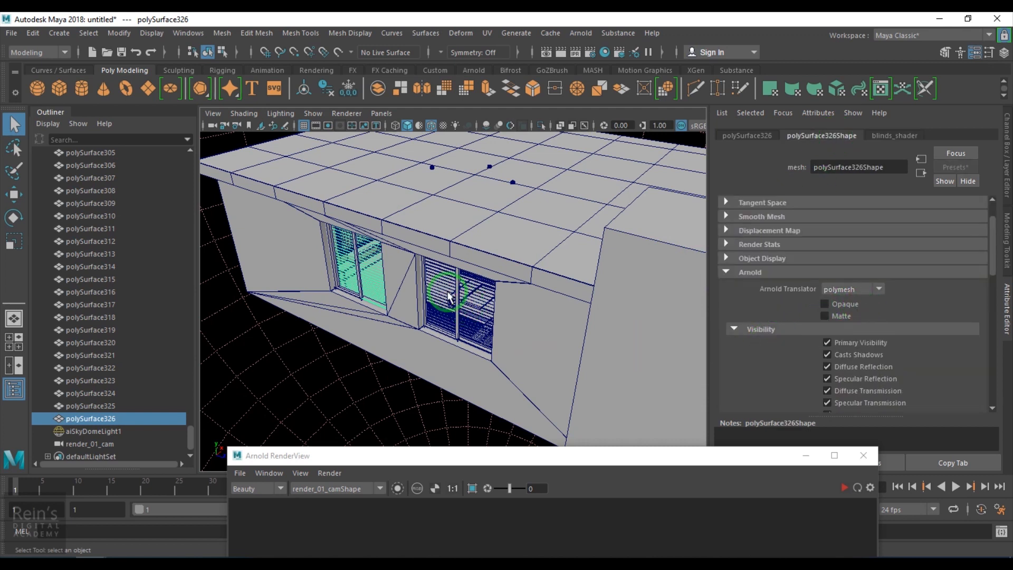
Step: Turn off Arnold Opaque on the right window's blind mesh as well
{"action": "left_click", "coordinate": [91, 405]}
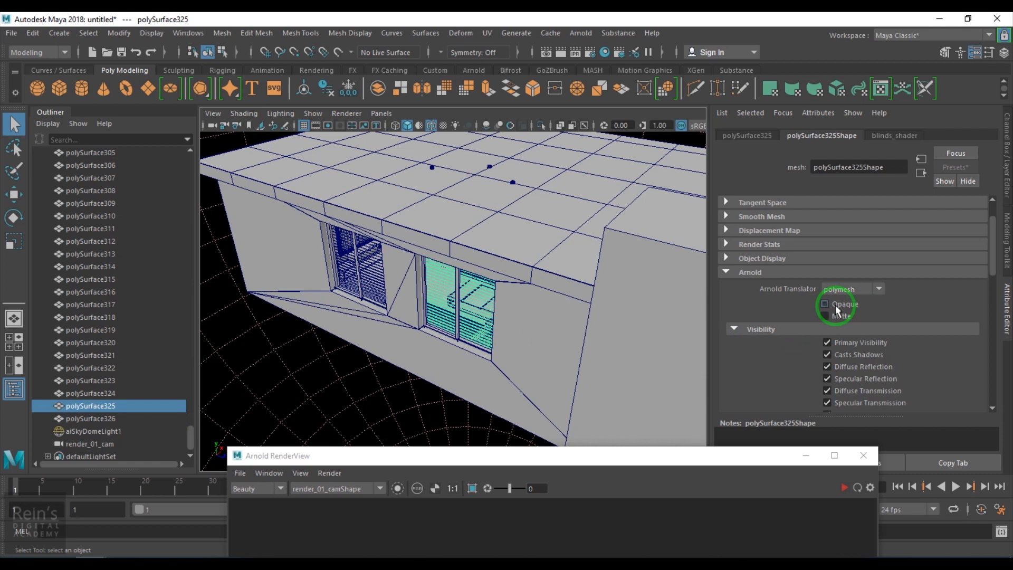
{"action": "left_click", "coordinate": [91, 418]}
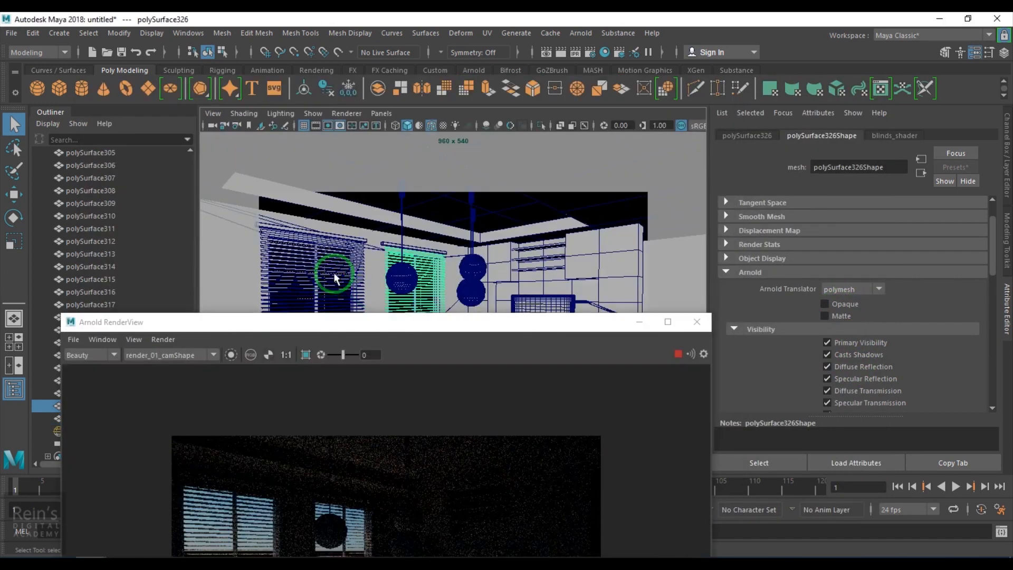
Step: Verify Opaque is off on both blinds and move RenderView down while the render refines
{"action": "left_click", "coordinate": [826, 304]}
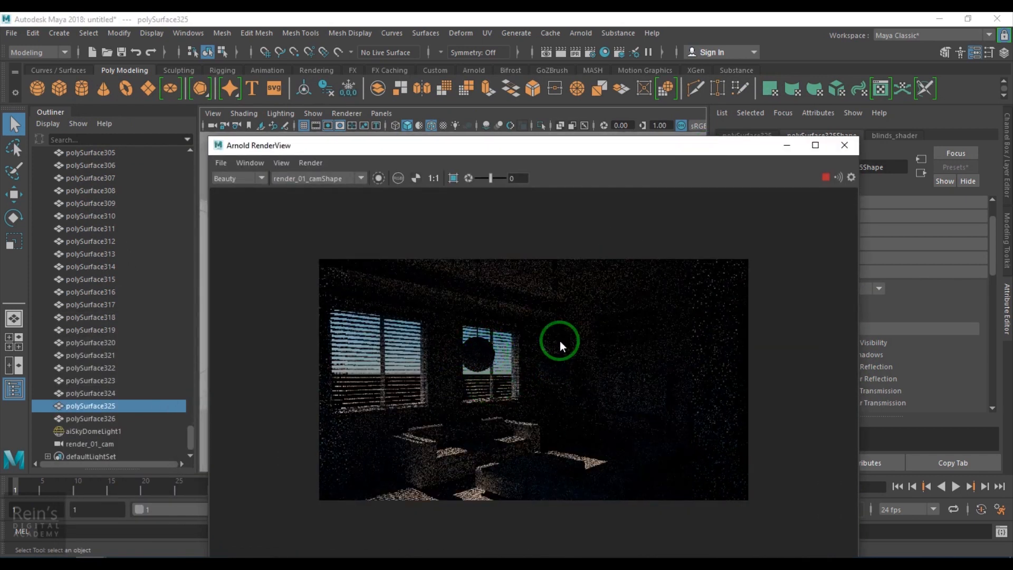
{"action": "mouse_move", "coordinate": [563, 390]}
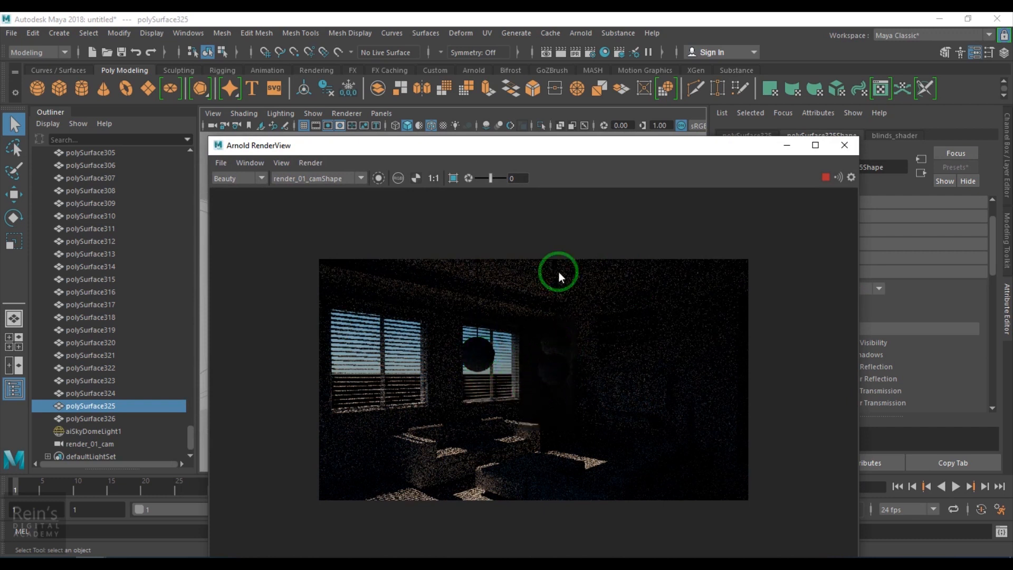
{"action": "left_click_drag", "start_coordinate": [536, 144], "coordinate": [588, 356]}
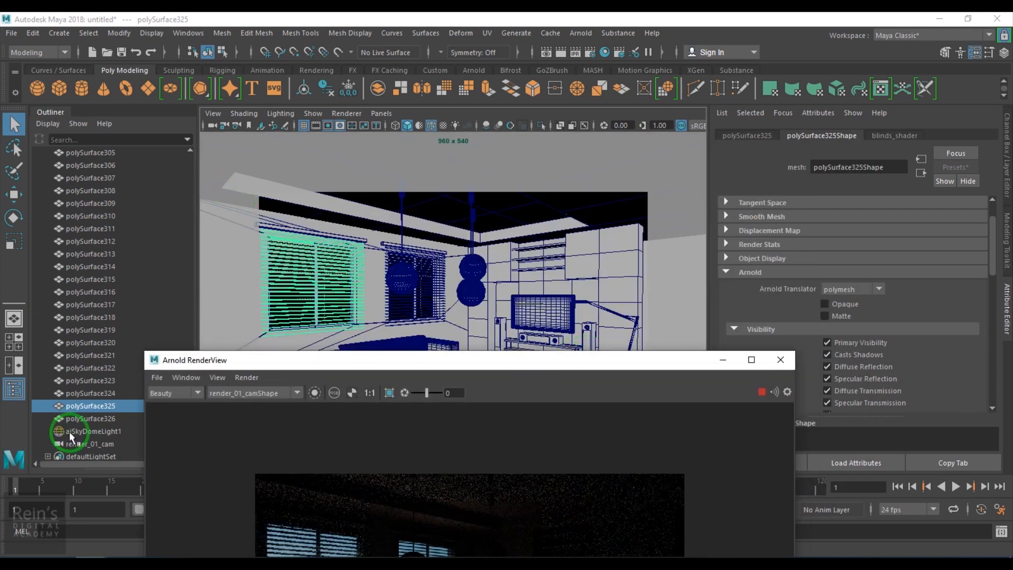
{"action": "left_click", "coordinate": [96, 430]}
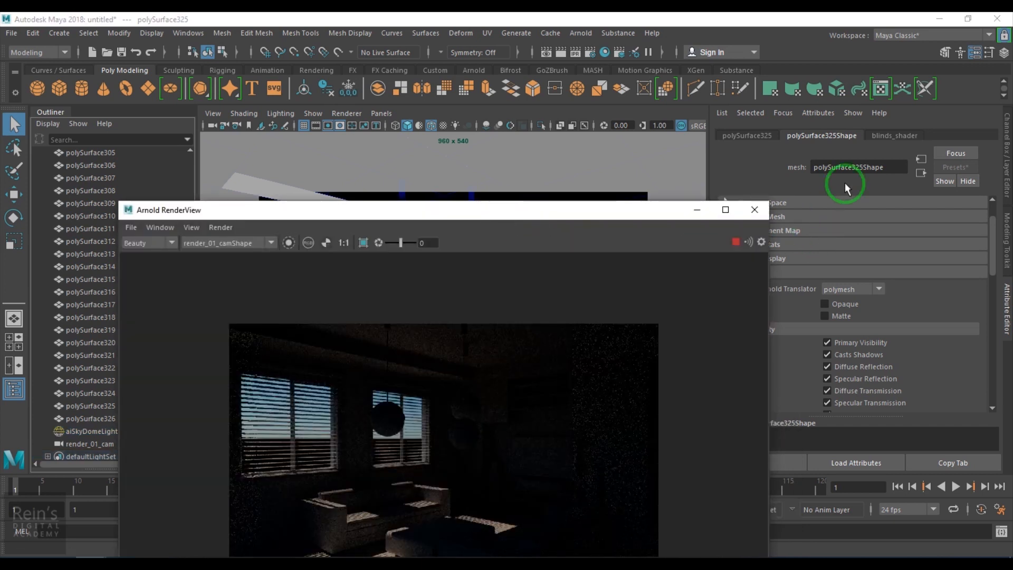
{"action": "mouse_move", "coordinate": [606, 226]}
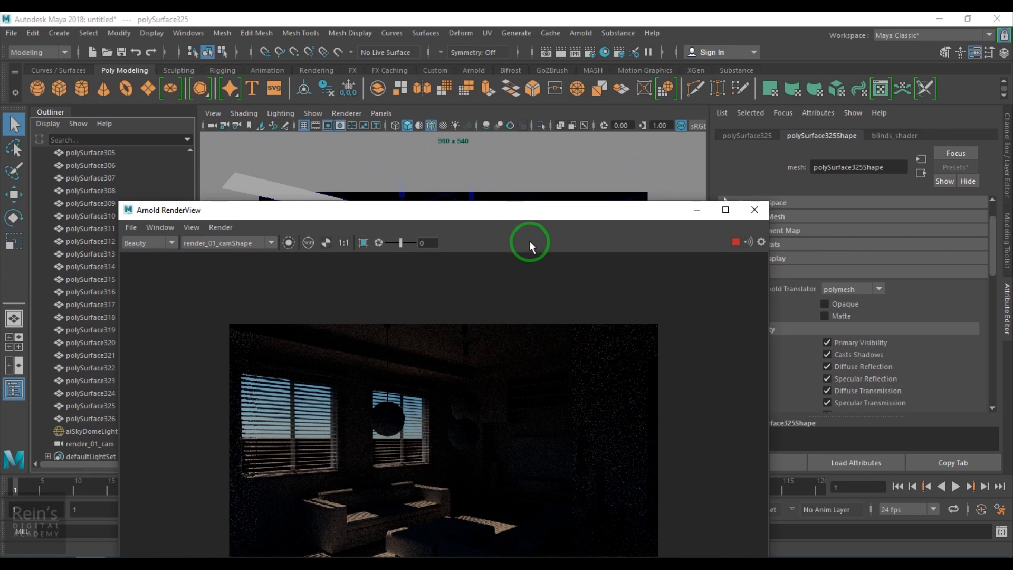
{"action": "mouse_move", "coordinate": [735, 246]}
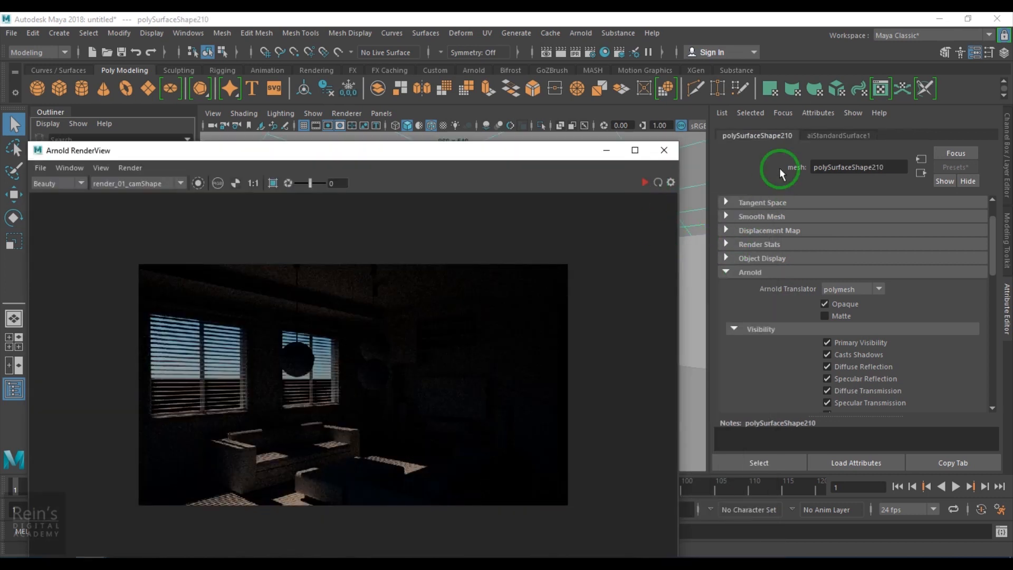
Step: Set aiPhysicalSky1's elevation to 20 and azimuth to 130 for low-angle sunlight
{"action": "left_click", "coordinate": [782, 113]}
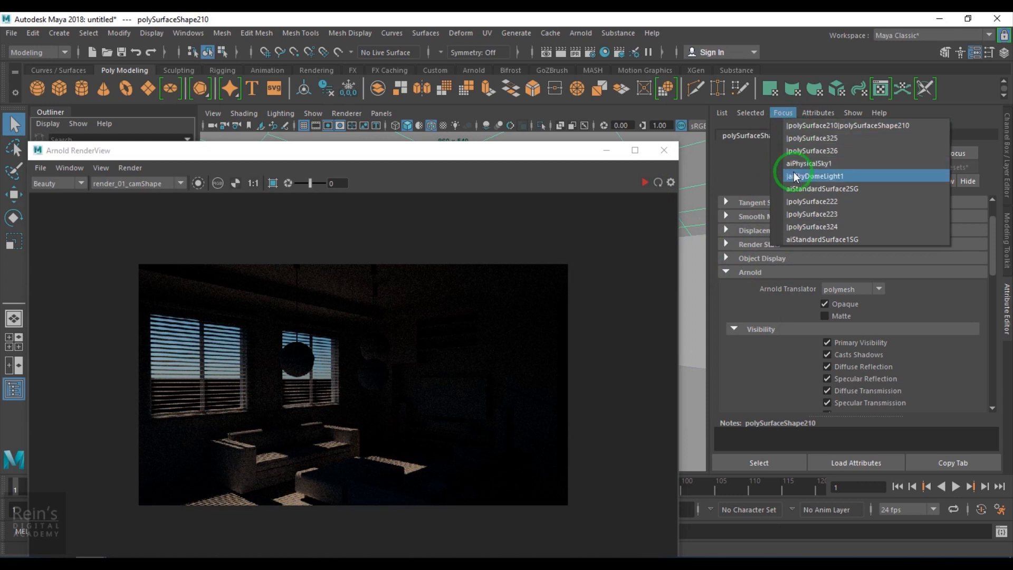
{"action": "left_click", "coordinate": [806, 162]}
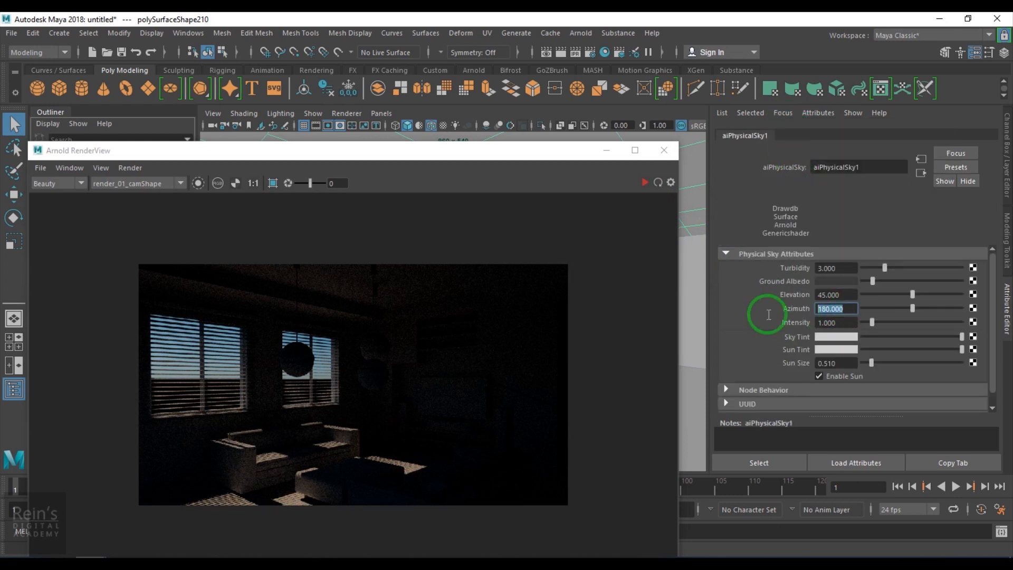
{"action": "type", "text": "140.000"}
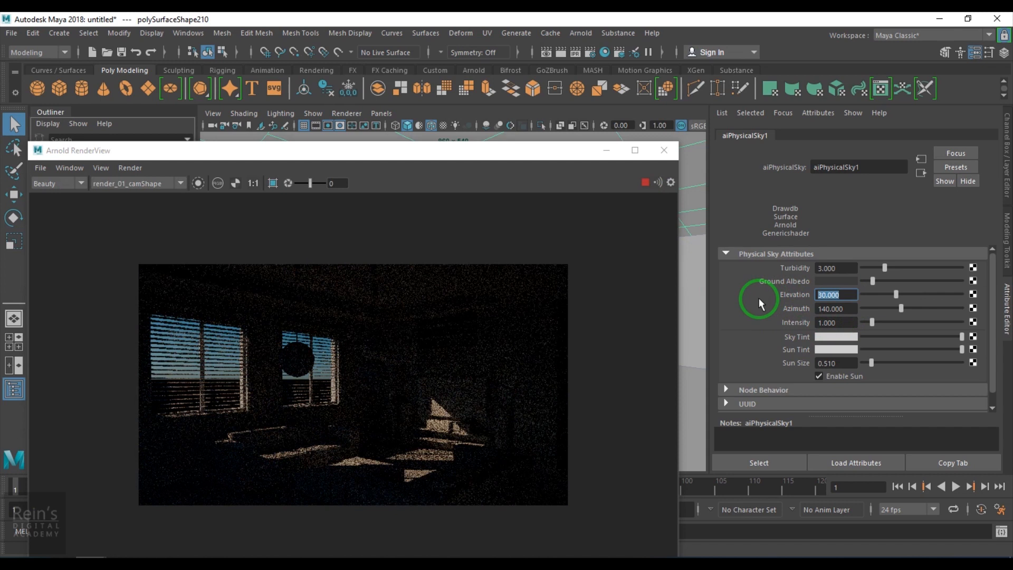
{"action": "type", "text": "20.000"}
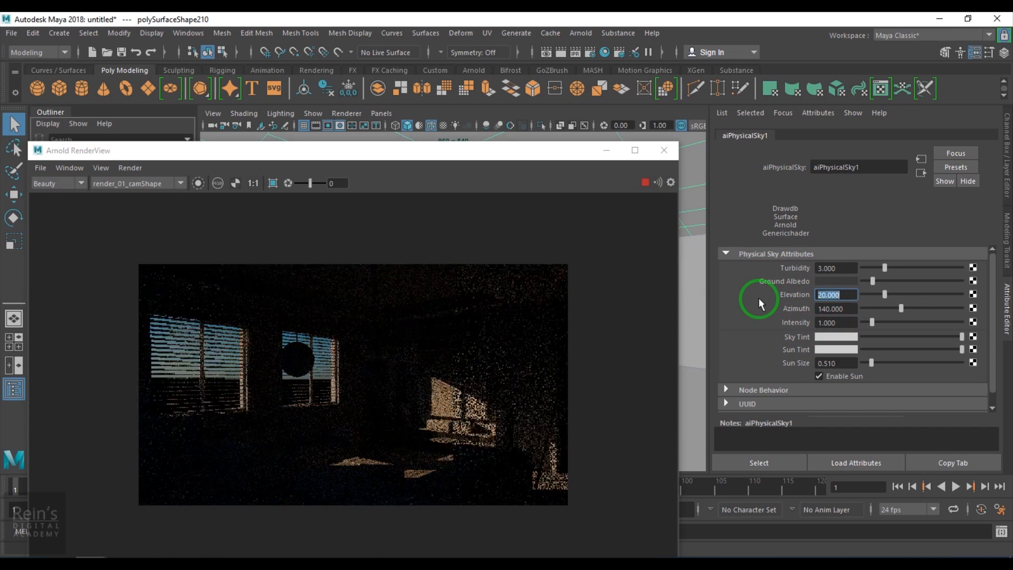
{"action": "left_click", "coordinate": [836, 308]}
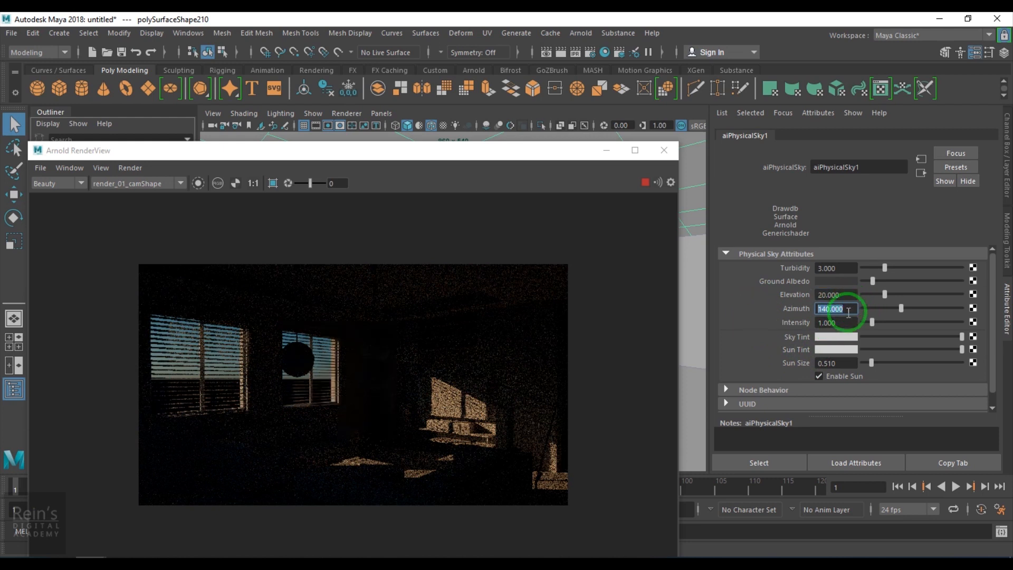
{"action": "type", "text": "130.000"}
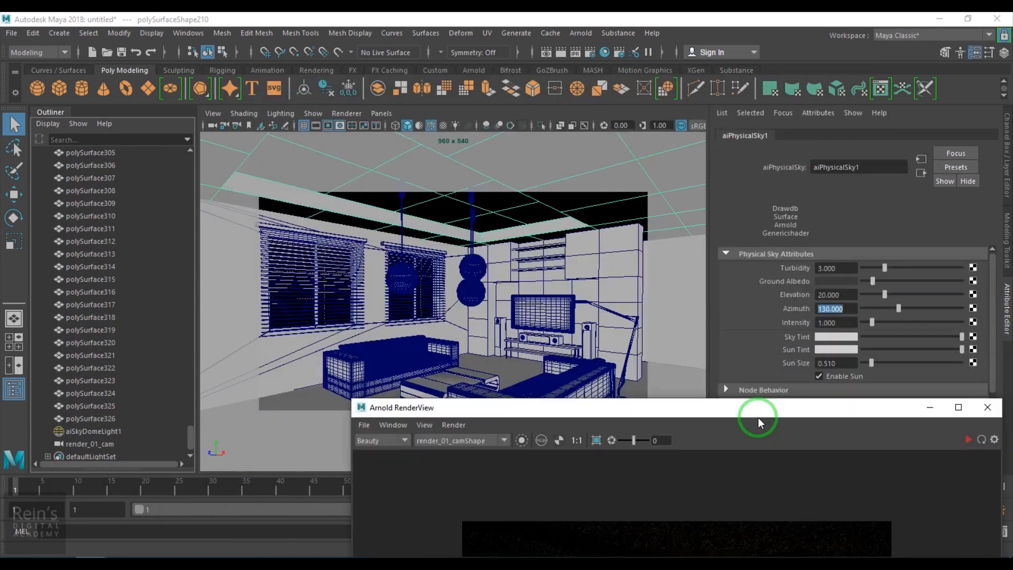
Step: Release the viewport from the render camera to work in perspective
{"action": "left_click", "coordinate": [381, 113]}
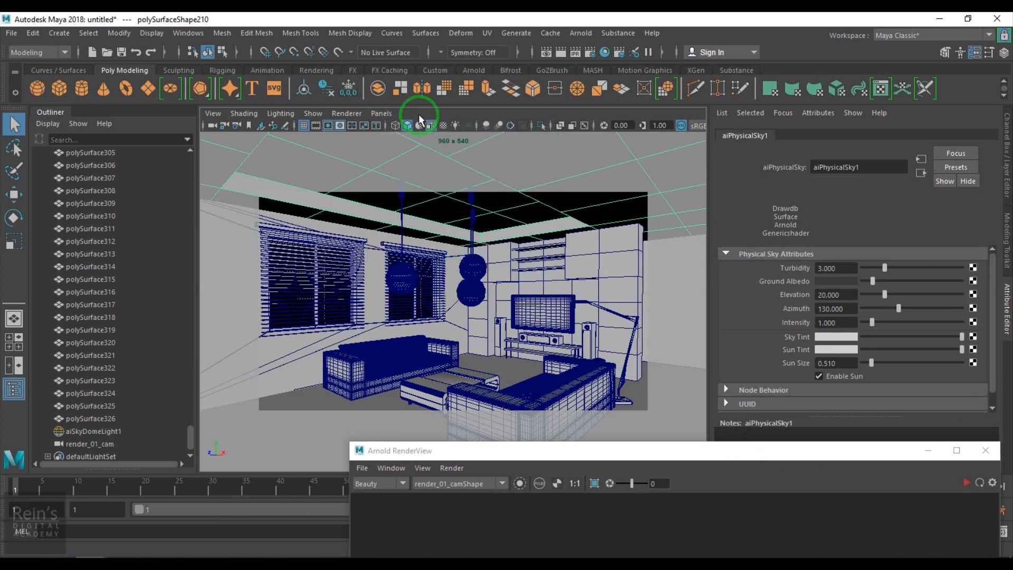
{"action": "left_click", "coordinate": [381, 113]}
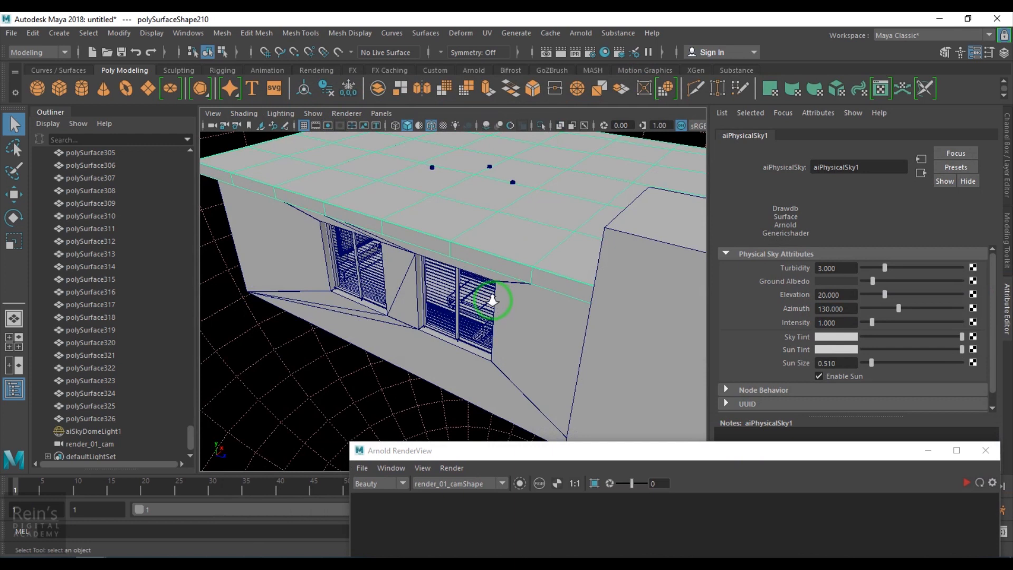
Step: Create an Arnold light portal while viewing the building's exterior windows
{"action": "left_click_drag", "start_coordinate": [494, 301], "coordinate": [442, 277]}
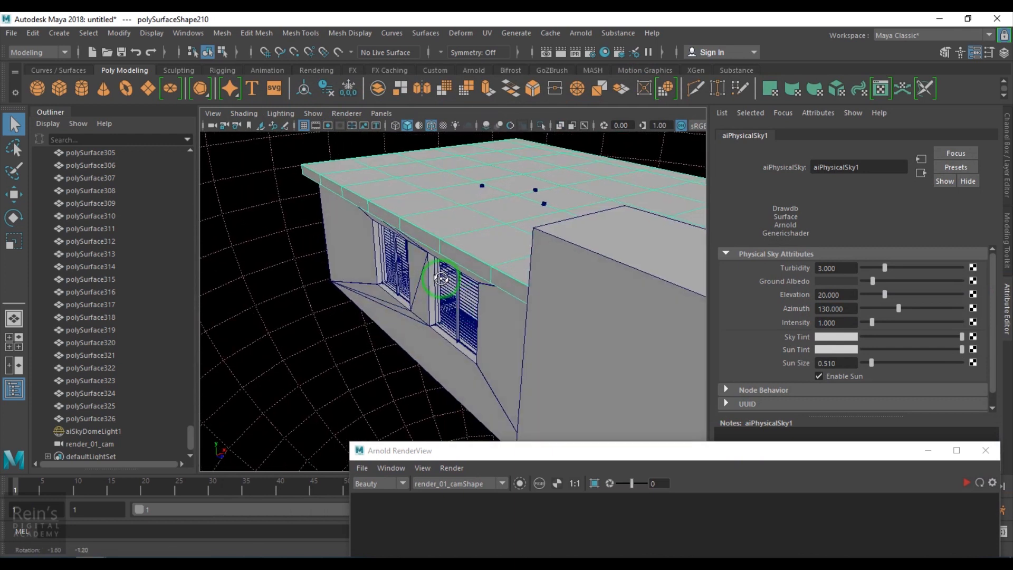
{"action": "left_click", "coordinate": [581, 33]}
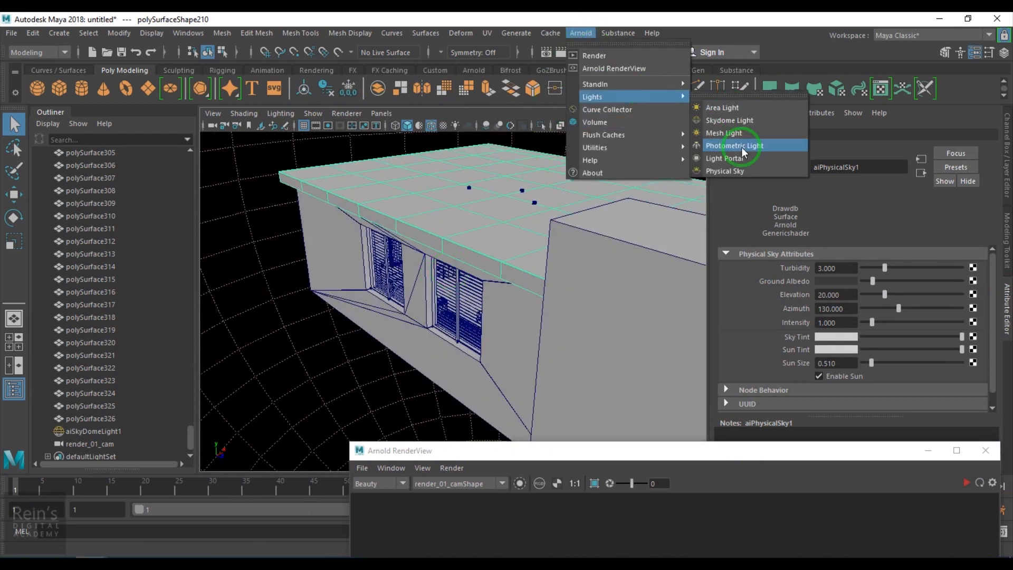
{"action": "left_click", "coordinate": [726, 158]}
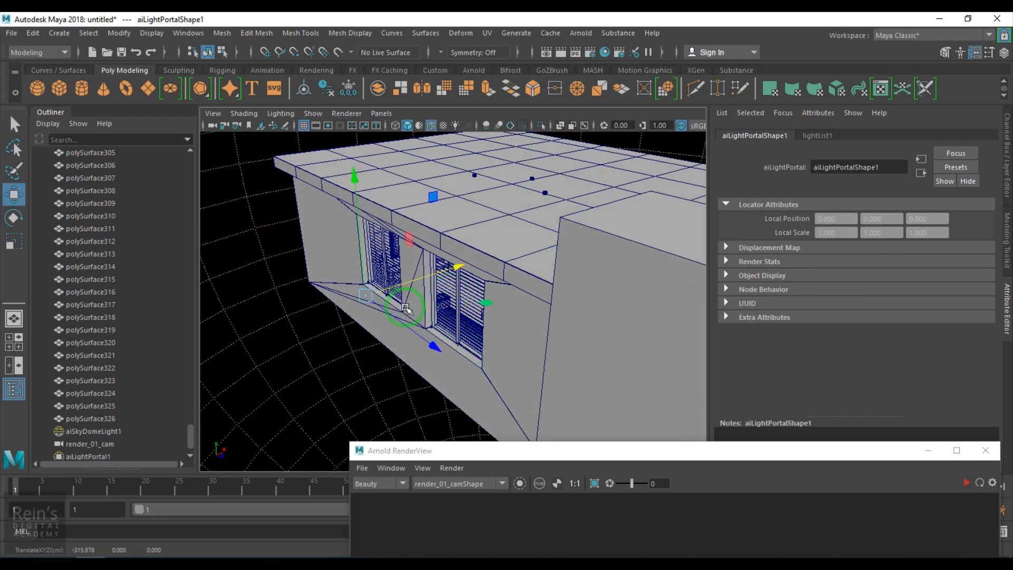
Step: Move, rotate and raise the portal to fit over the left window opening
{"action": "left_click_drag", "start_coordinate": [408, 307], "coordinate": [445, 336]}
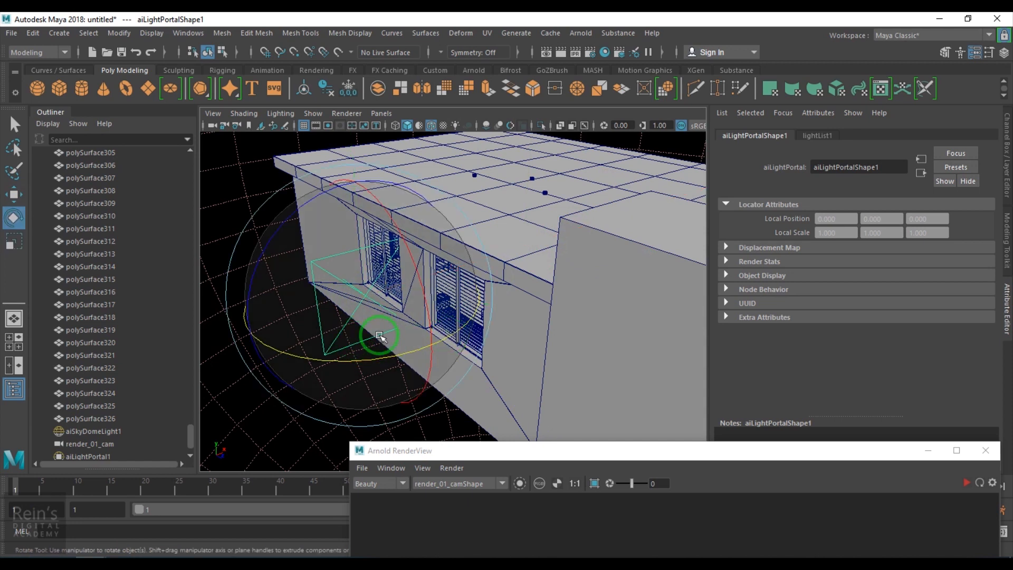
{"action": "left_click_drag", "start_coordinate": [380, 335], "coordinate": [374, 355]}
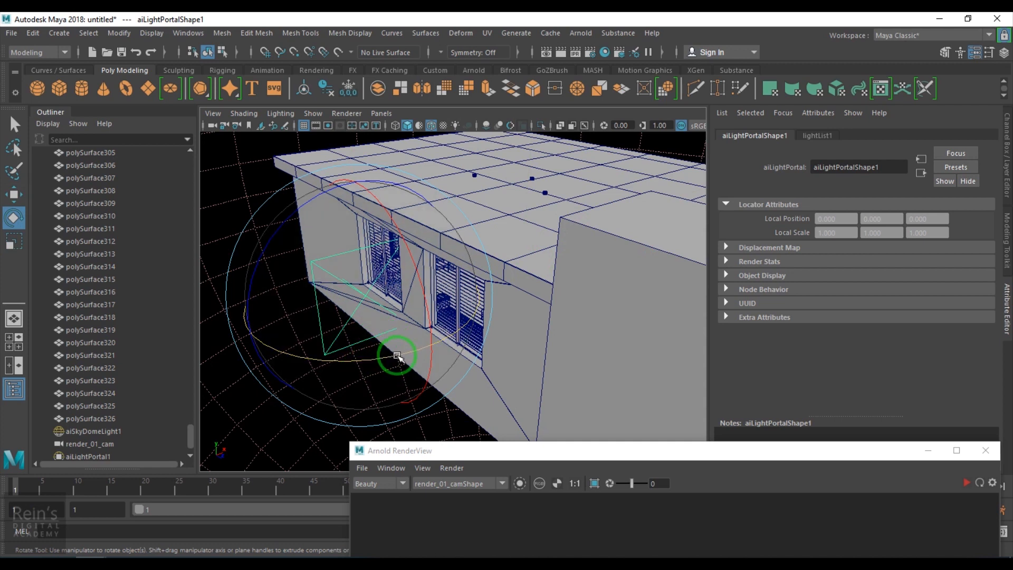
{"action": "left_click_drag", "start_coordinate": [398, 357], "coordinate": [384, 323]}
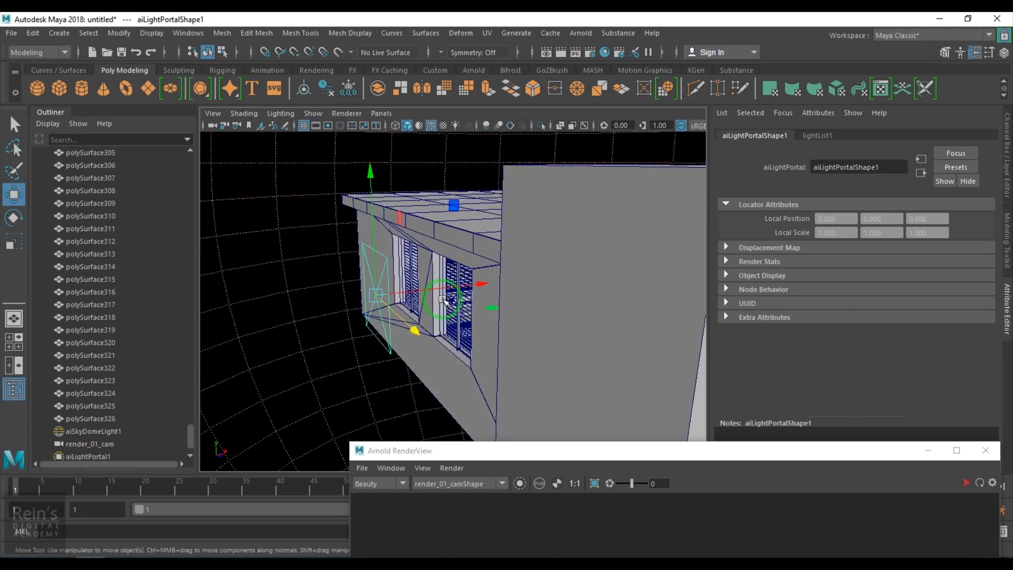
{"action": "left_click_drag", "start_coordinate": [445, 300], "coordinate": [398, 207]}
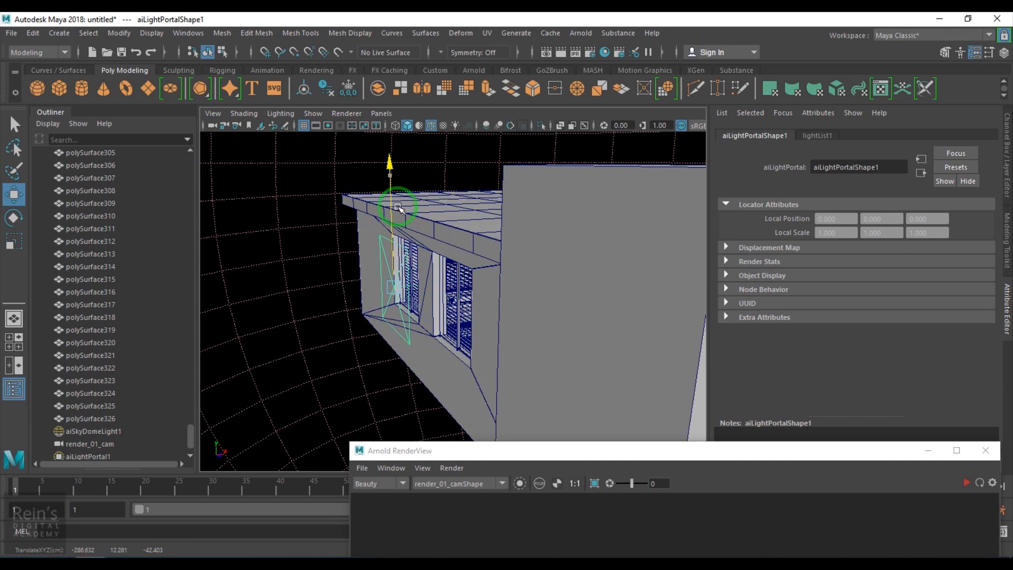
{"action": "left_click_drag", "start_coordinate": [398, 207], "coordinate": [408, 308]}
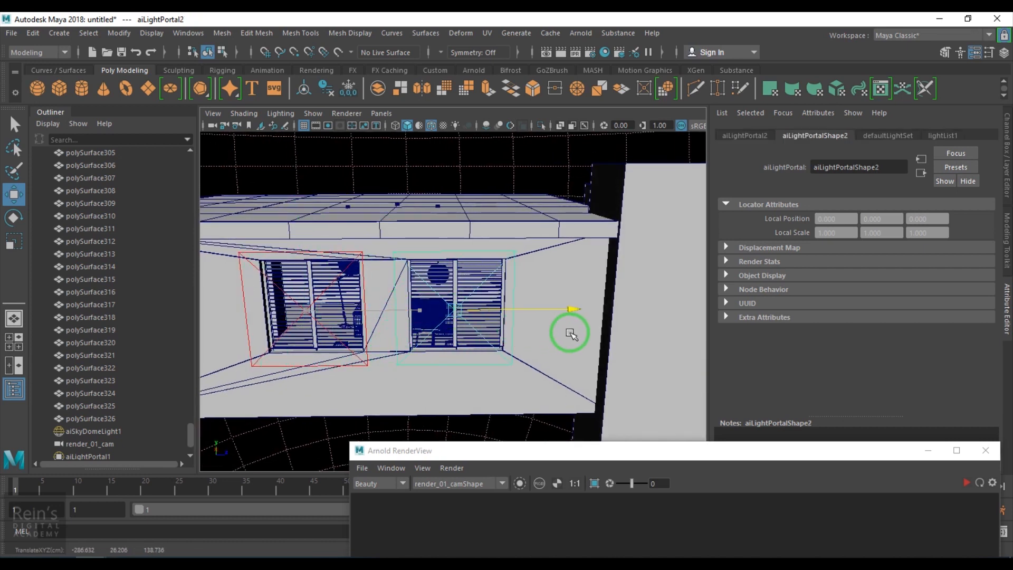
Step: Render with both portals in place and store a snapshot in Arnold RenderView
{"action": "left_click", "coordinate": [381, 113]}
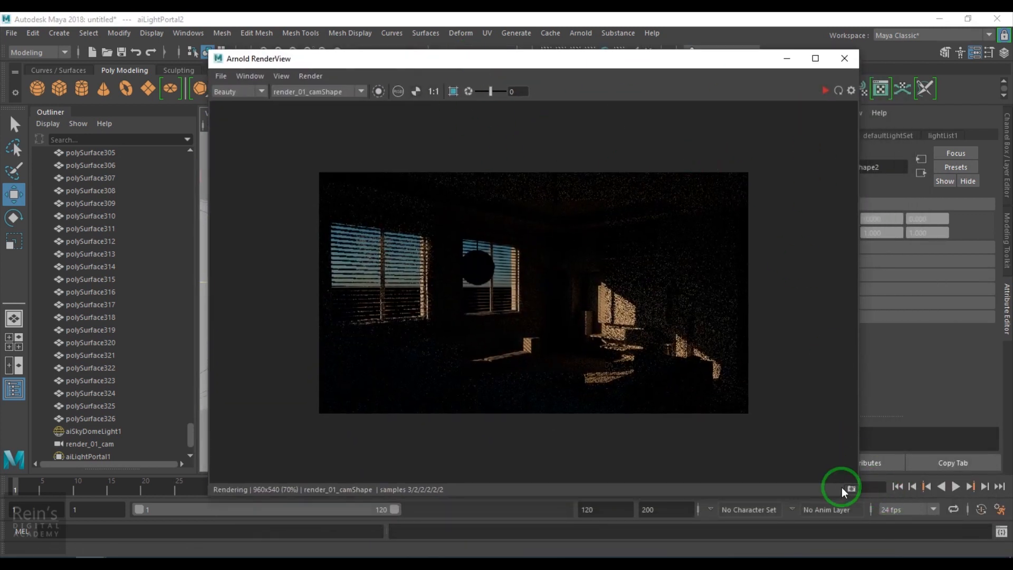
{"action": "left_click", "coordinate": [834, 489]}
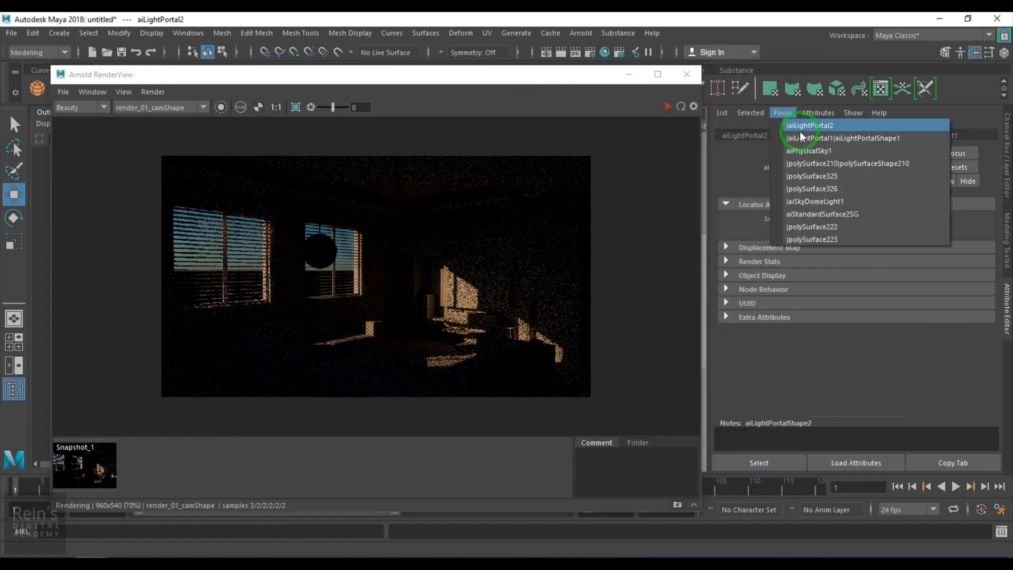
{"action": "left_click", "coordinate": [809, 151]}
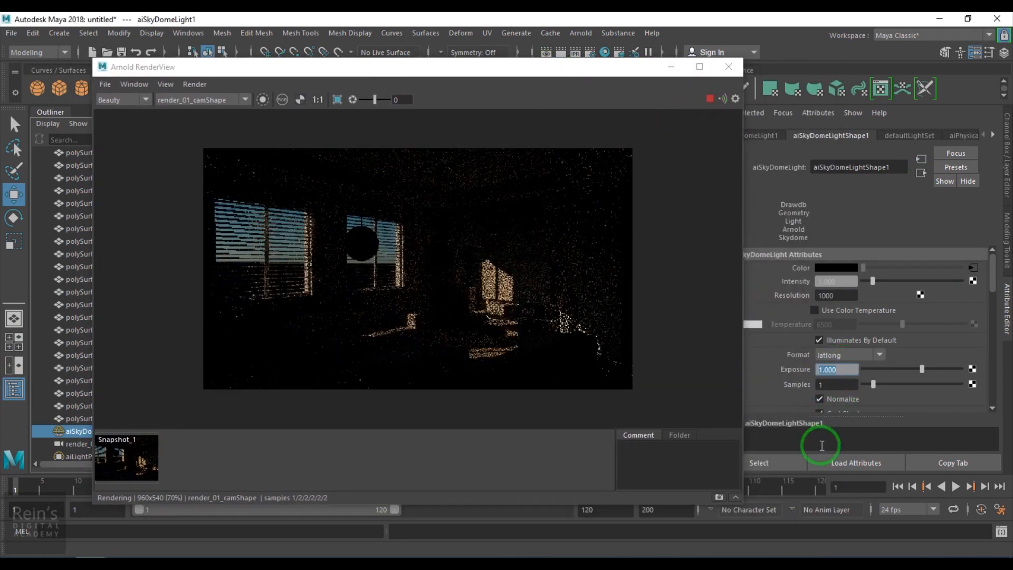
Step: Set aiSkyDomeLight1's exposure to 2 to brighten the interior
{"action": "type", "text": "2.000"}
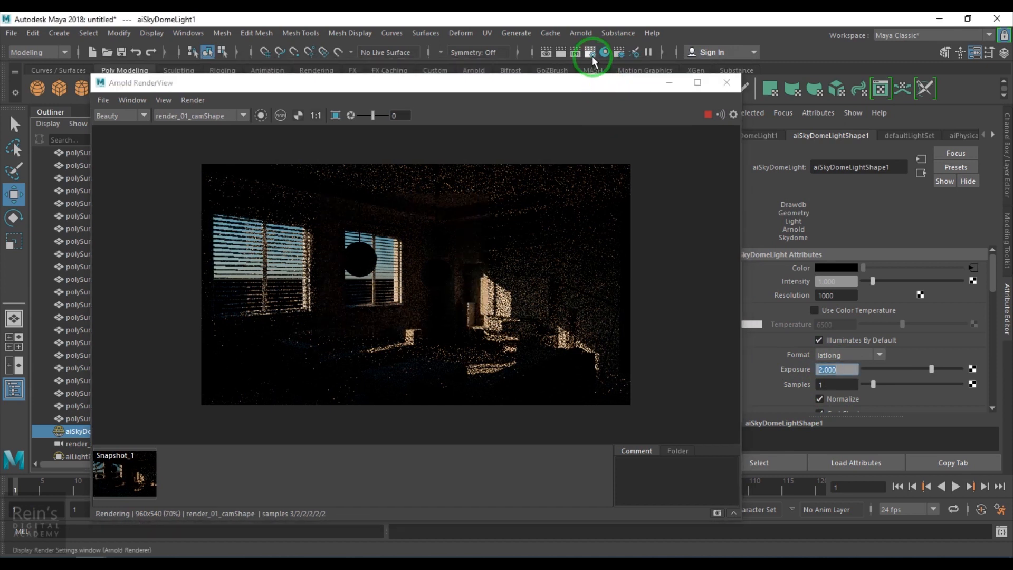
Step: Set Arnold's diffuse ray depth to 3 in Render Settings
{"action": "left_click", "coordinate": [589, 53]}
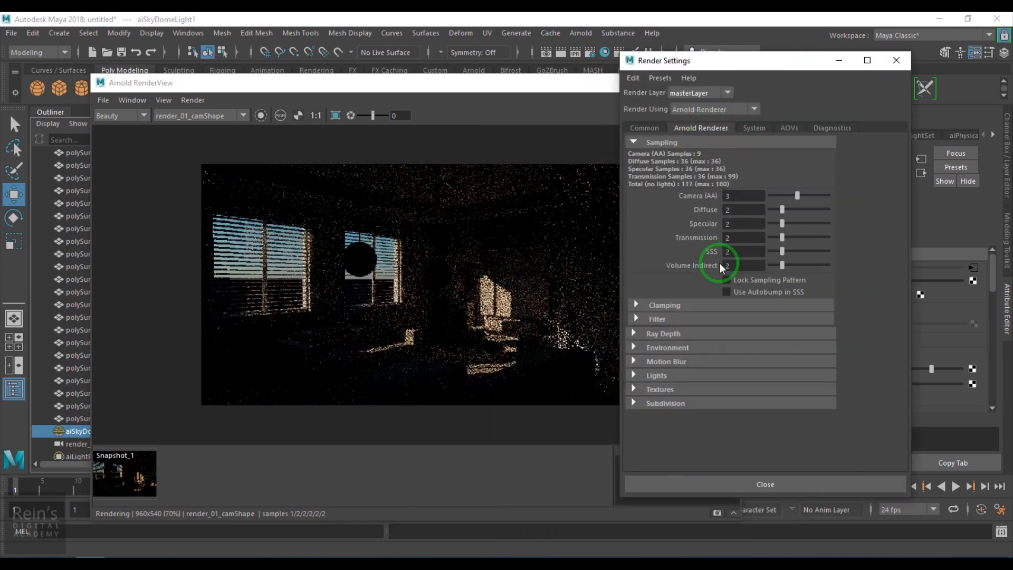
{"action": "left_click", "coordinate": [663, 333]}
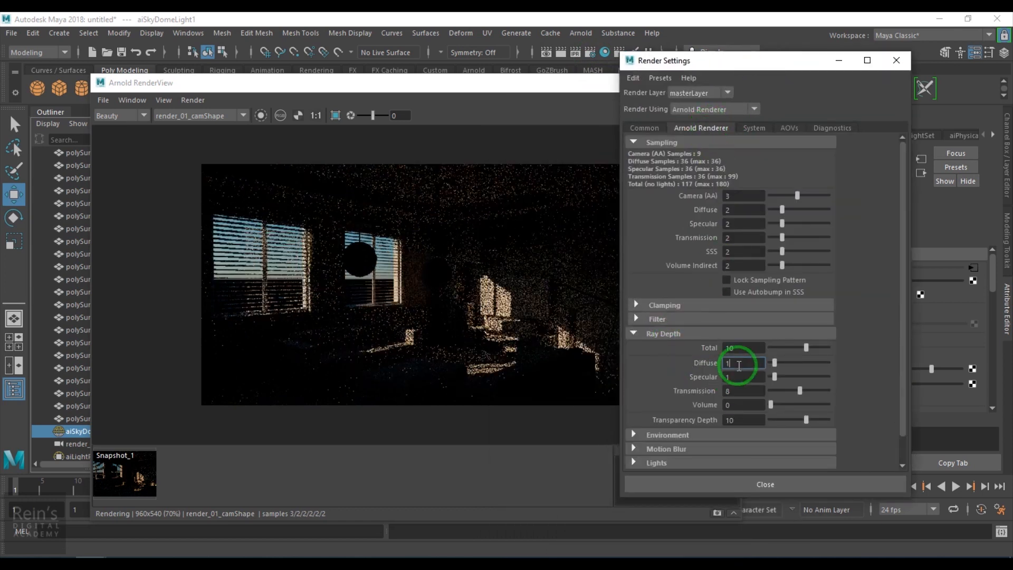
{"action": "type", "text": "3"}
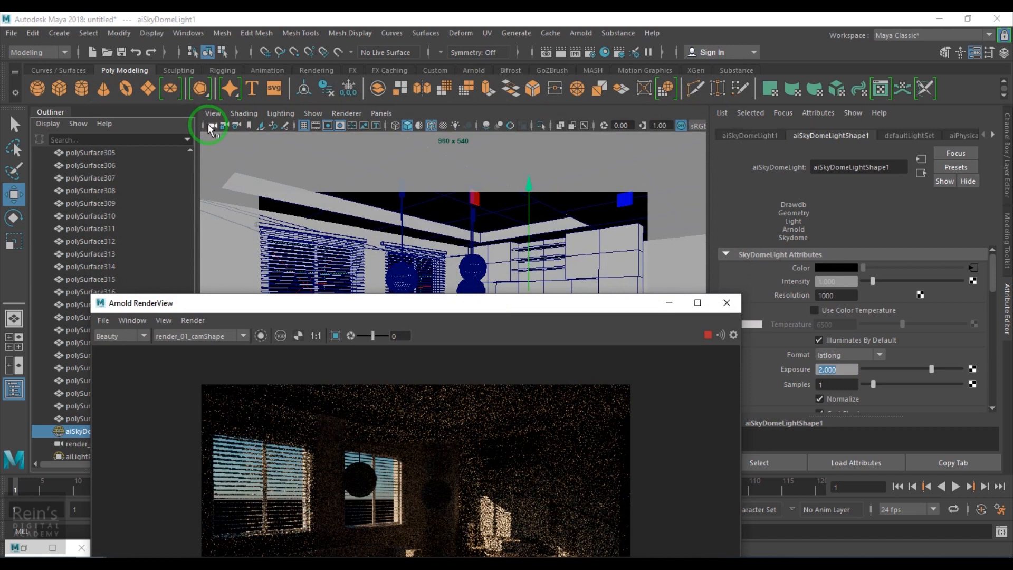
Step: Compare Raw (ACES) and sRGB (ACES) view transforms in RenderView, keeping sRGB (ACES)
{"action": "left_click", "coordinate": [569, 336]}
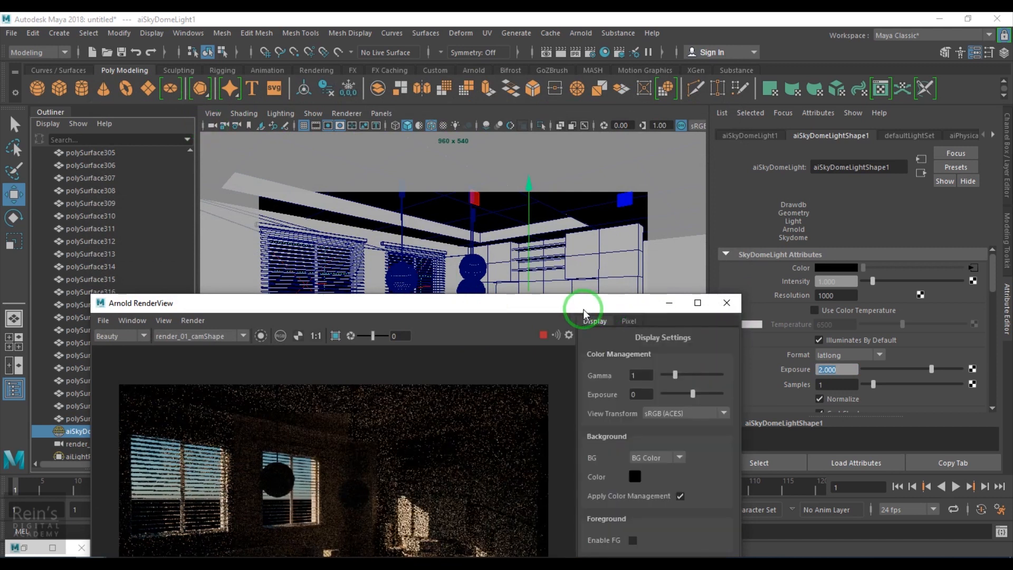
{"action": "left_click_drag", "start_coordinate": [581, 308], "coordinate": [649, 87]}
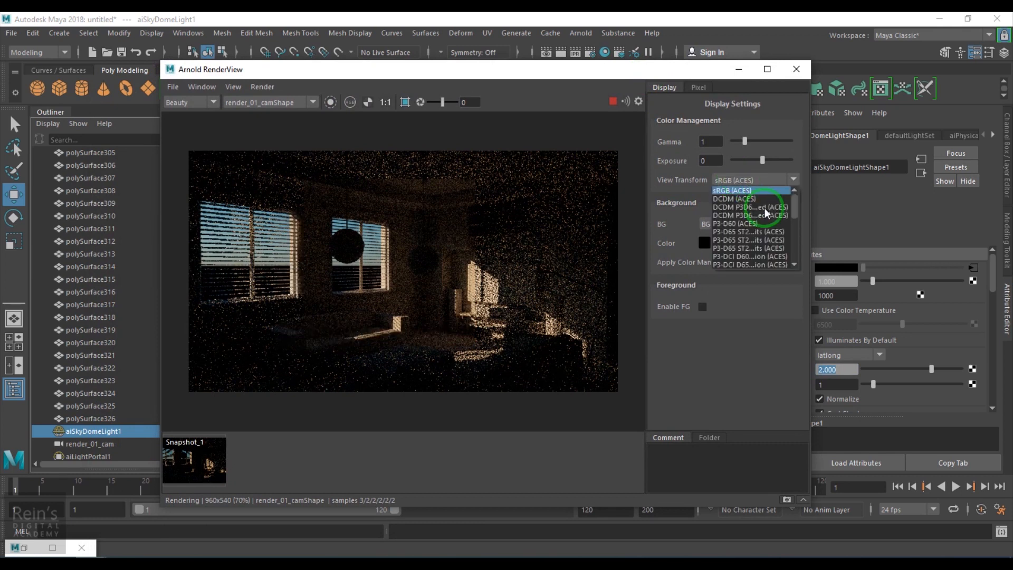
{"action": "scroll", "scroll_direction": "down", "scroll_amount": 3}
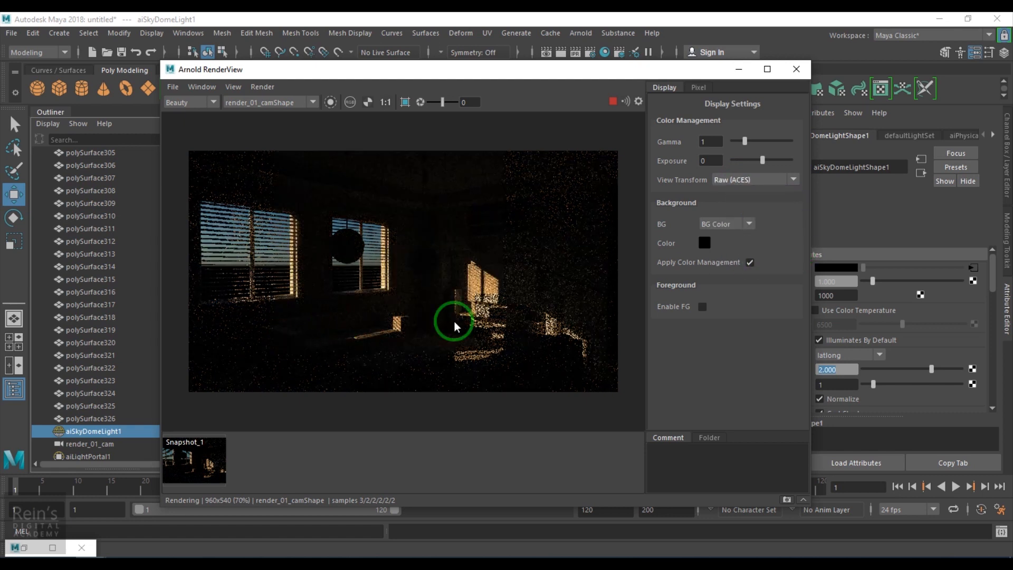
{"action": "left_click", "coordinate": [792, 180]}
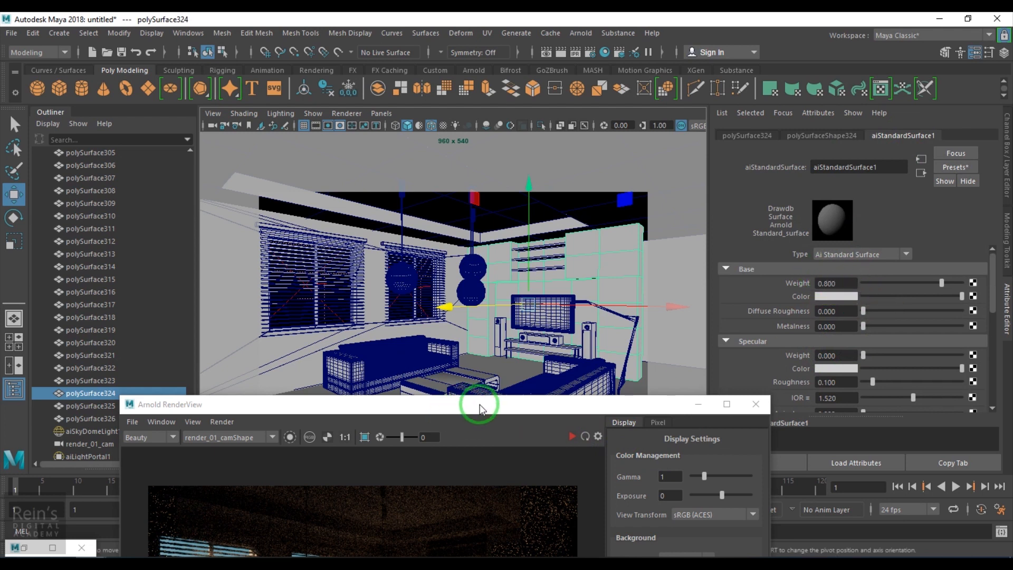
Step: Set render_01_cam's Arnold exposure to 1 and hide the display settings panel
{"action": "left_click_drag", "start_coordinate": [478, 405], "coordinate": [600, 129]}
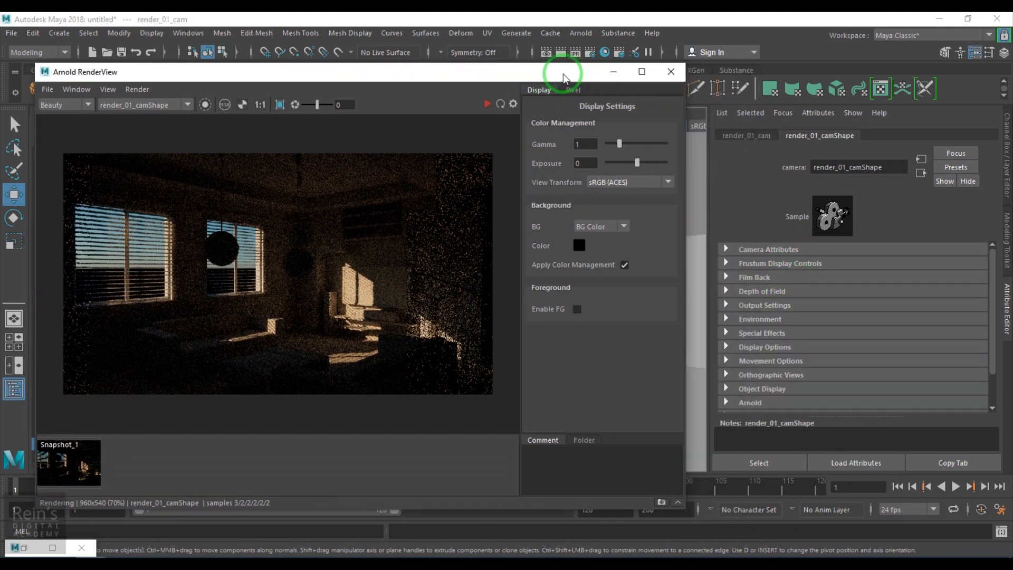
{"action": "left_click", "coordinate": [750, 402]}
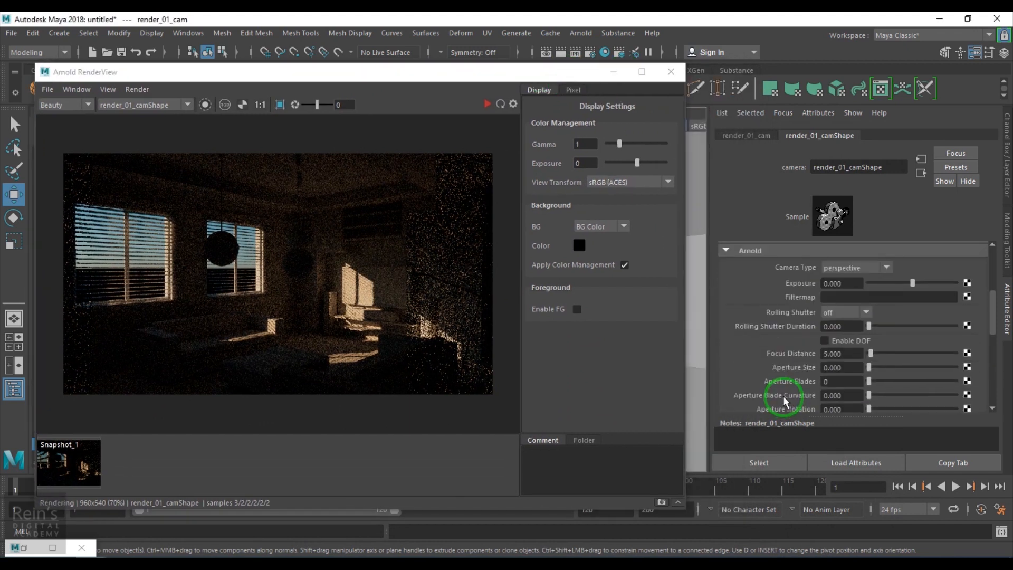
{"action": "left_click", "coordinate": [513, 104]}
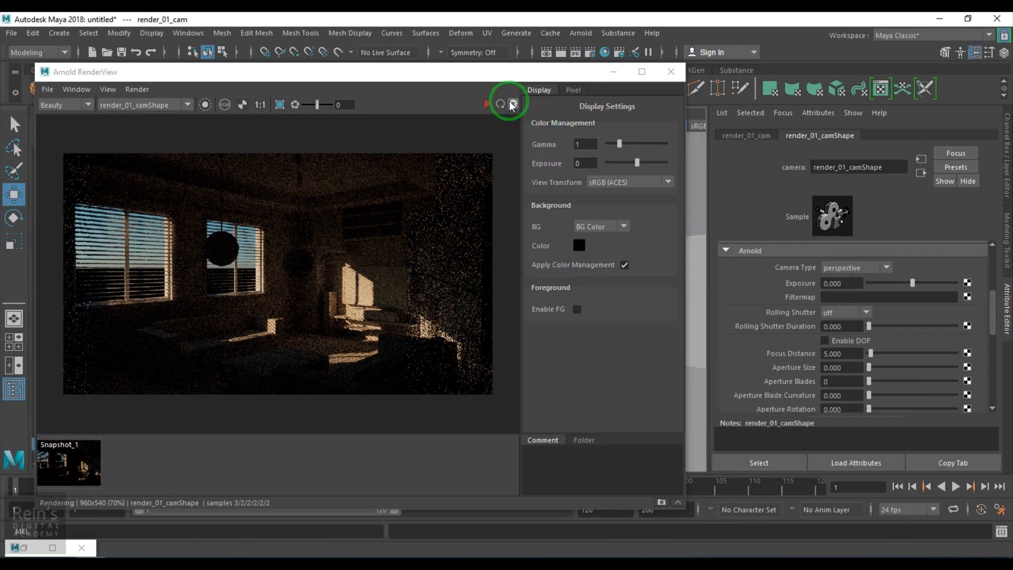
{"action": "left_click", "coordinate": [511, 105]}
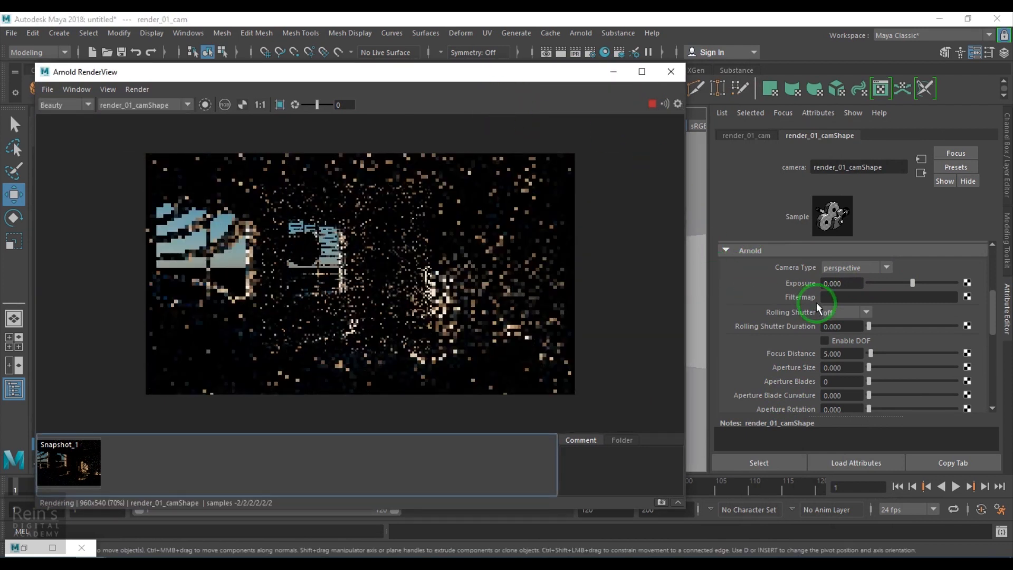
{"action": "type", "text": "1"}
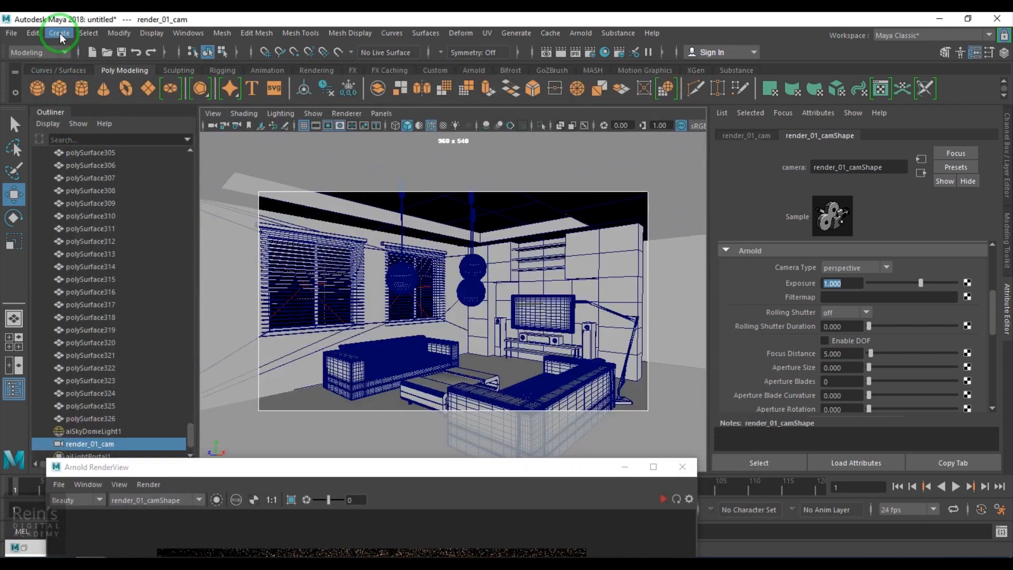
Step: Add a point light, pointLight1, to the scene from Create > Lights
{"action": "left_click", "coordinate": [58, 33]}
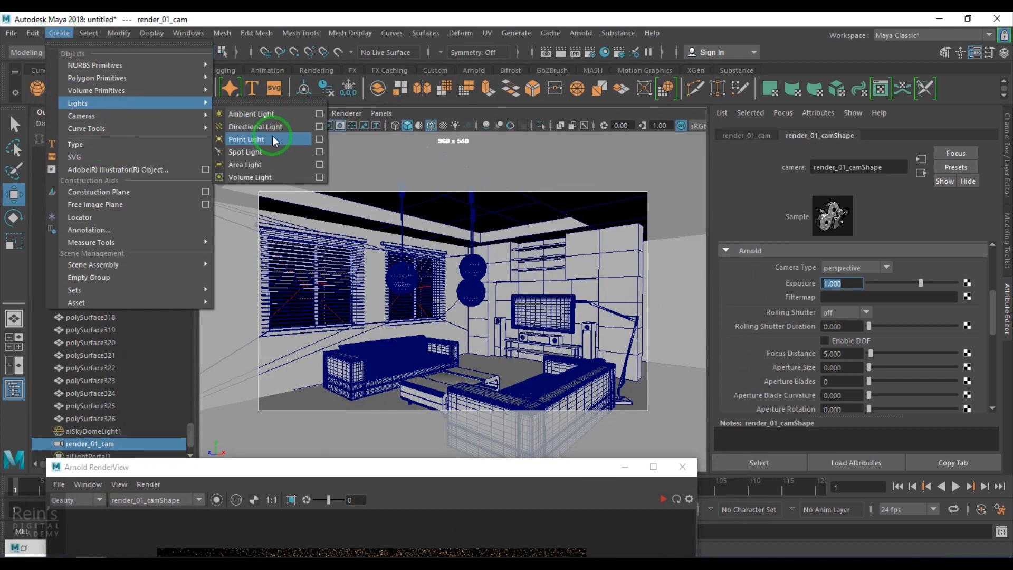
{"action": "left_click", "coordinate": [246, 139]}
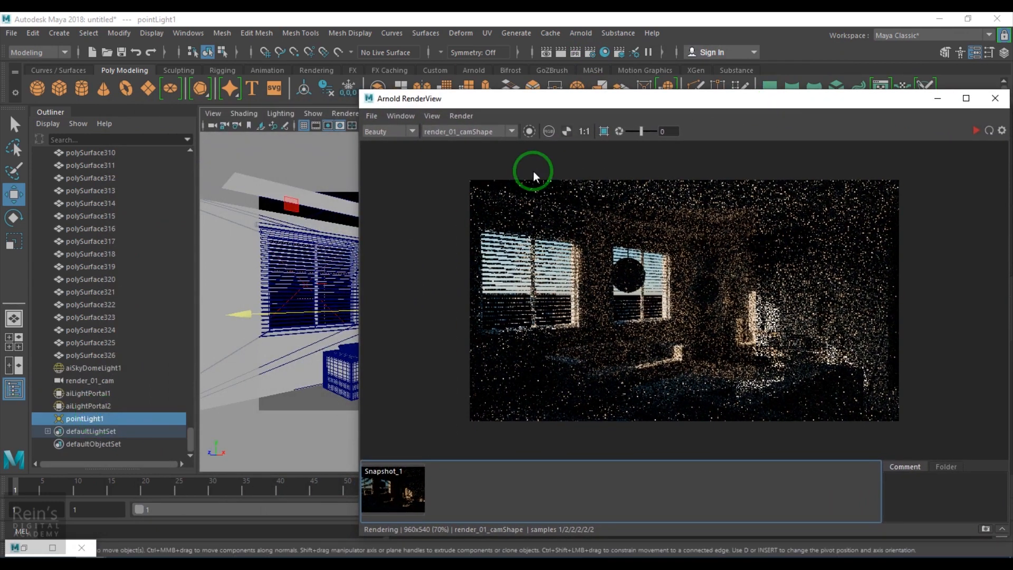
Step: Switch the viewport to the persp camera and orbit toward the window portals
{"action": "left_click", "coordinate": [381, 113]}
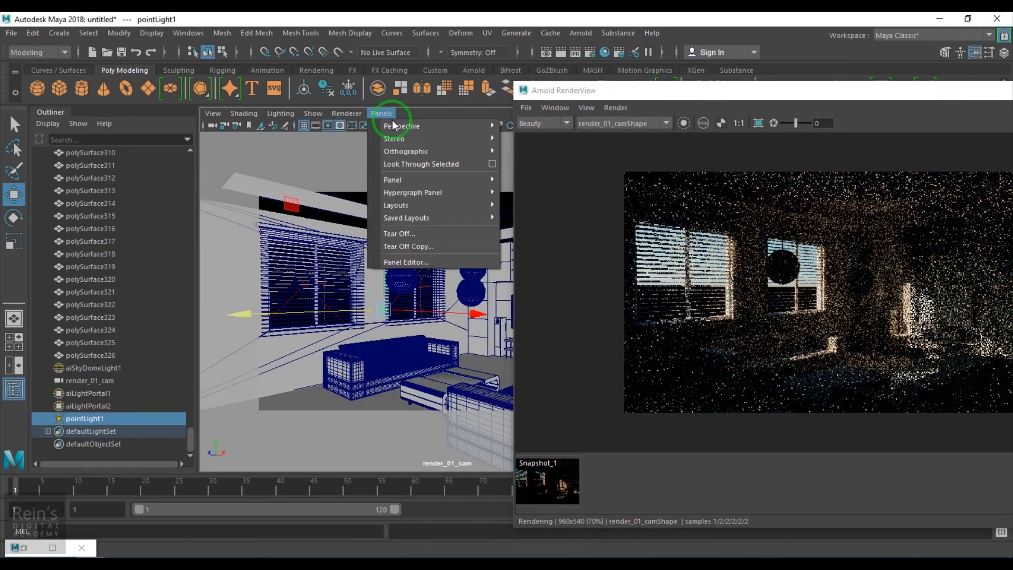
{"action": "left_click", "coordinate": [401, 126]}
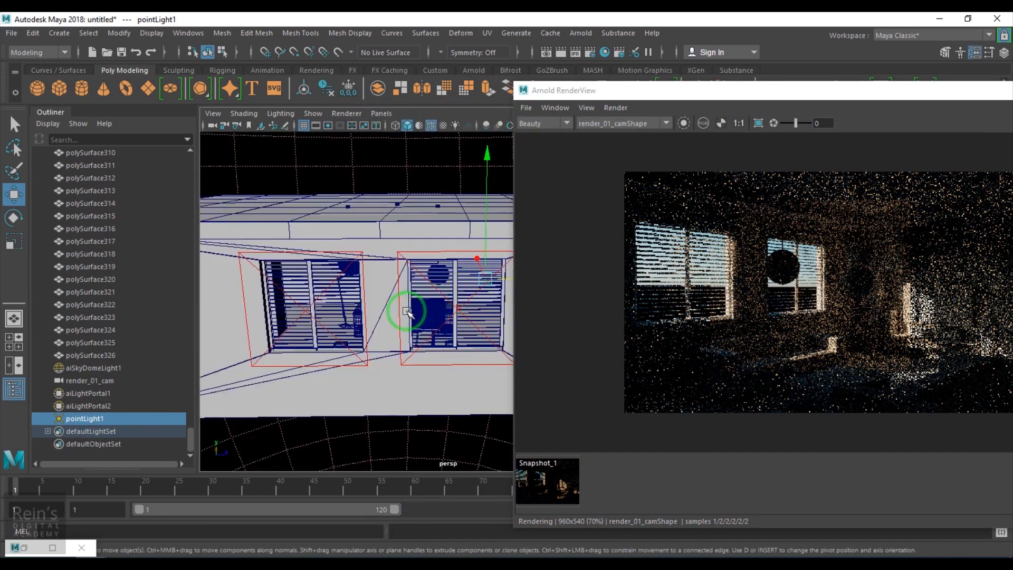
{"action": "left_click_drag", "start_coordinate": [407, 312], "coordinate": [487, 278]}
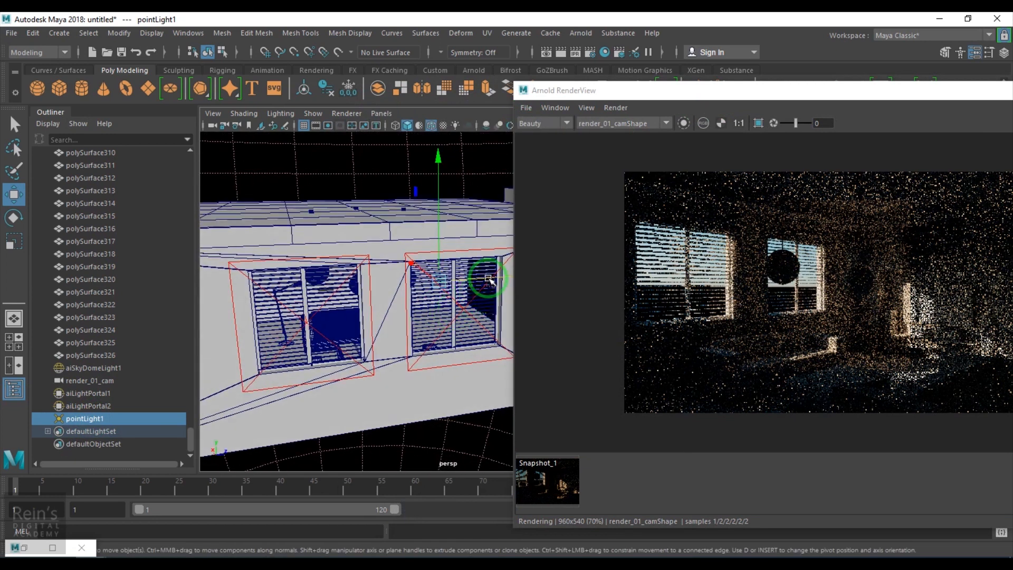
{"action": "left_click_drag", "start_coordinate": [488, 277], "coordinate": [243, 318]}
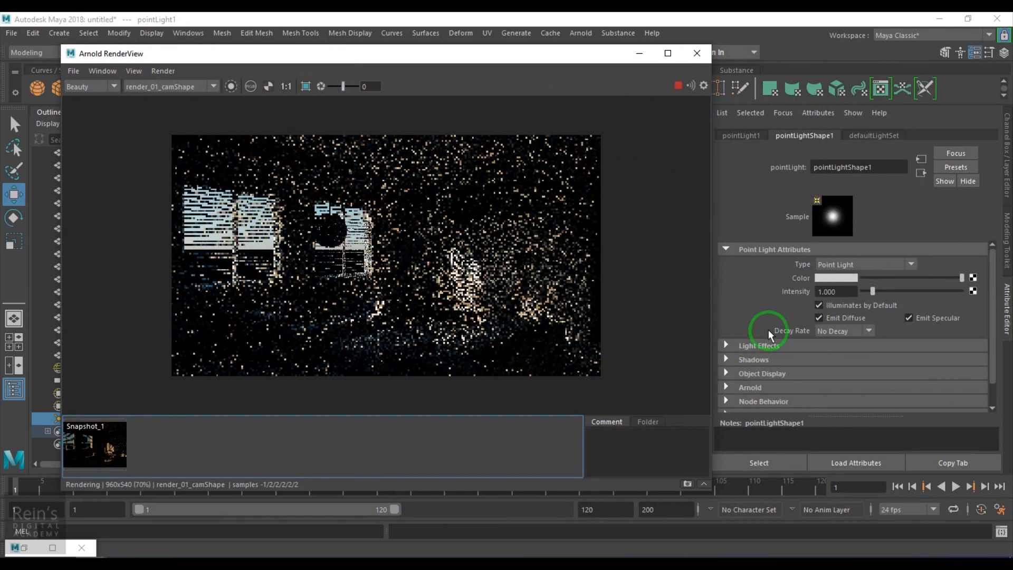
Step: Set pointLight1's Arnold Exposure, entering values in its Arnold section
{"action": "left_click", "coordinate": [749, 388]}
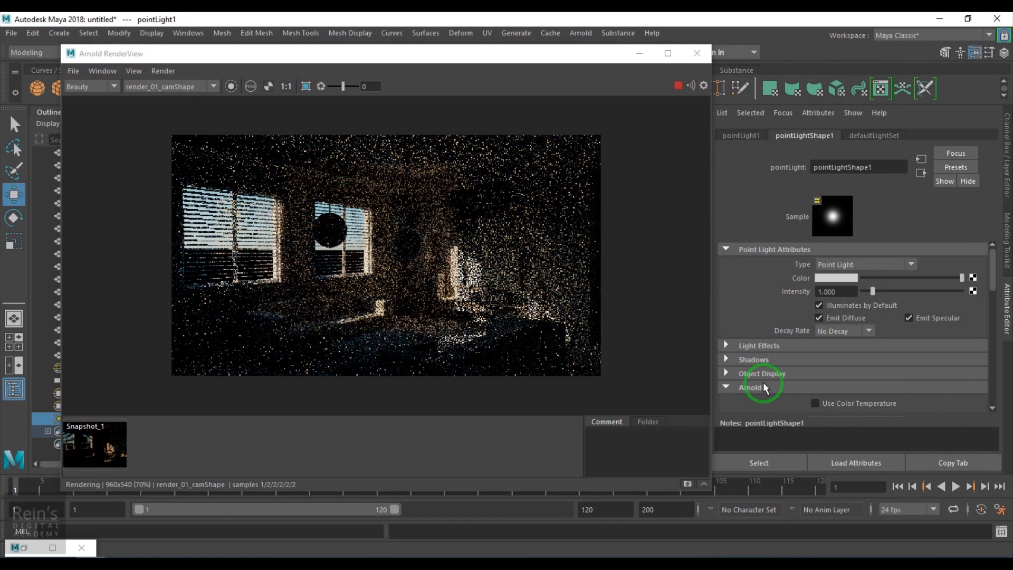
{"action": "left_click", "coordinate": [751, 388]}
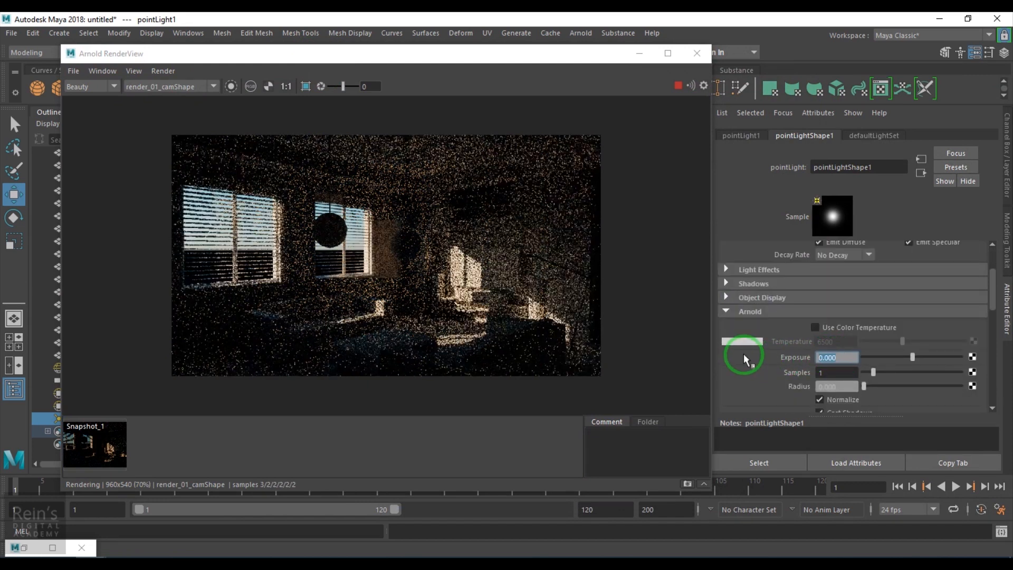
{"action": "left_click", "coordinate": [838, 357]}
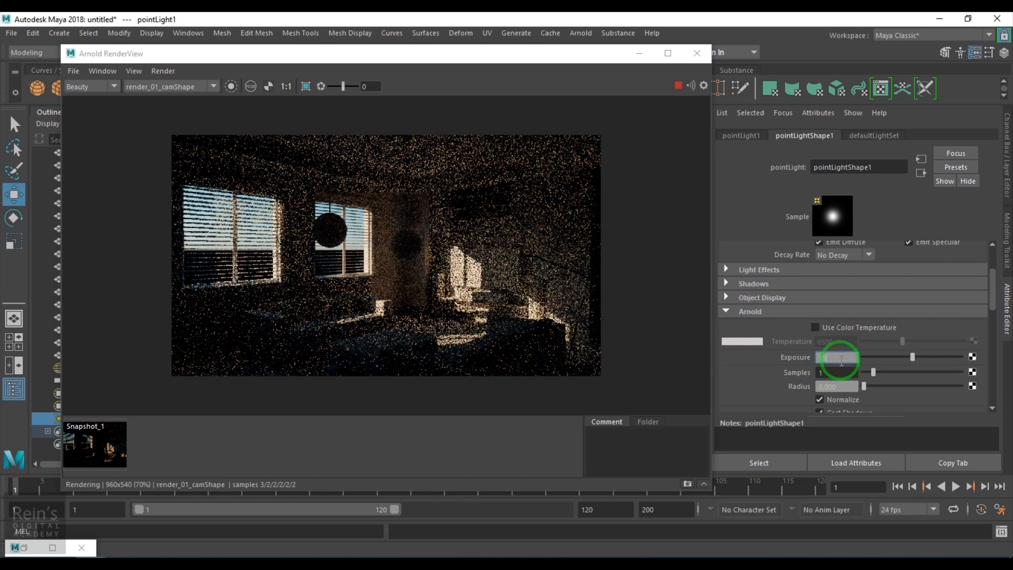
{"action": "type", "text": "15.000"}
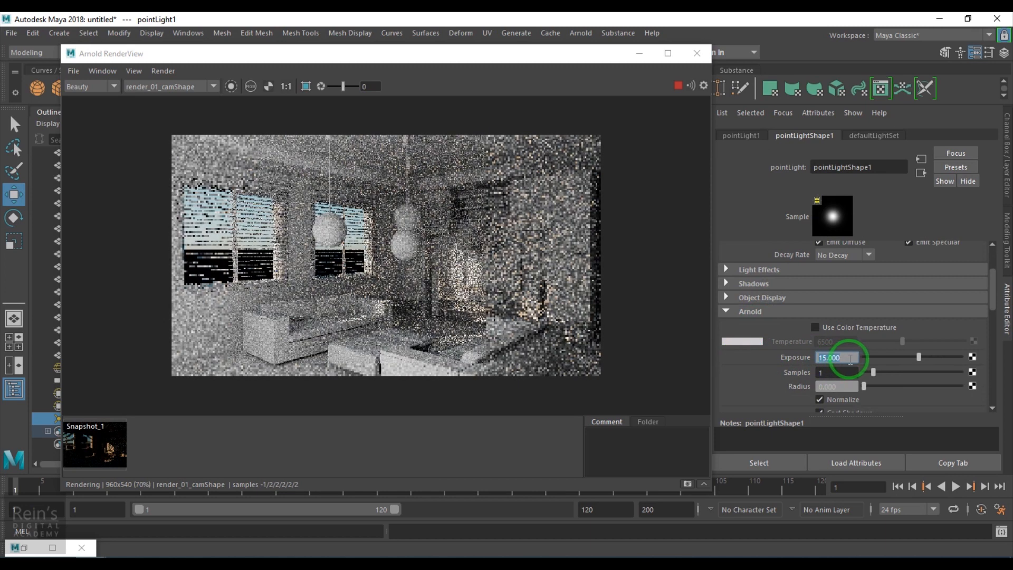
{"action": "type", "text": "5.000"}
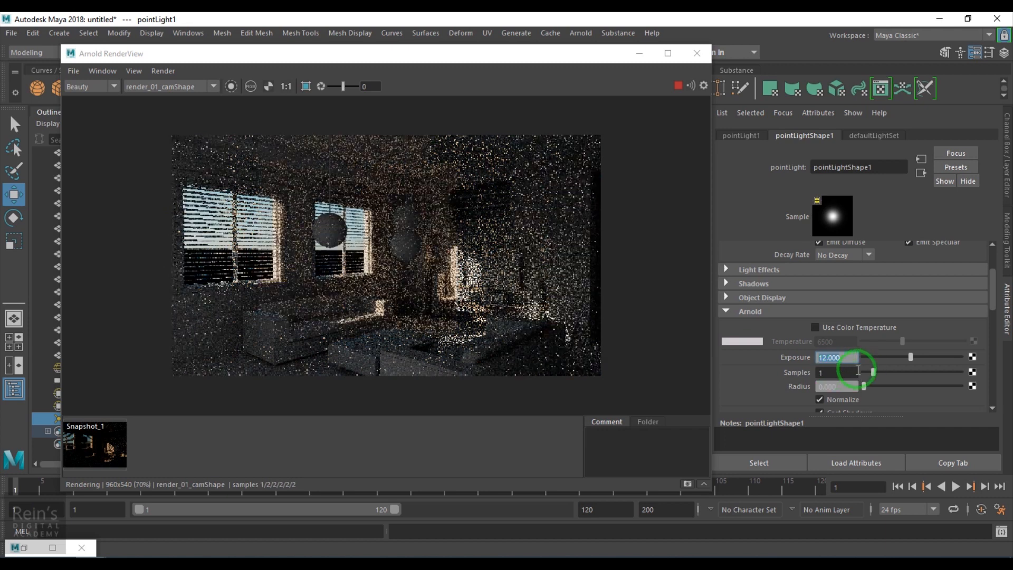
Step: Enable Use Color Temperature at about 7956 and enlarge the render view
{"action": "left_click", "coordinate": [814, 327]}
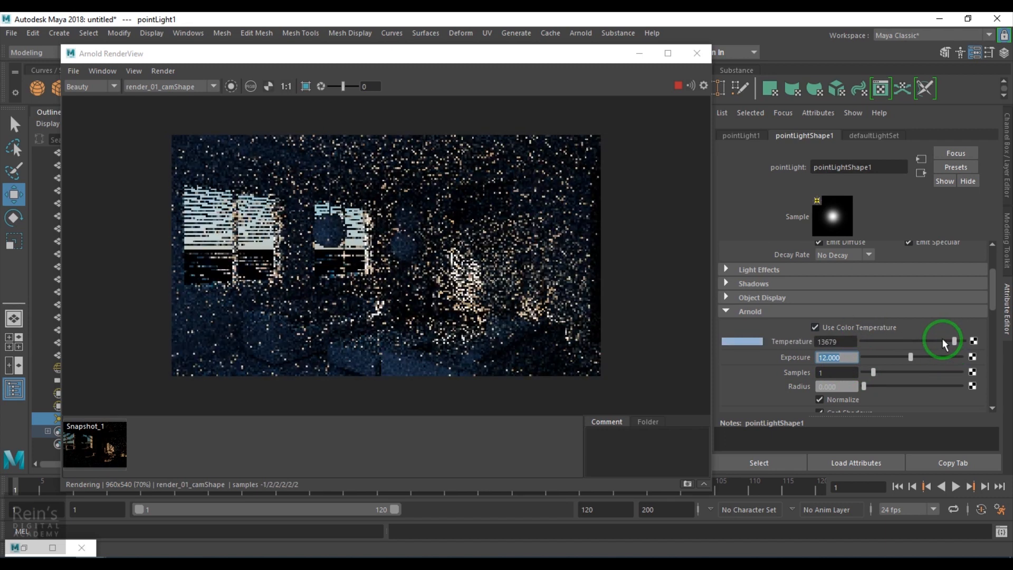
{"action": "left_click_drag", "start_coordinate": [953, 341], "coordinate": [931, 341]}
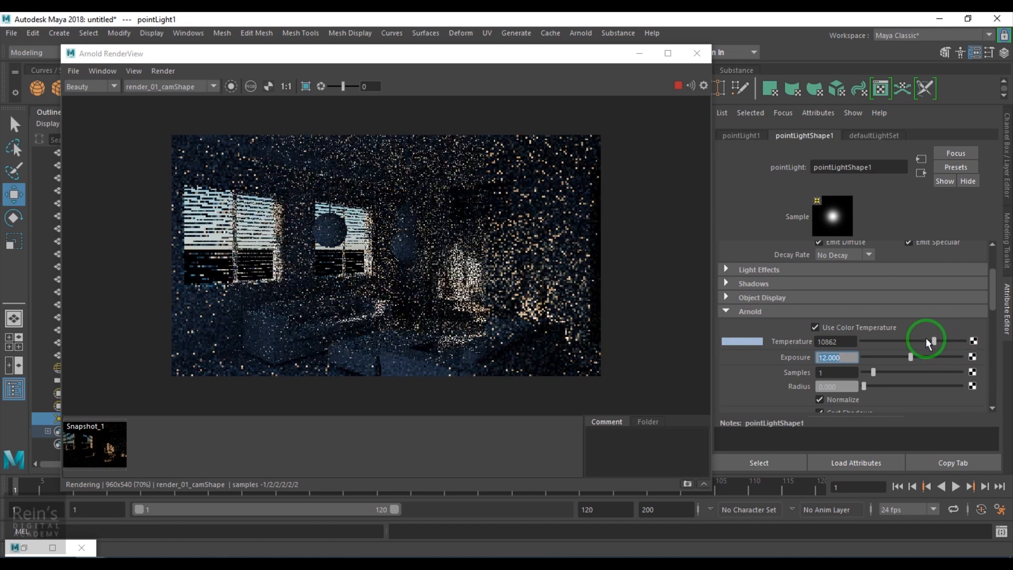
{"action": "left_click_drag", "start_coordinate": [932, 341], "coordinate": [911, 341]}
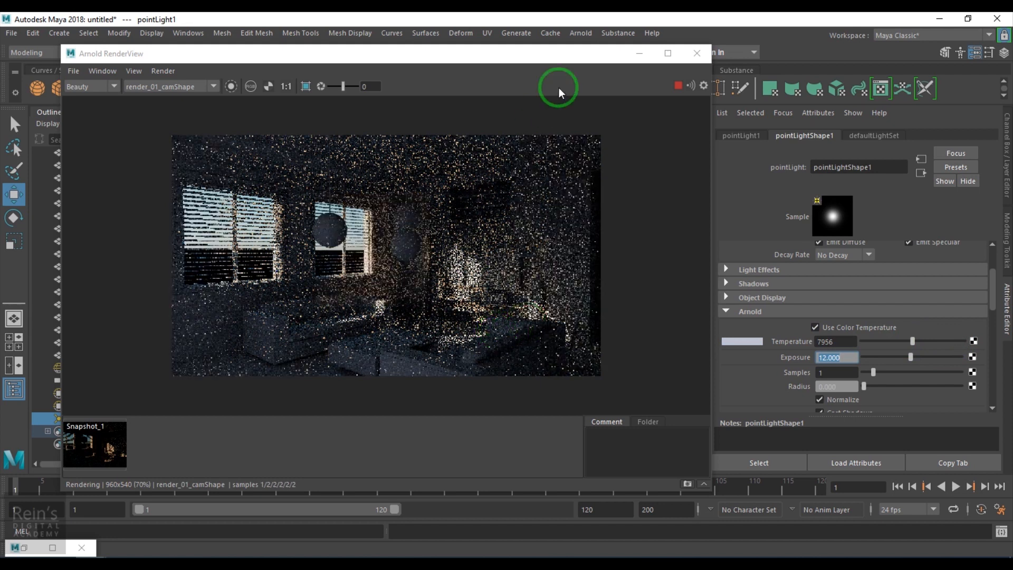
{"action": "left_click", "coordinate": [667, 52]}
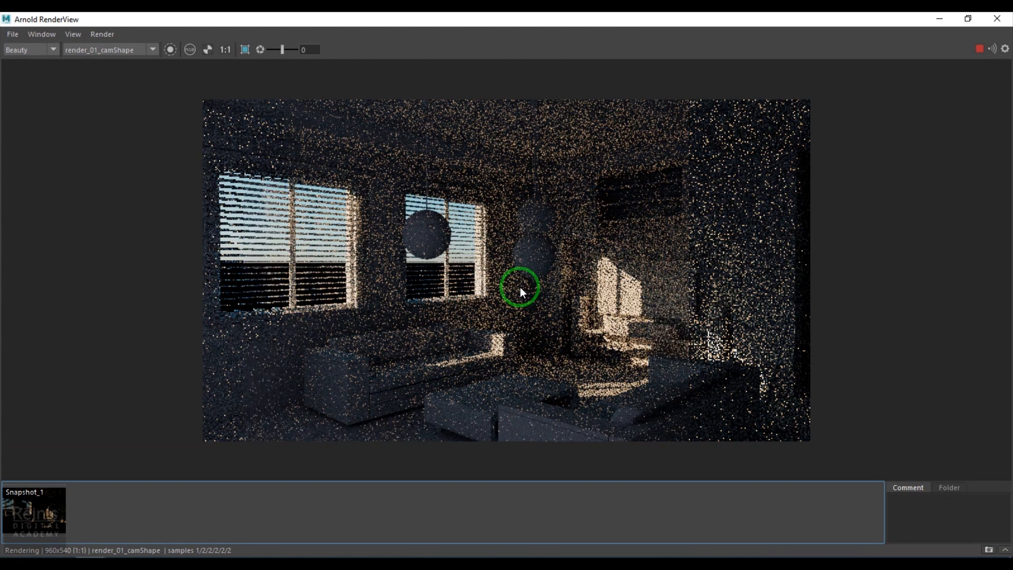
{"action": "mouse_move", "coordinate": [961, 53]}
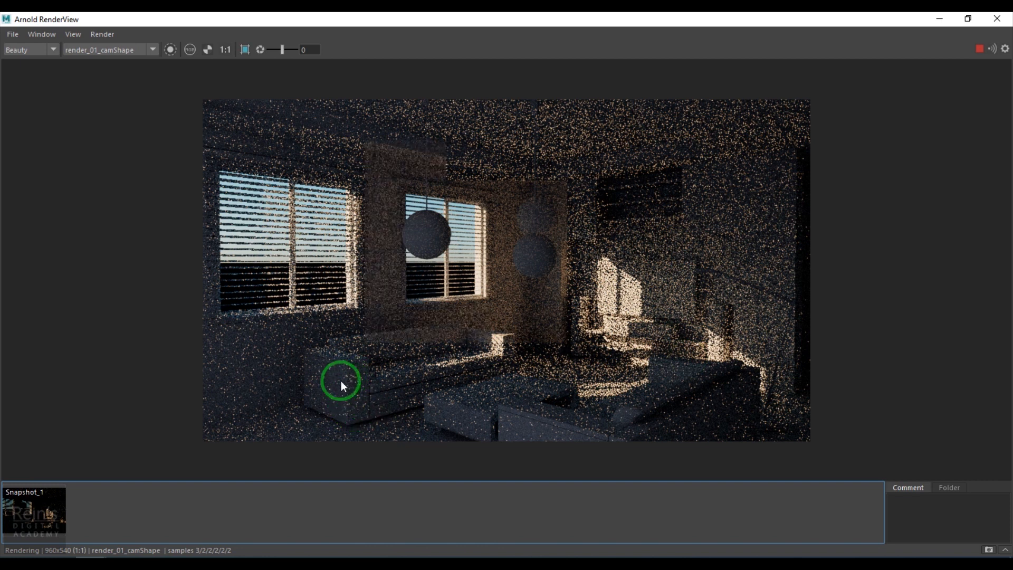
{"action": "mouse_move", "coordinate": [840, 237]}
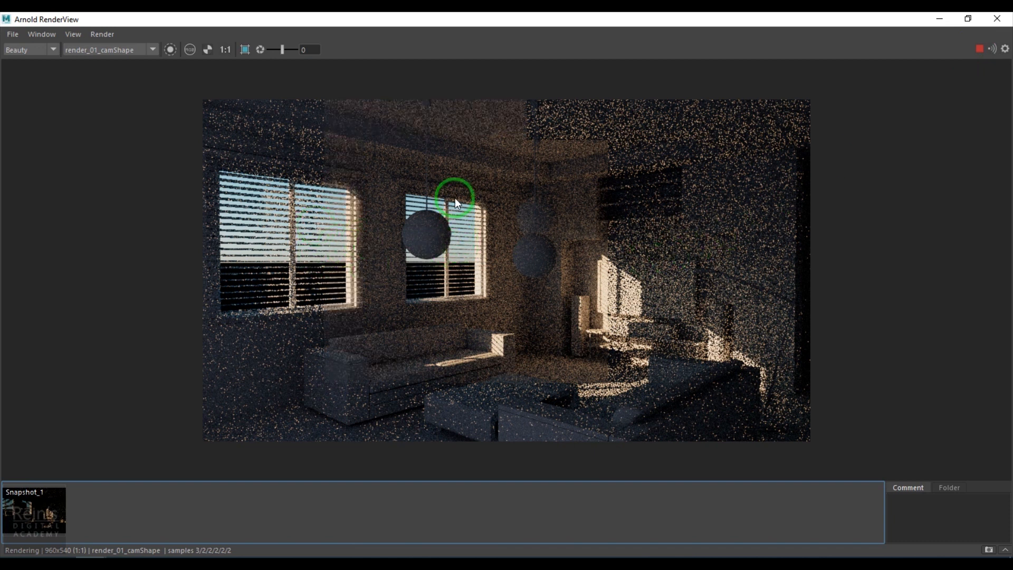
{"action": "mouse_move", "coordinate": [394, 299]}
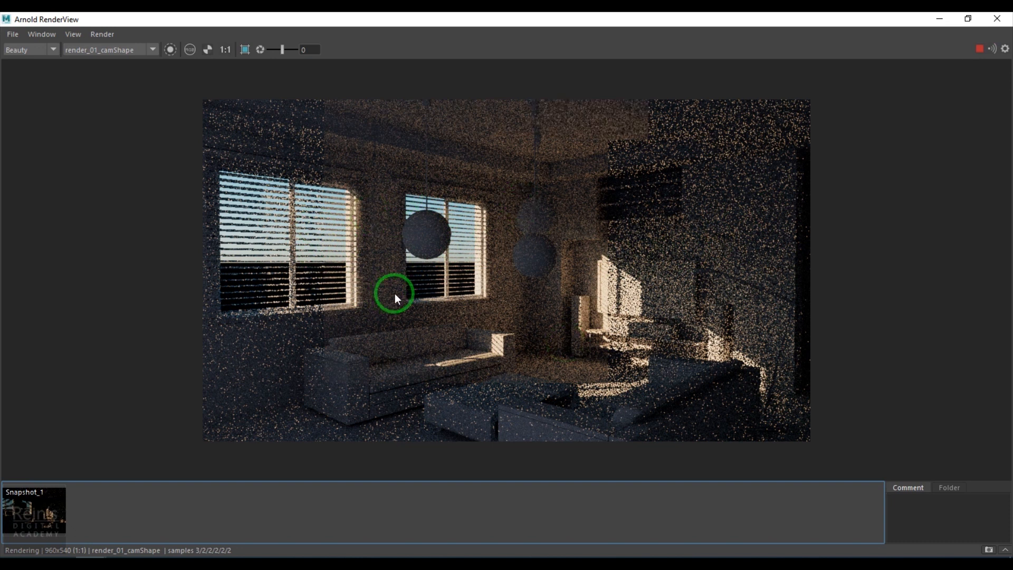
{"action": "mouse_move", "coordinate": [401, 257]}
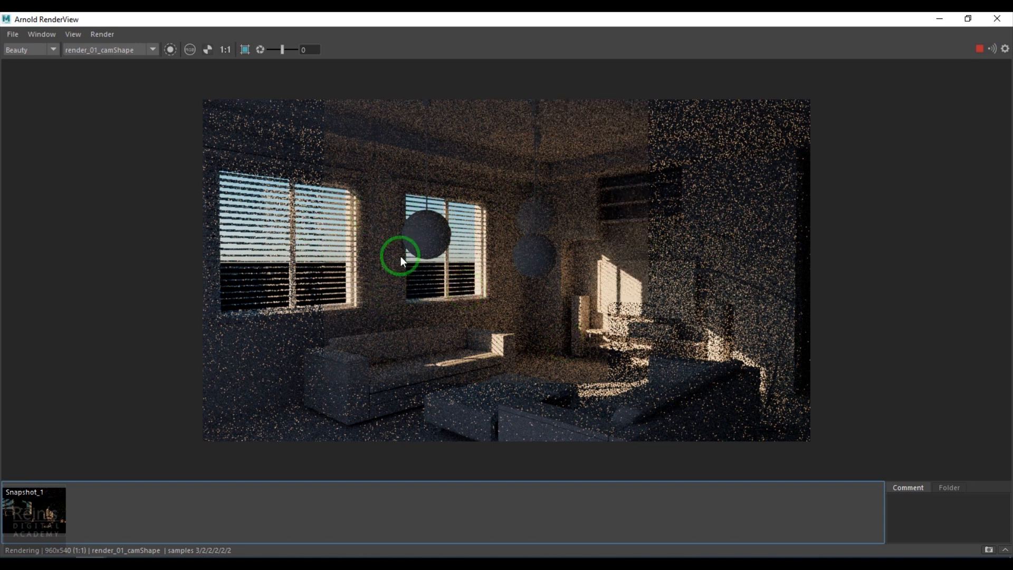
{"action": "mouse_move", "coordinate": [481, 326]}
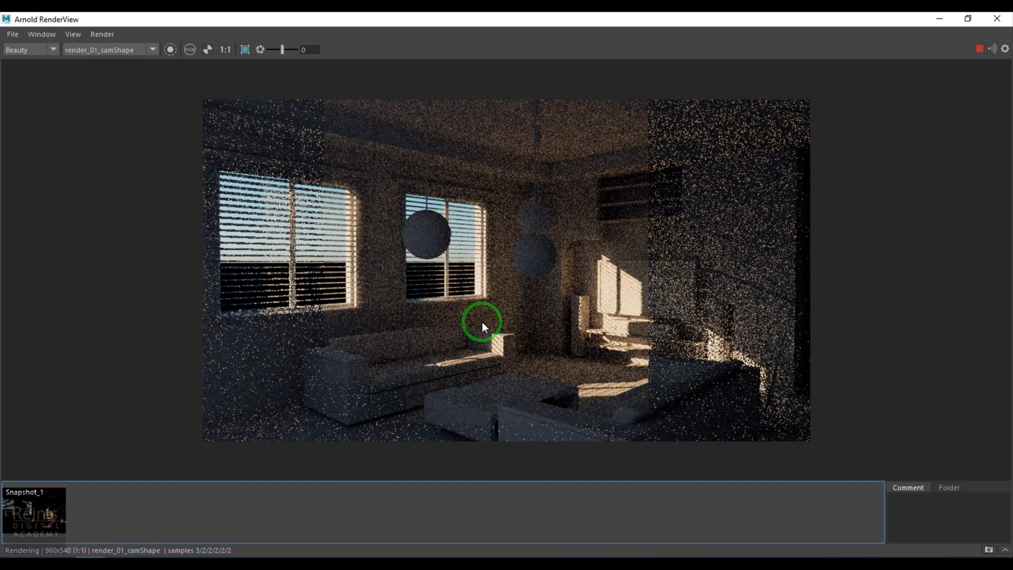
{"action": "mouse_move", "coordinate": [513, 317]}
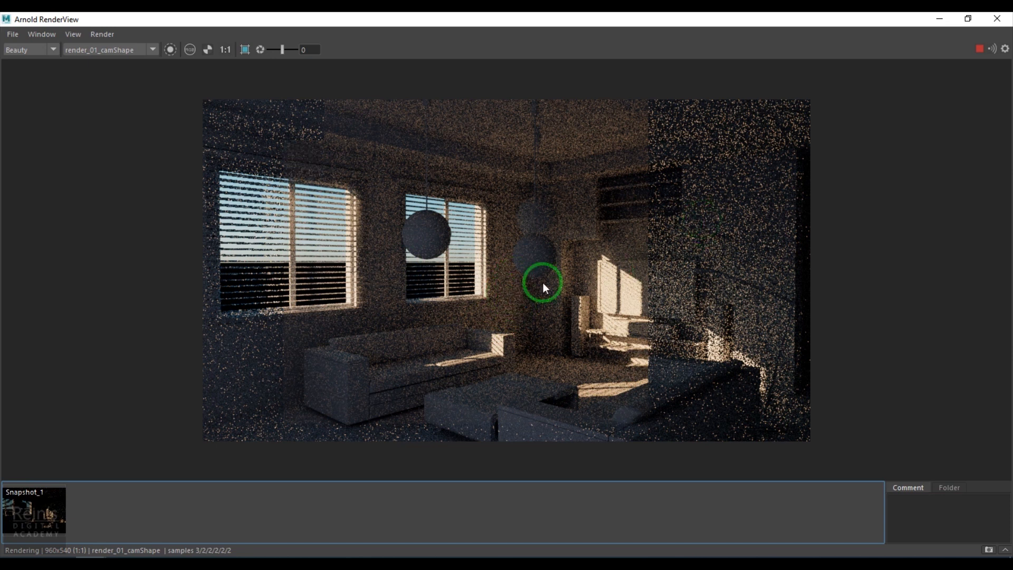
{"action": "mouse_move", "coordinate": [698, 327]}
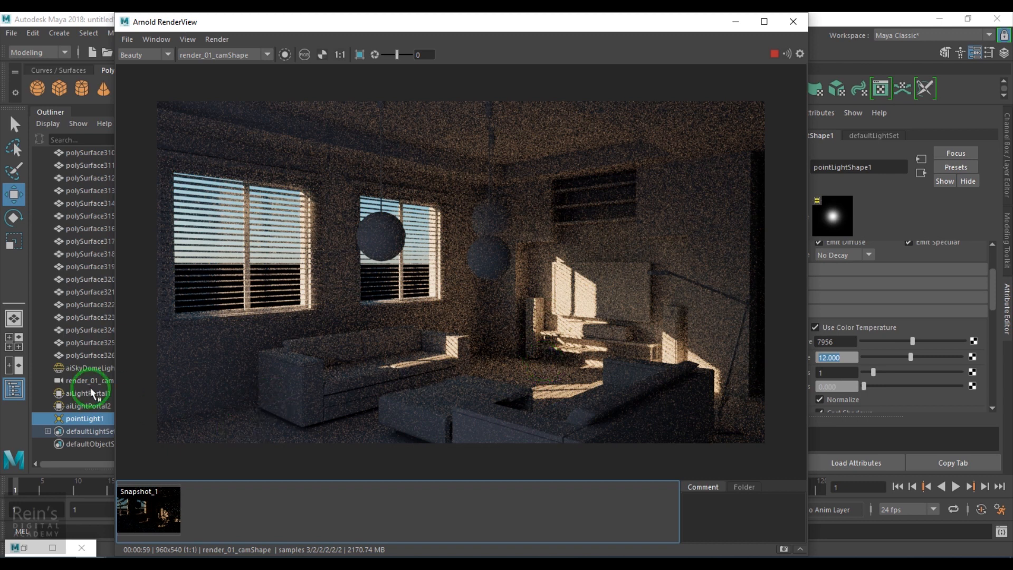
Step: Adjust aiSkyDomeLight1 Exposure, trying 5, 4 and 3.5, settling on 4
{"action": "left_click", "coordinate": [88, 368]}
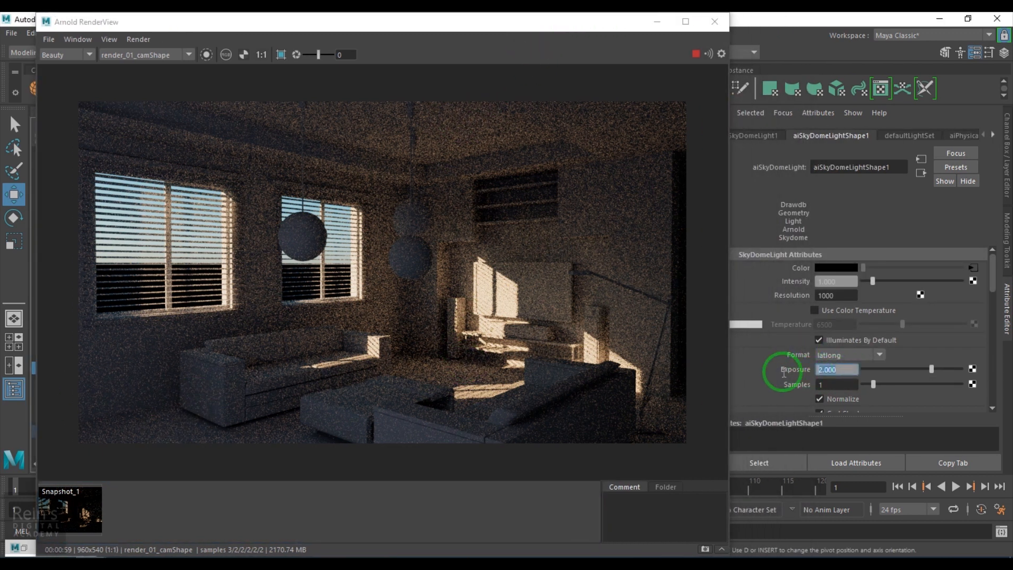
{"action": "type", "text": "5.000"}
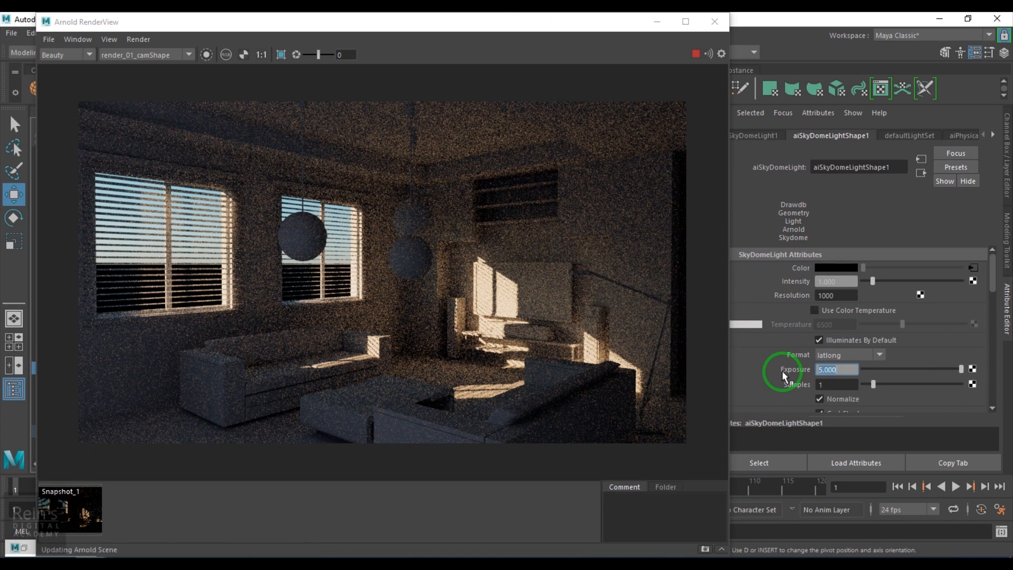
{"action": "type", "text": "4.000"}
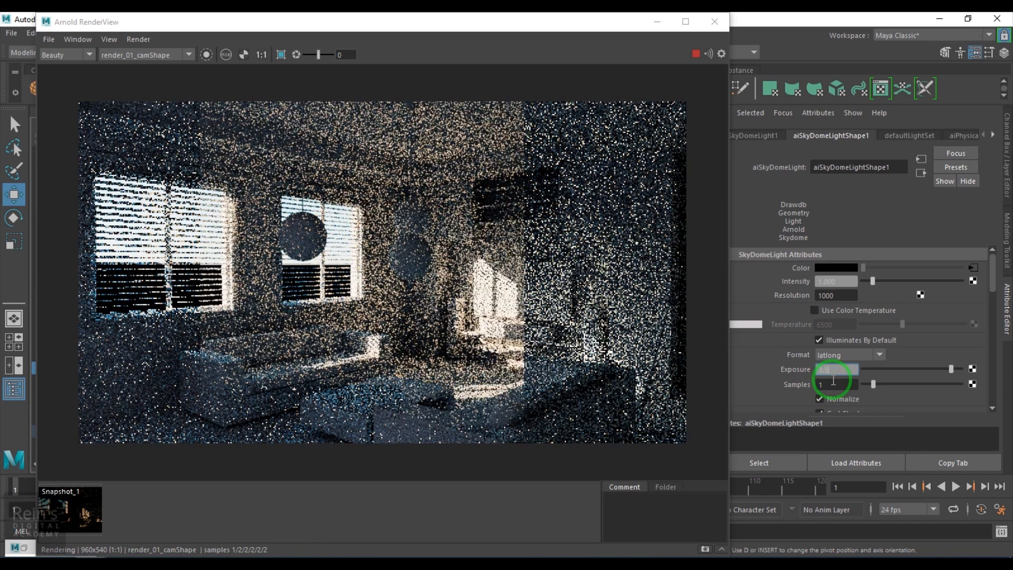
{"action": "type", "text": "3.500"}
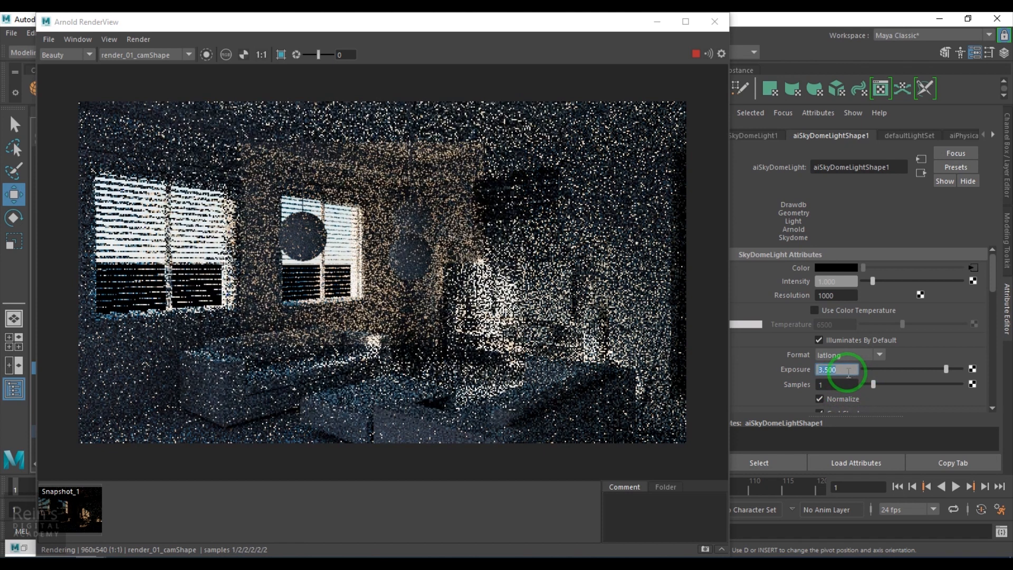
{"action": "type", "text": "4.000"}
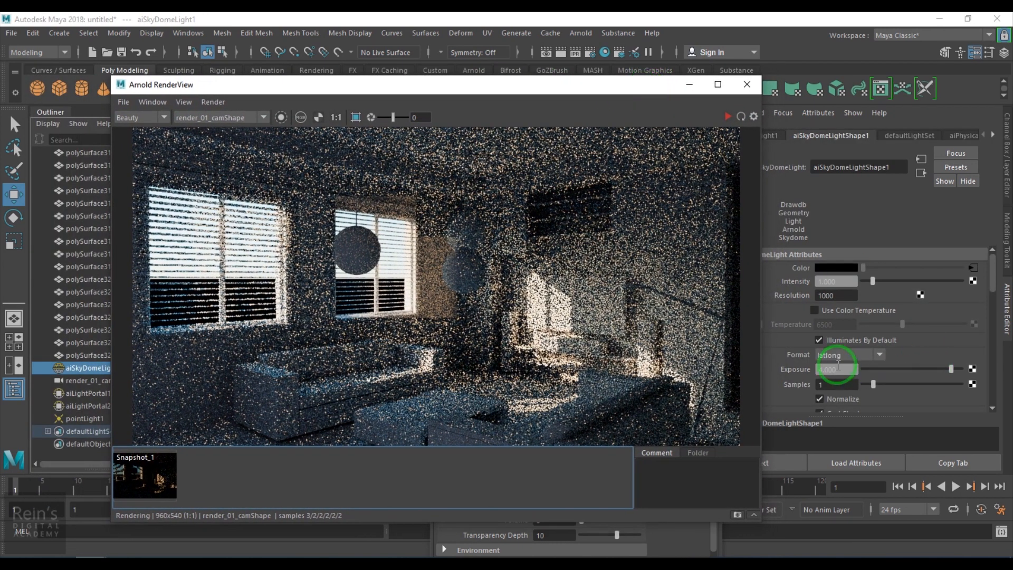
Step: Set Samples to 3 on aiSkyDomeLight1 and pointLight1, then bring up Render Settings
{"action": "left_click", "coordinate": [837, 384]}
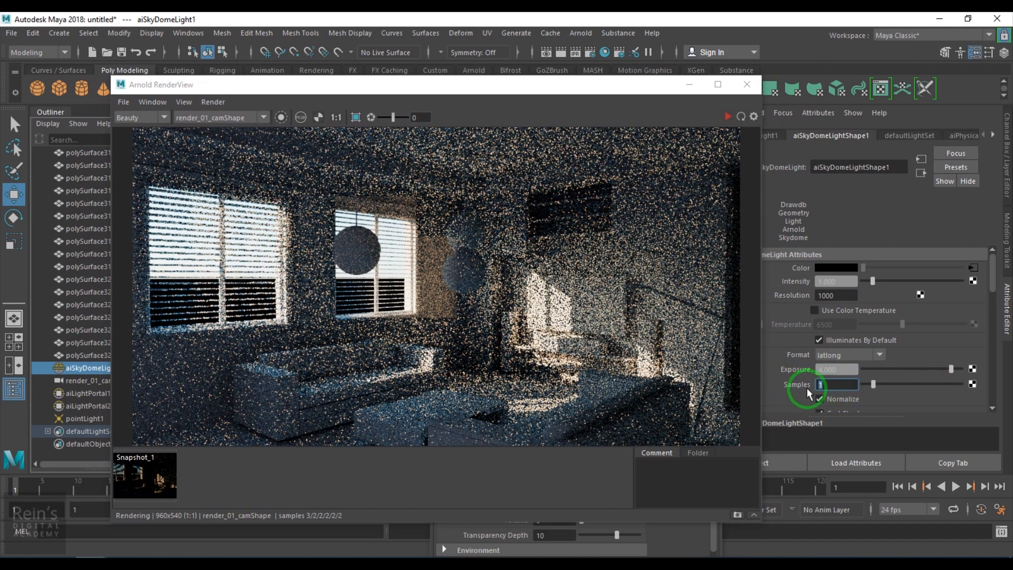
{"action": "type", "text": "3"}
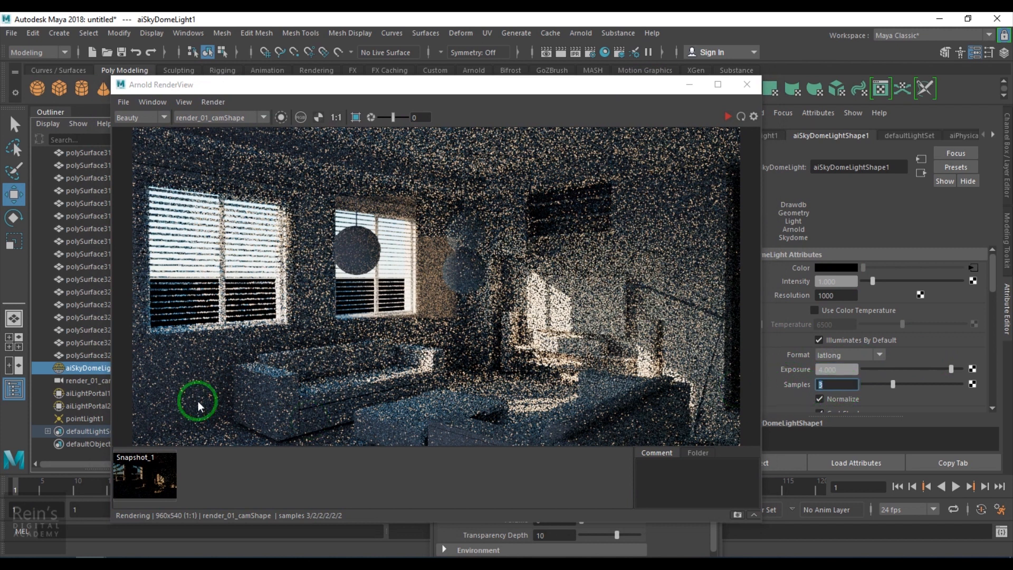
{"action": "left_click", "coordinate": [88, 393]}
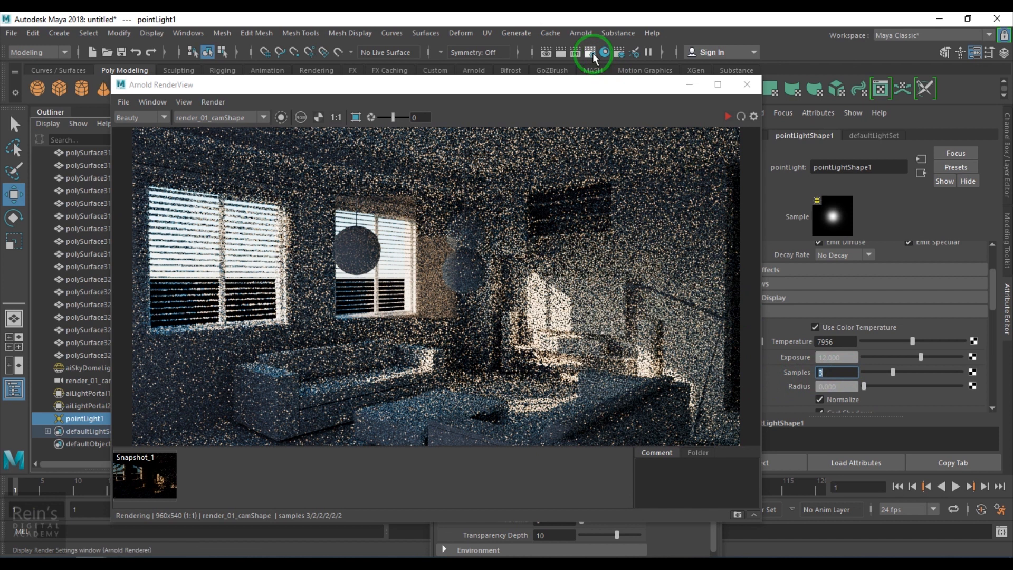
{"action": "left_click", "coordinate": [602, 53]}
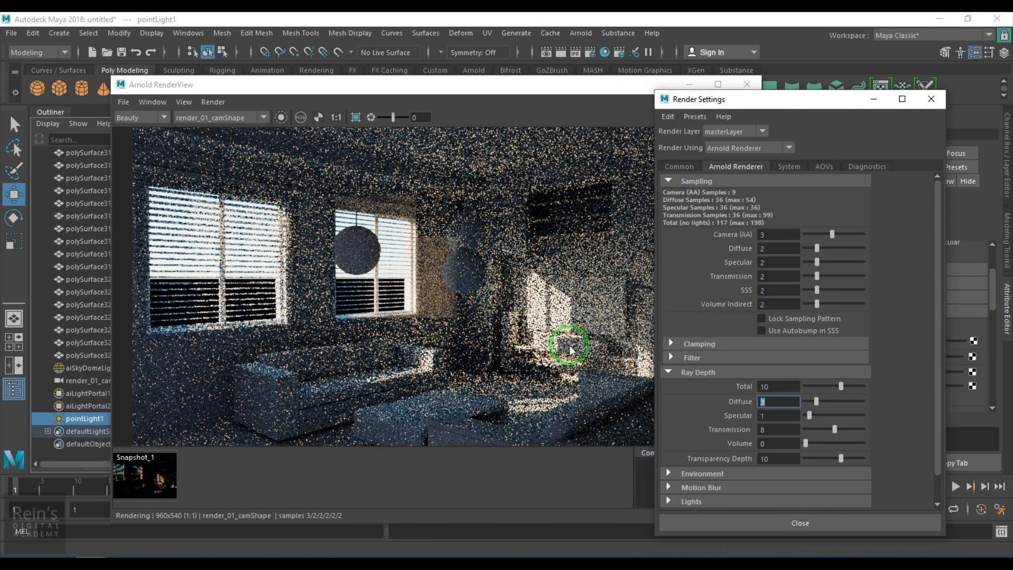
Step: In Arnold Sampling, set Camera (AA) samples to 6 and Diffuse samples to 5
{"action": "left_click", "coordinate": [779, 234]}
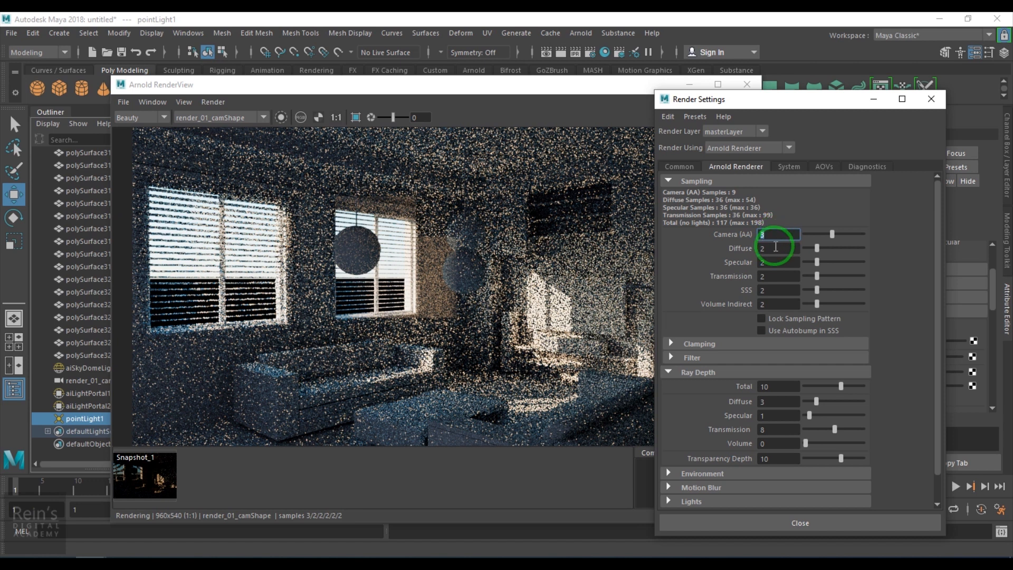
{"action": "left_click", "coordinate": [779, 262]}
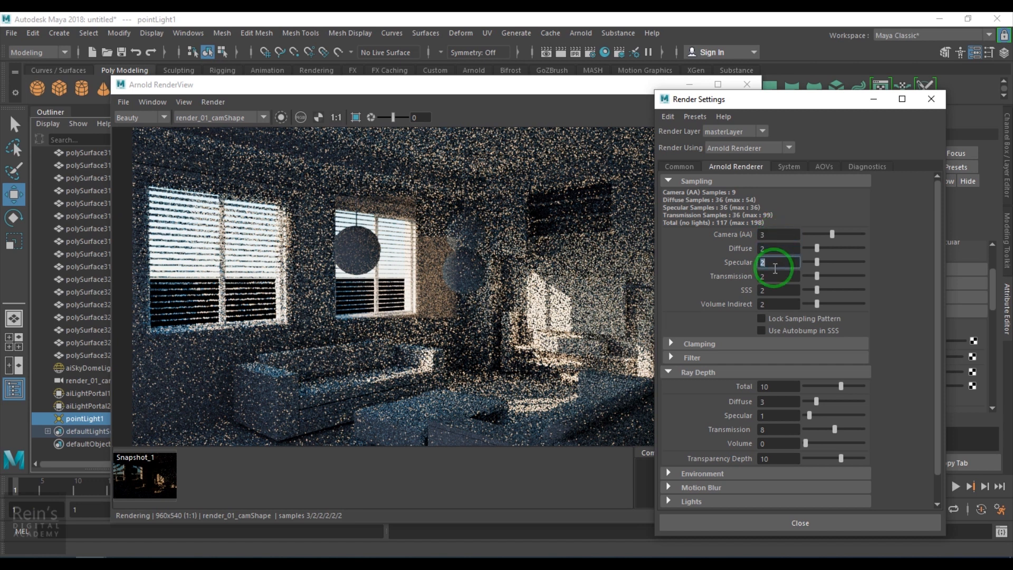
{"action": "left_click", "coordinate": [778, 275]}
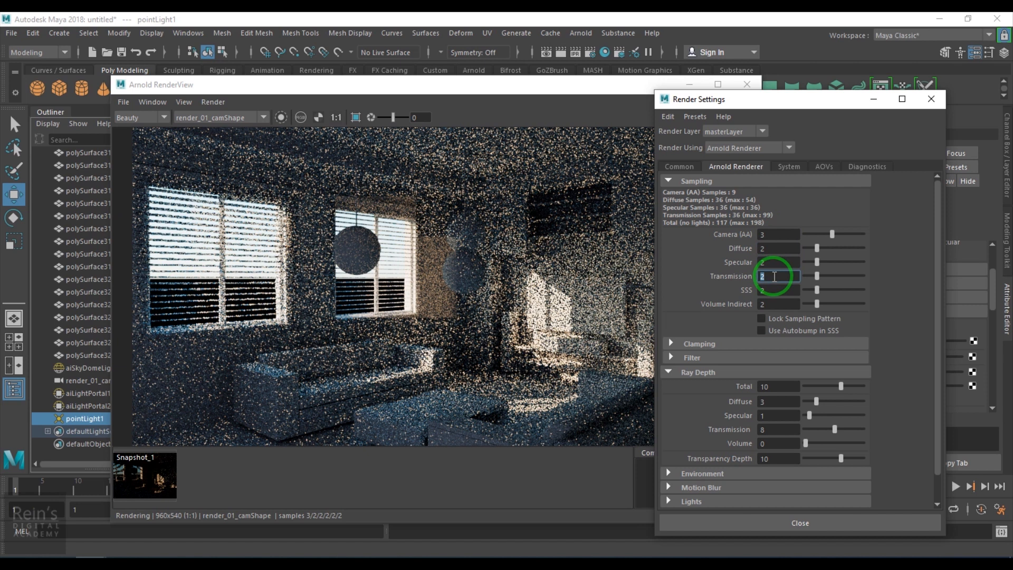
{"action": "mouse_move", "coordinate": [378, 341]}
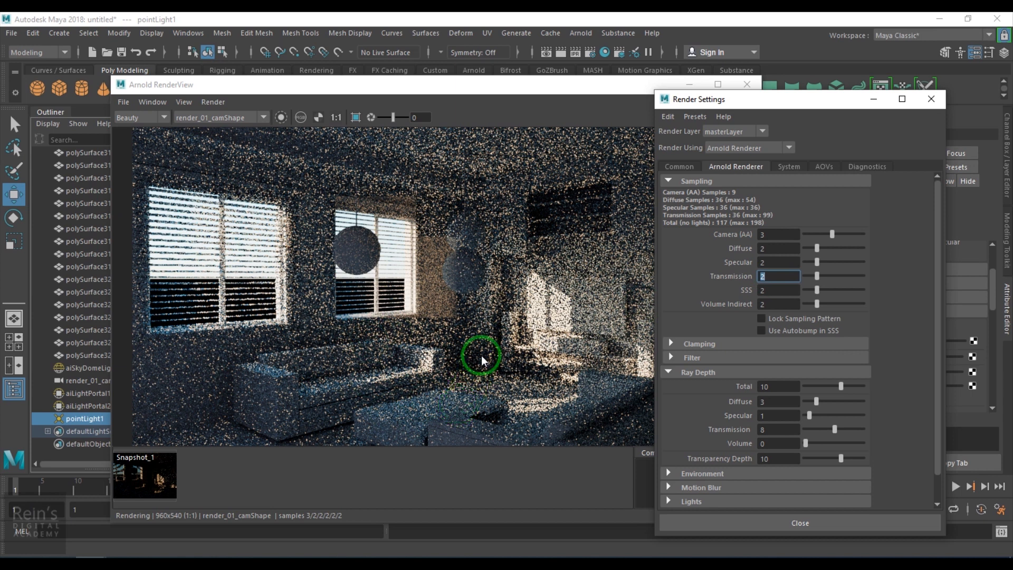
{"action": "mouse_move", "coordinate": [774, 235]}
{"action": "type", "text": "6"}
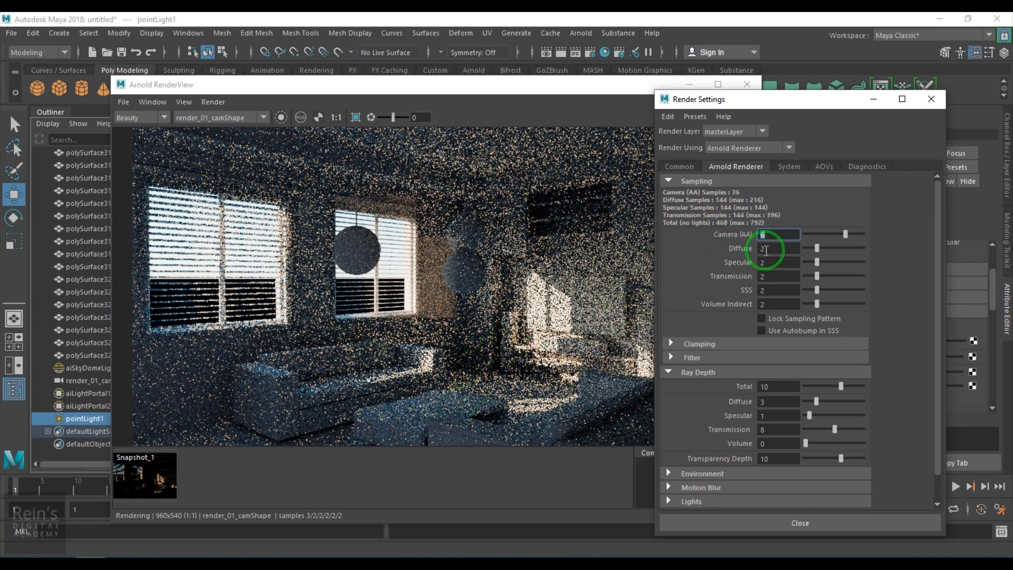
{"action": "left_click", "coordinate": [779, 248]}
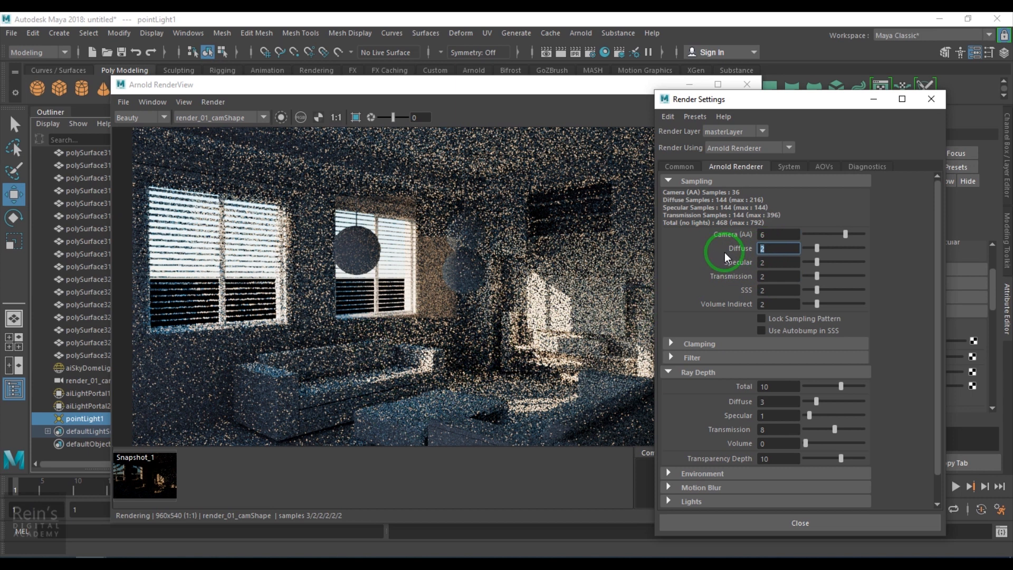
{"action": "type", "text": "5"}
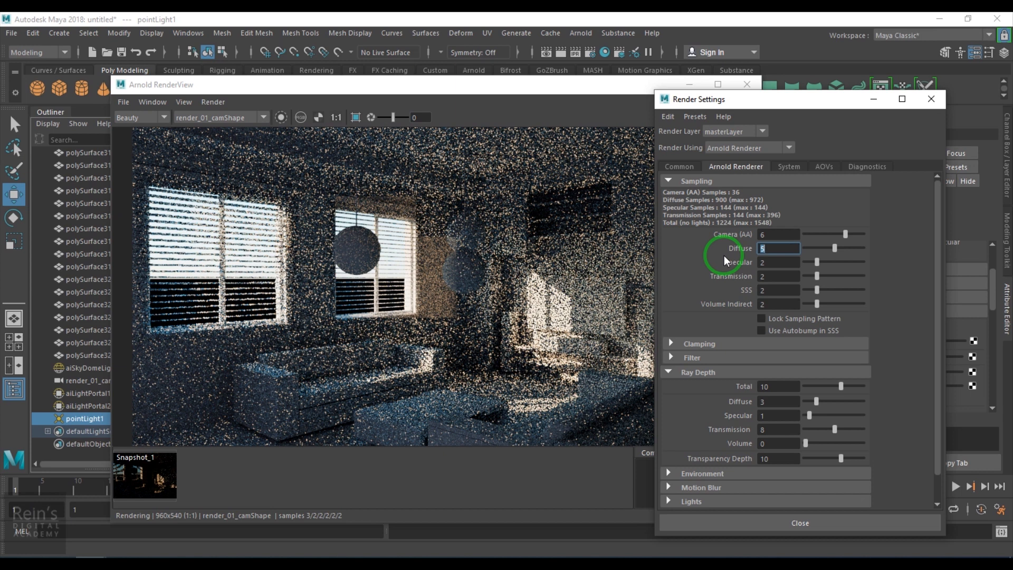
{"action": "mouse_move", "coordinate": [710, 217]}
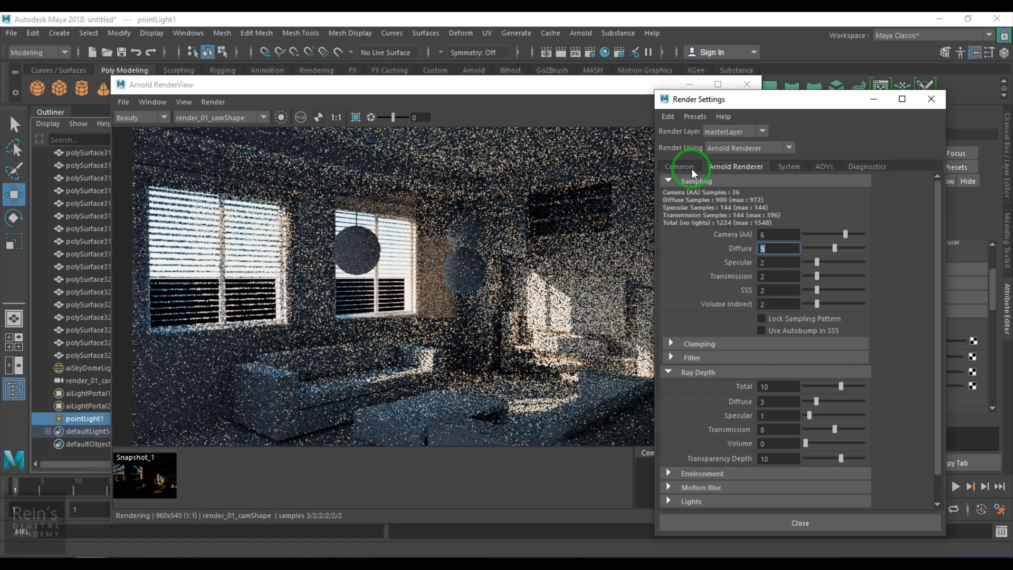
Step: Check the Common tab's 960×540 image size and return to the Arnold Renderer tab
{"action": "left_click", "coordinate": [679, 166]}
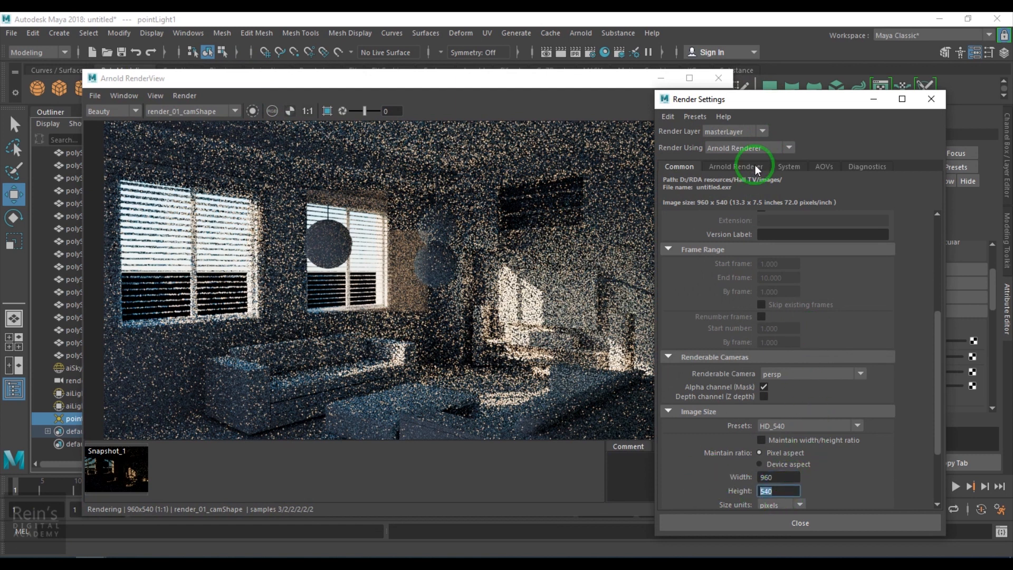
{"action": "left_click", "coordinate": [736, 166]}
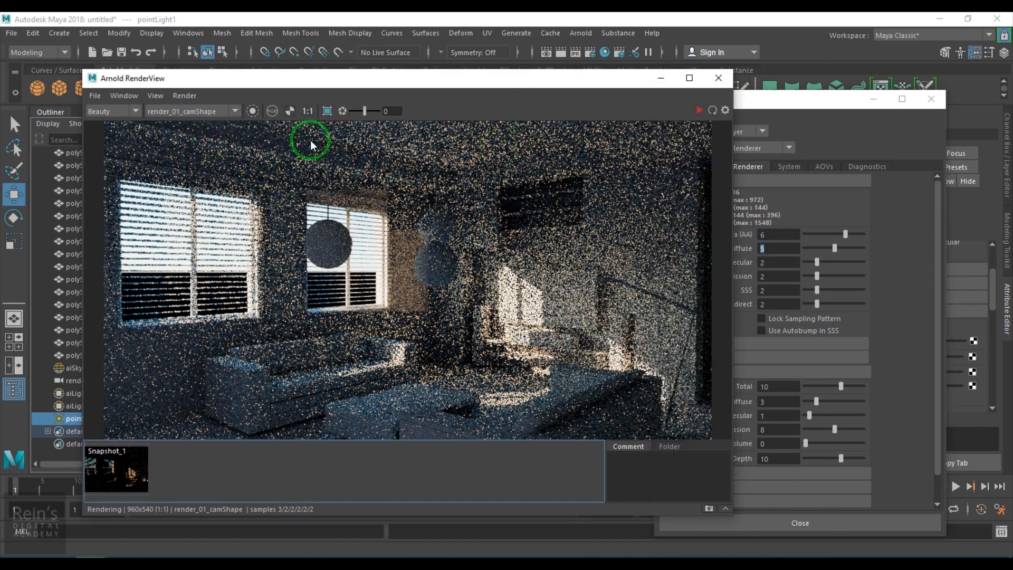
Step: Refresh the Arnold RenderView render and zoom in to inspect the clean result
{"action": "left_click", "coordinate": [184, 95]}
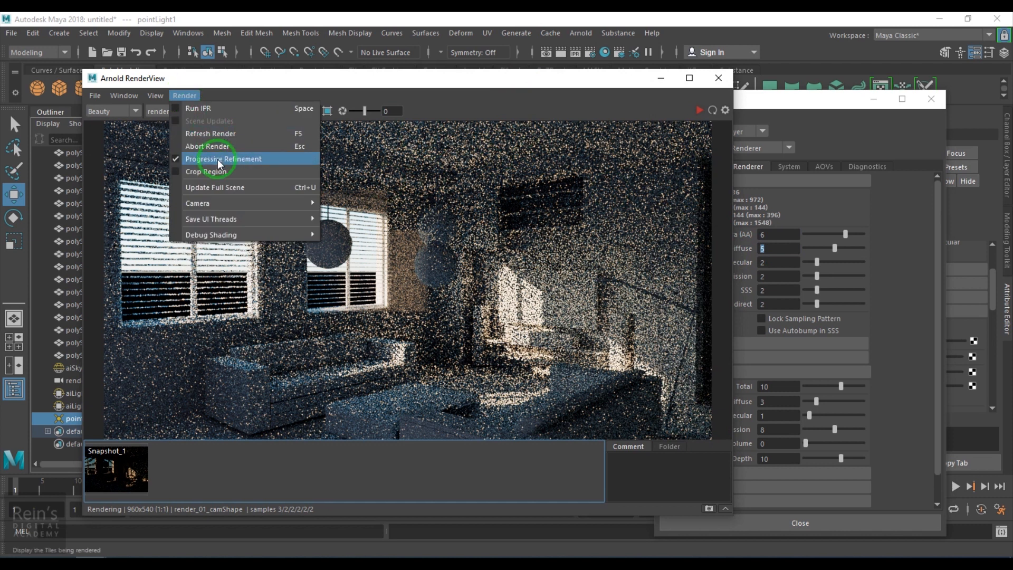
{"action": "mouse_move", "coordinate": [207, 171]}
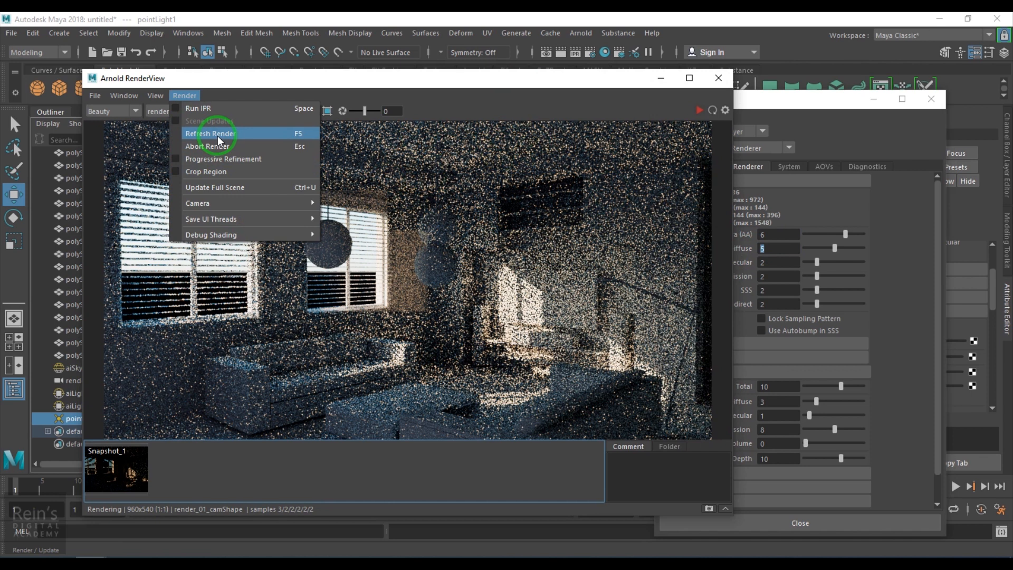
{"action": "left_click", "coordinate": [209, 133]}
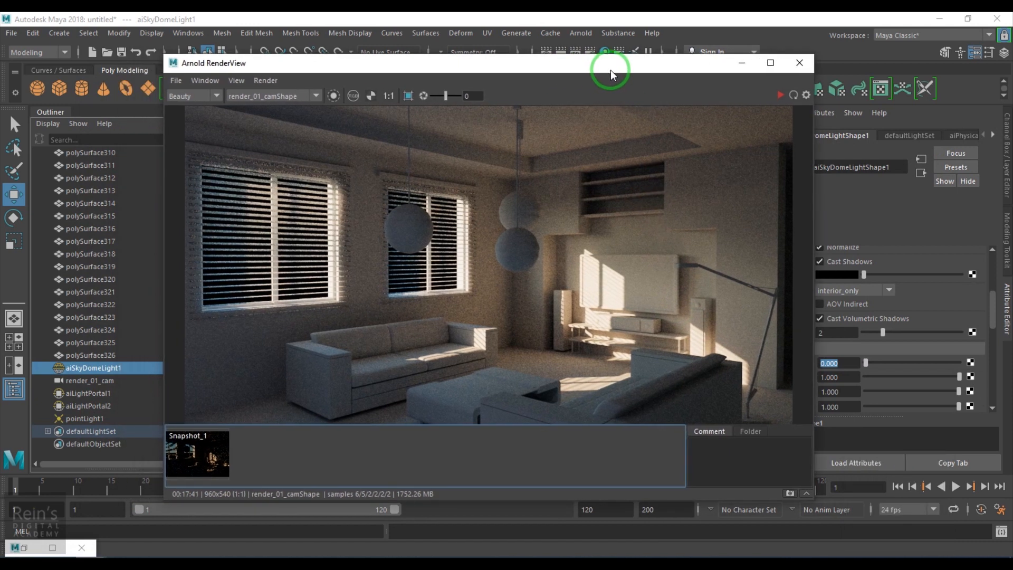
{"action": "mouse_move", "coordinate": [555, 202]}
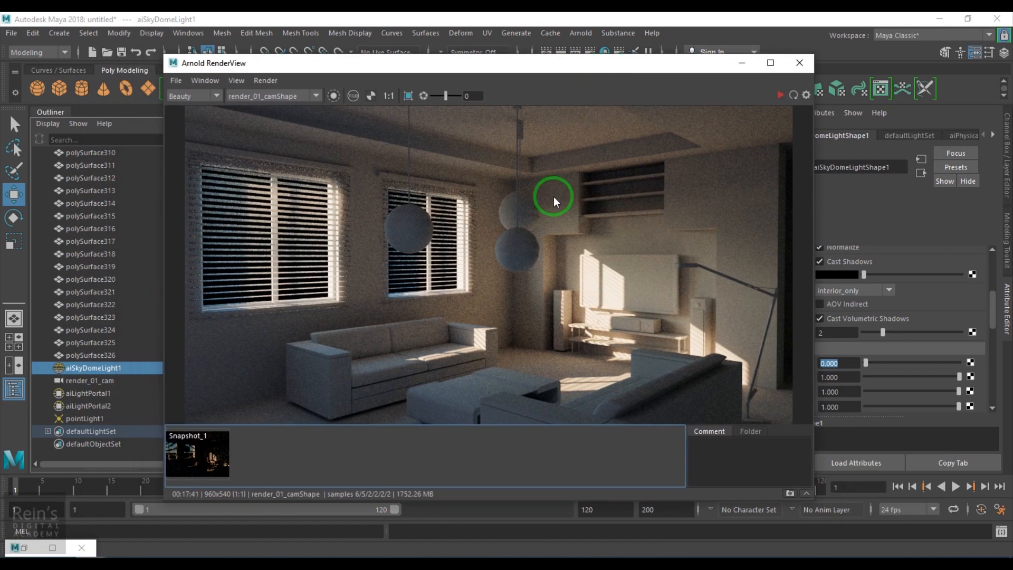
{"action": "mouse_move", "coordinate": [554, 269]}
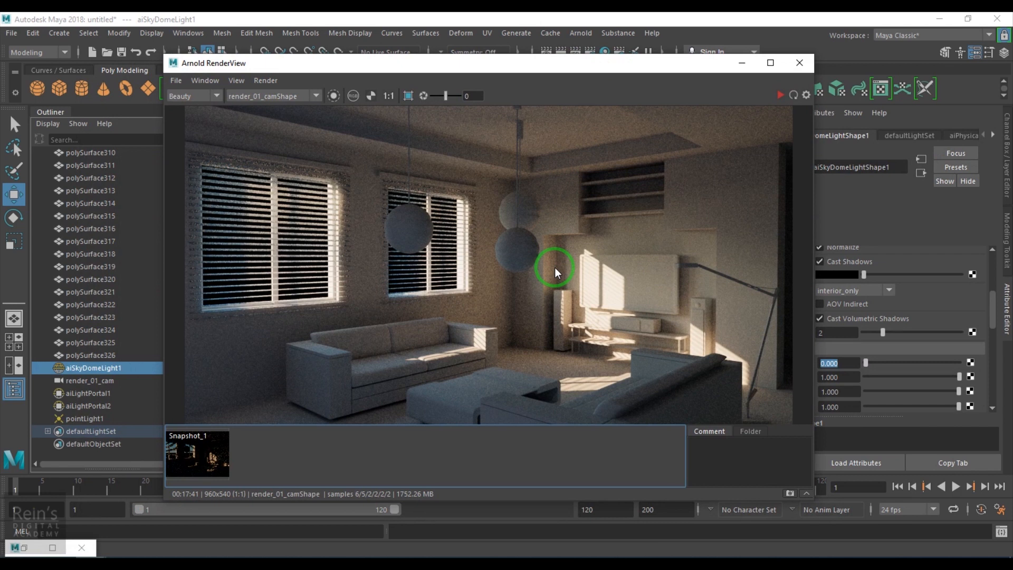
{"action": "scroll", "scroll_direction": "up", "scroll_amount": 3}
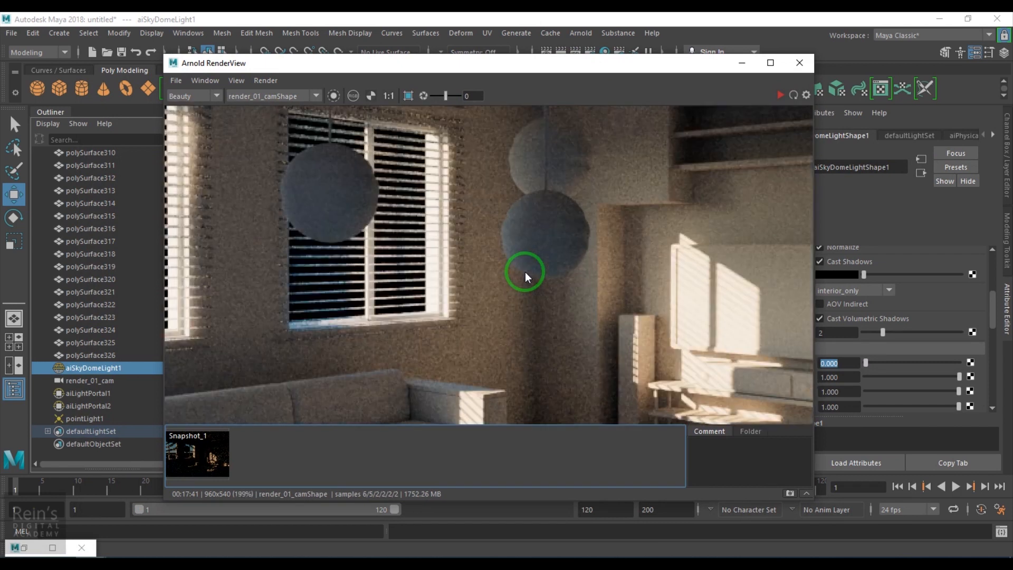